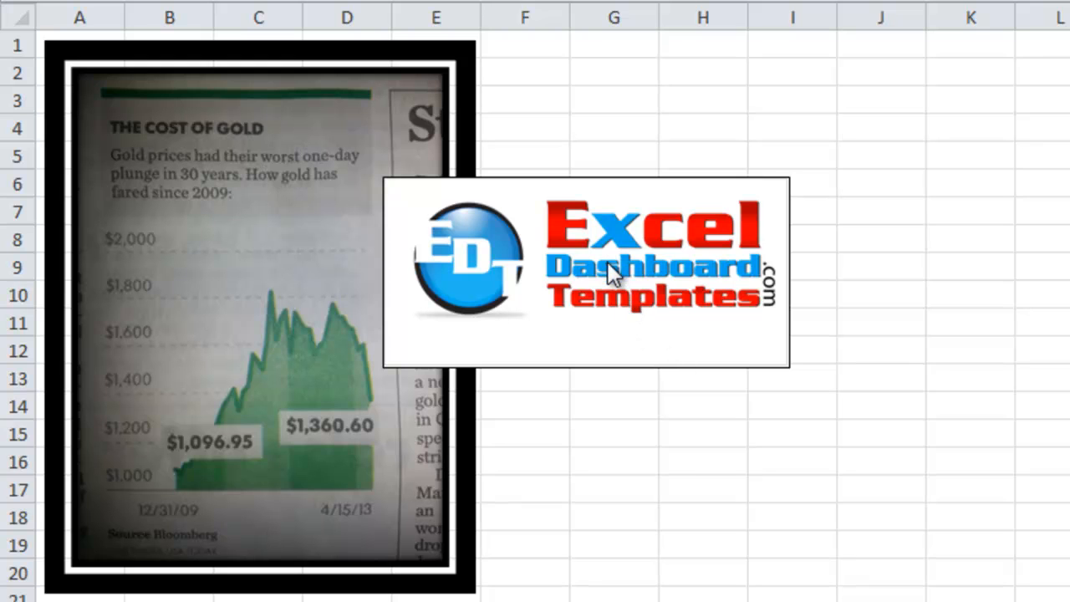
pyautogui.moveTo(672, 264)
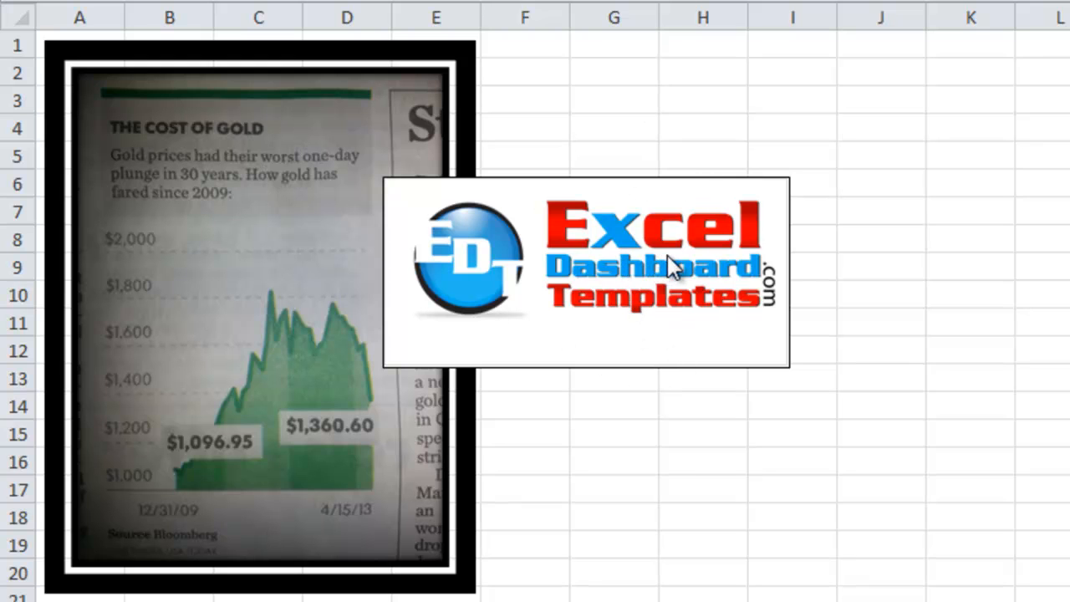
pyautogui.moveTo(635, 275)
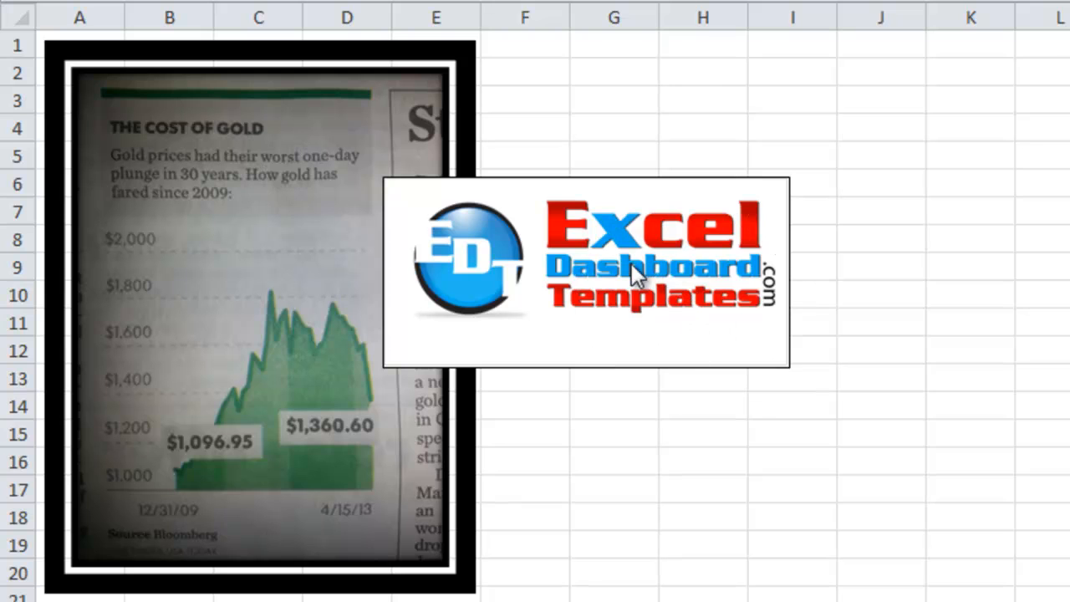
pyautogui.moveTo(622, 331)
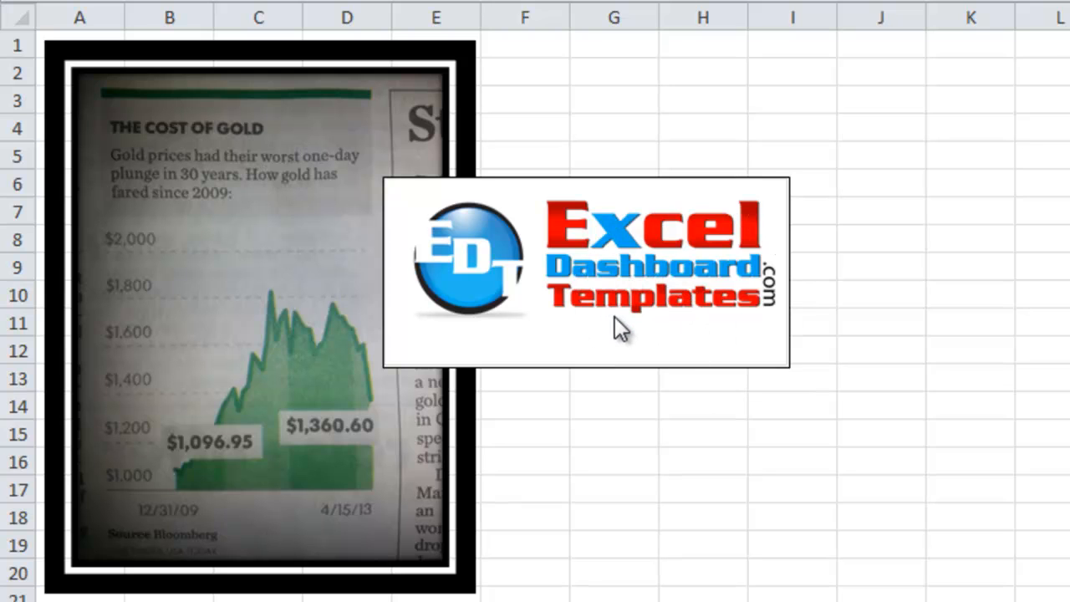
pyautogui.moveTo(650, 335)
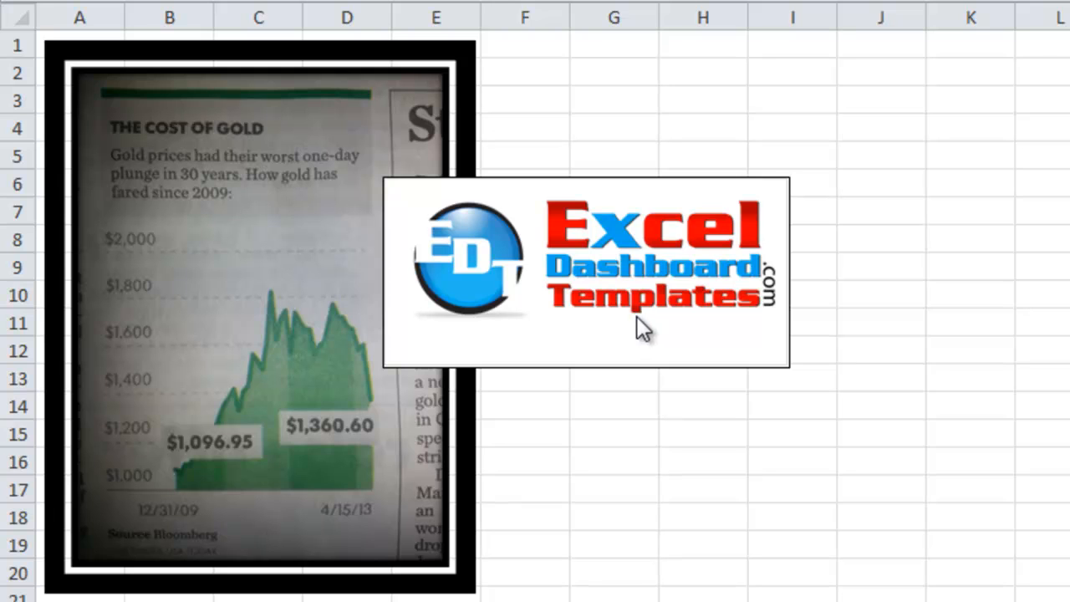
pyautogui.moveTo(687, 328)
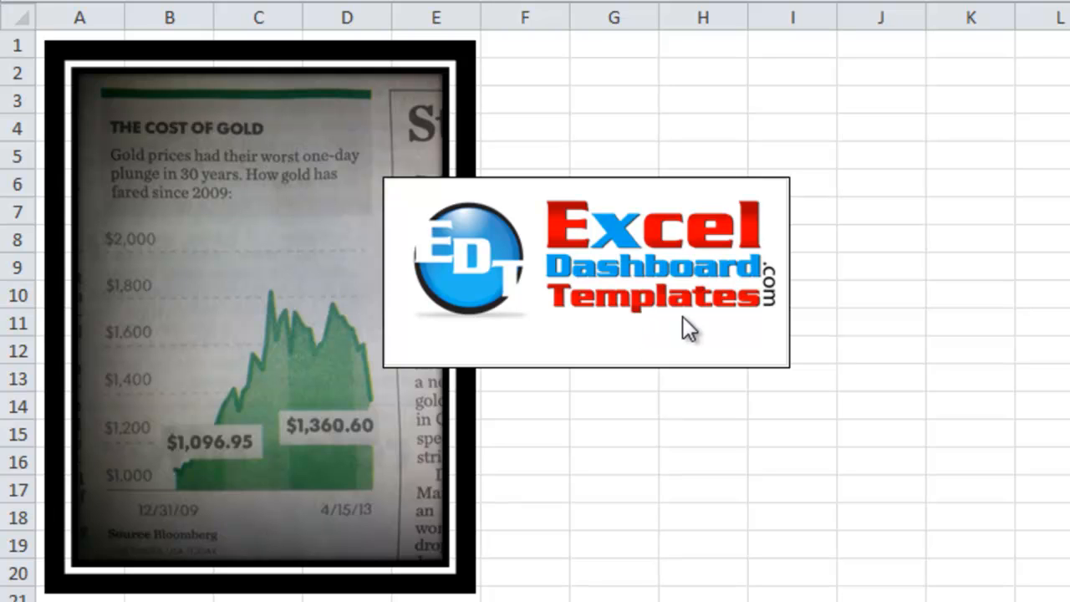
pyautogui.moveTo(605, 393)
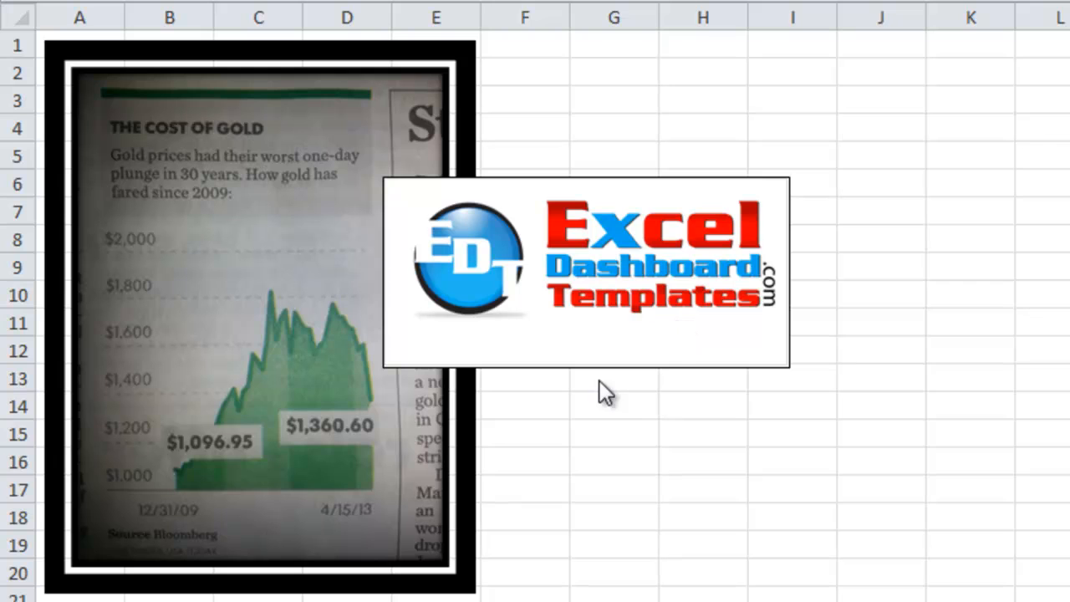
pyautogui.moveTo(505, 431)
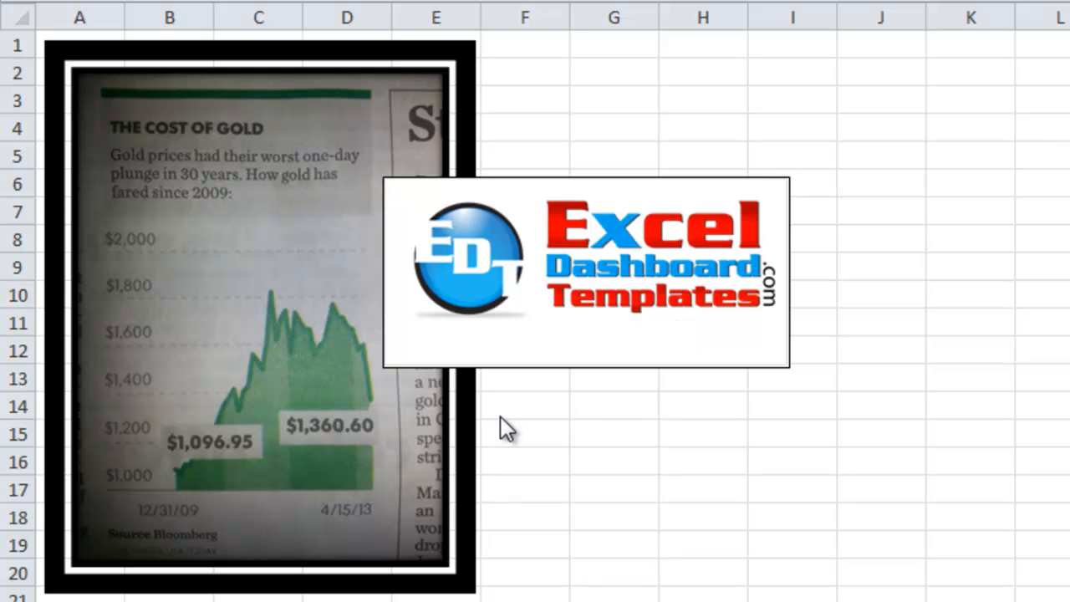
pyautogui.moveTo(515, 406)
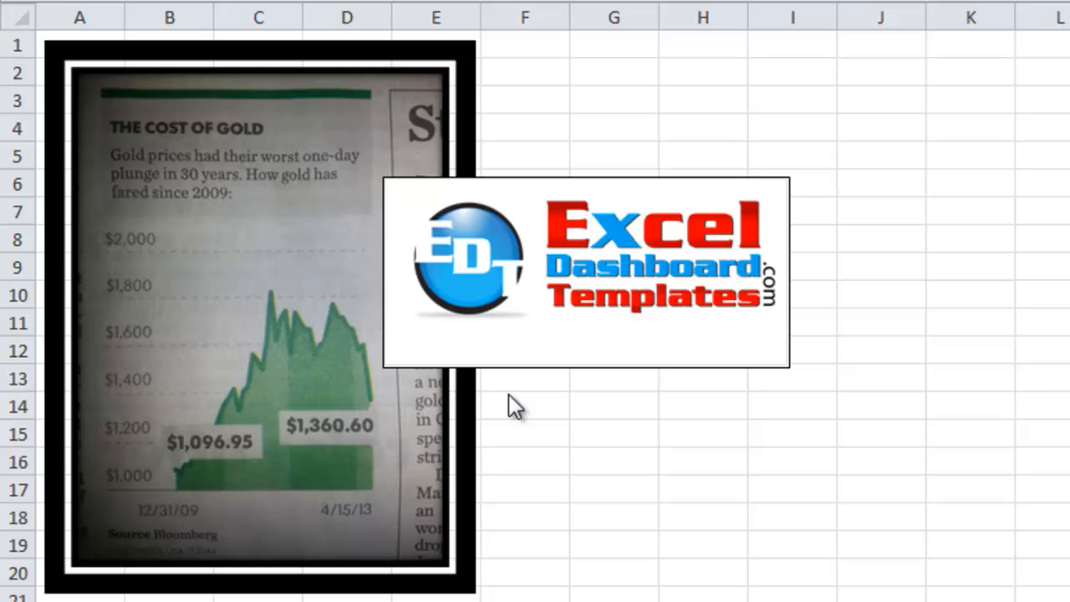
pyautogui.moveTo(271, 366)
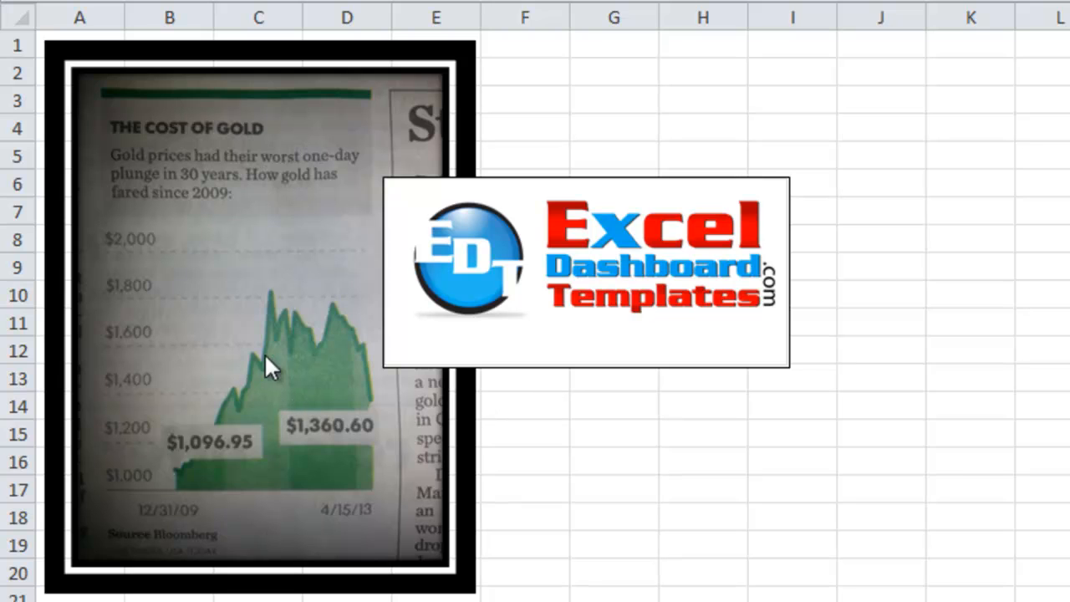
pyautogui.moveTo(411, 362)
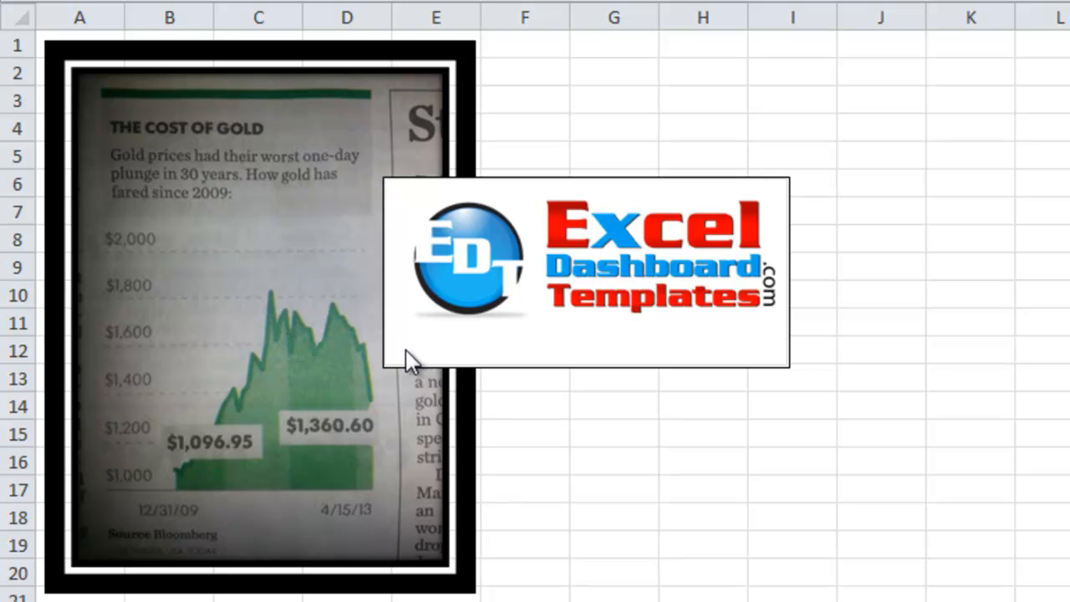
pyautogui.moveTo(301, 314)
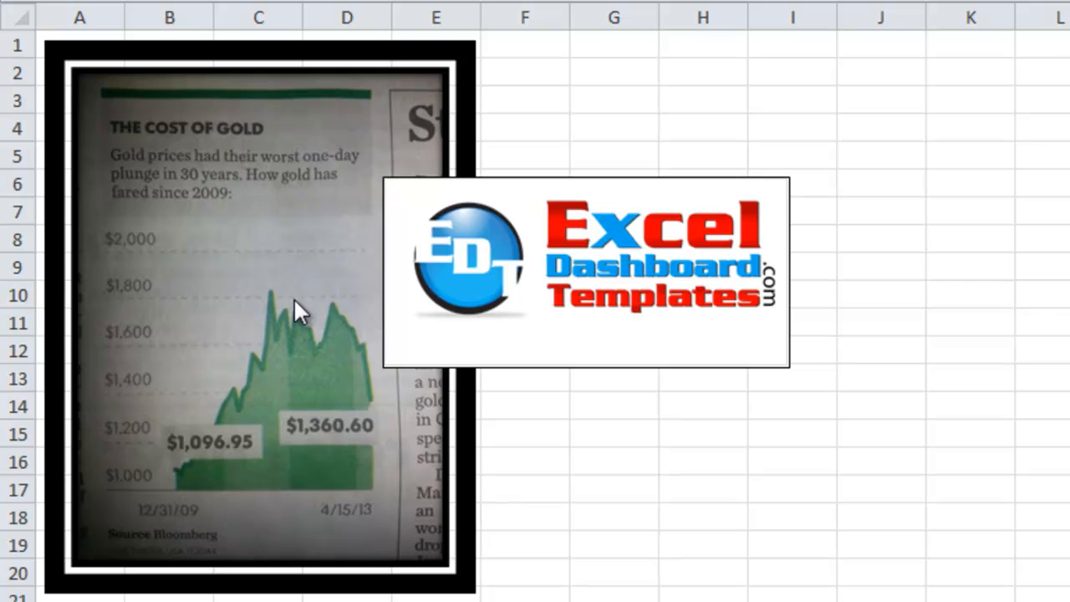
pyautogui.moveTo(209, 242)
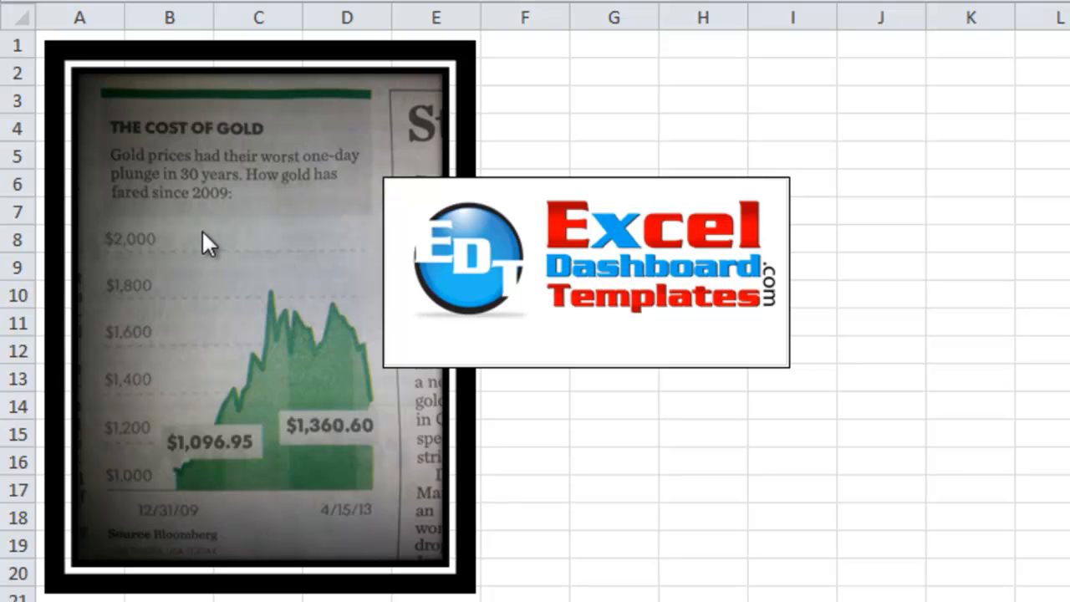
pyautogui.moveTo(234, 281)
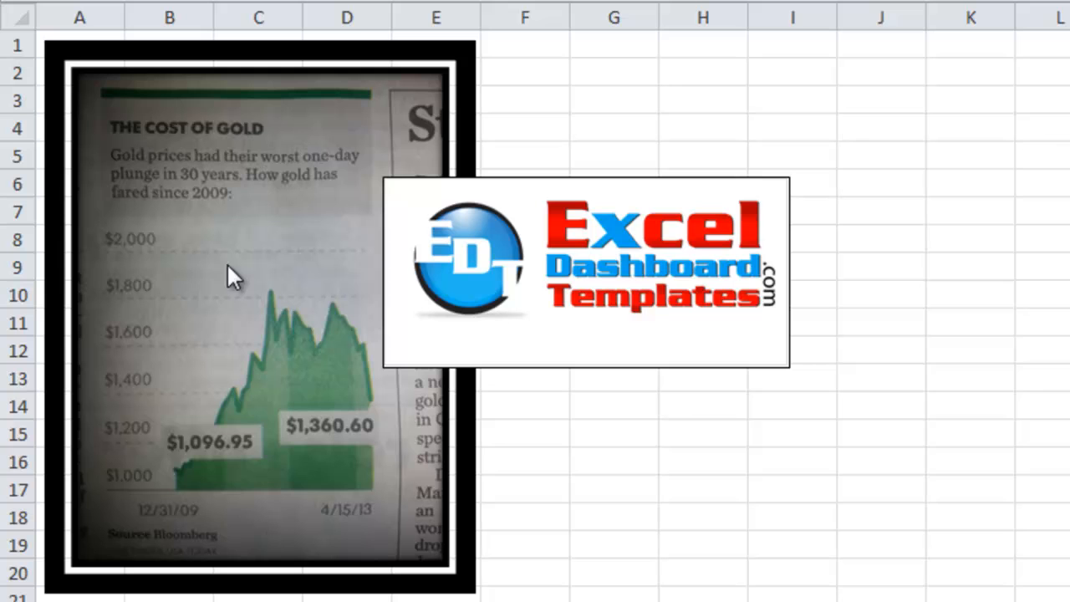
pyautogui.moveTo(182, 359)
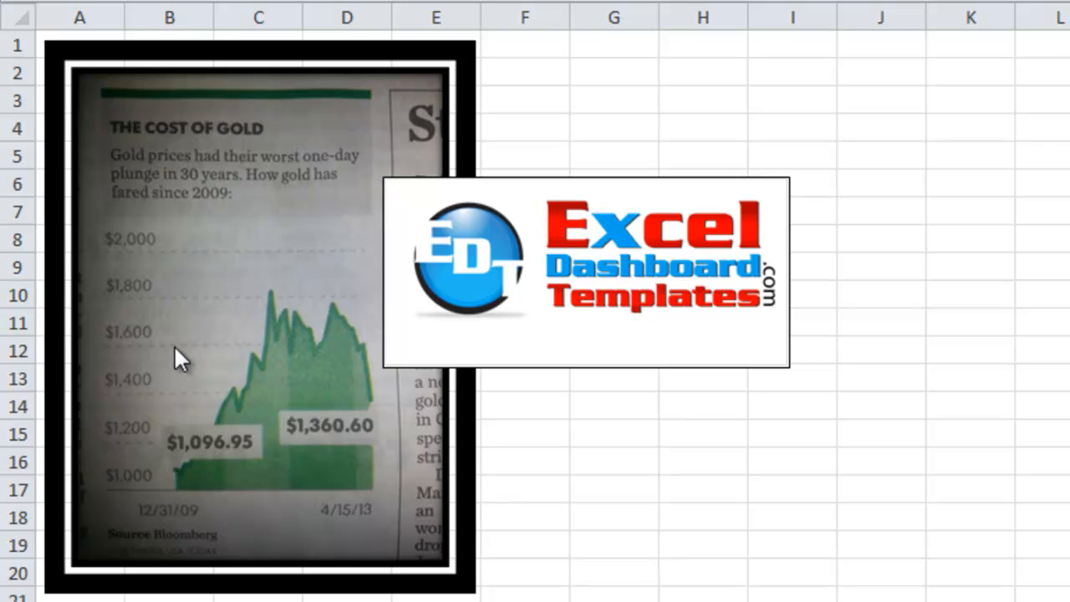
pyautogui.moveTo(238, 475)
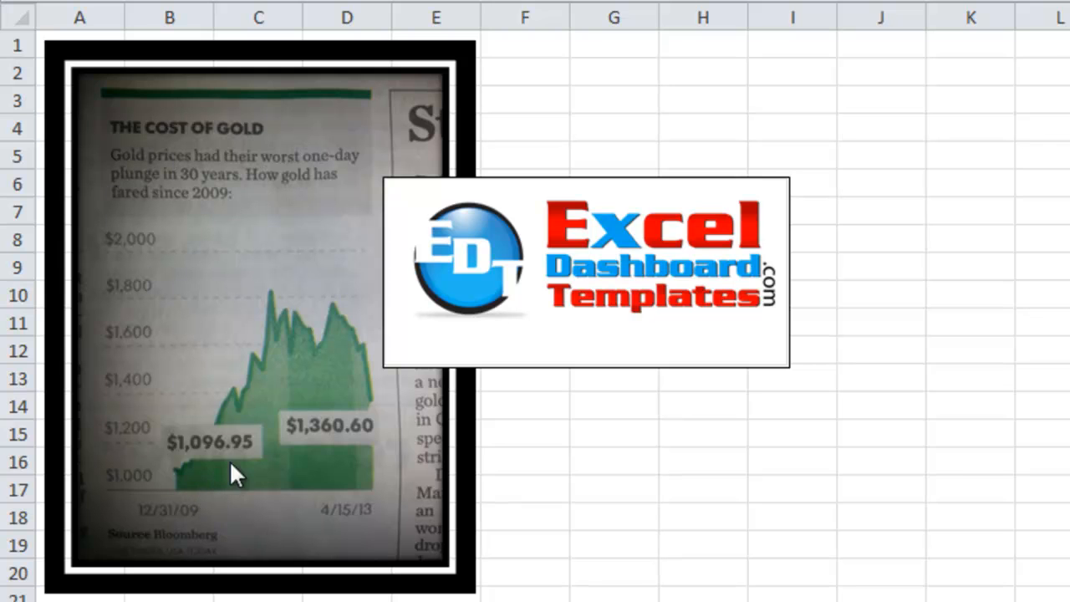
pyautogui.moveTo(226, 501)
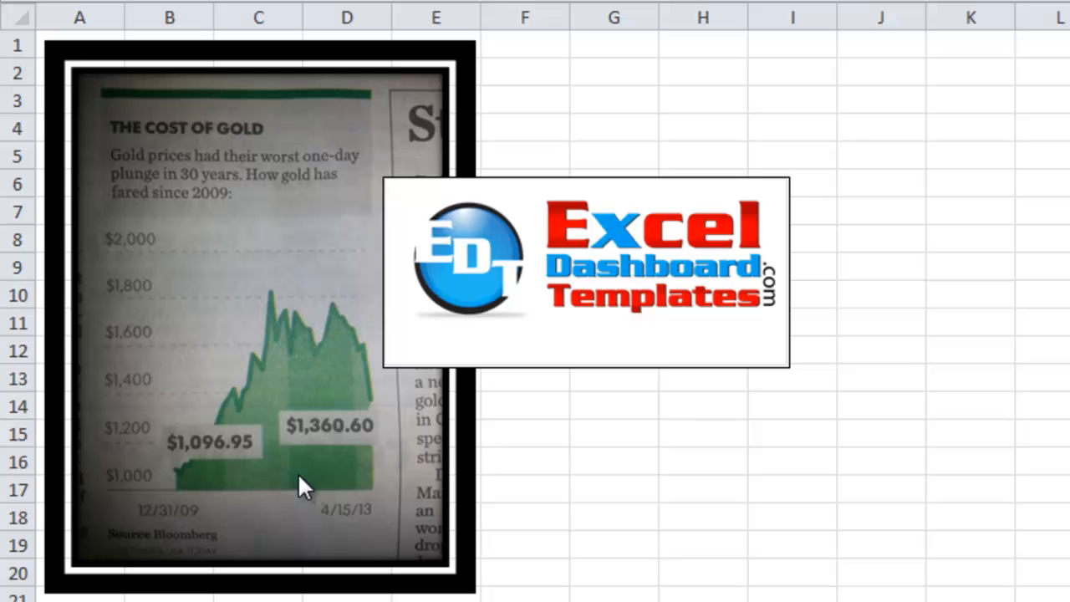
pyautogui.moveTo(341, 441)
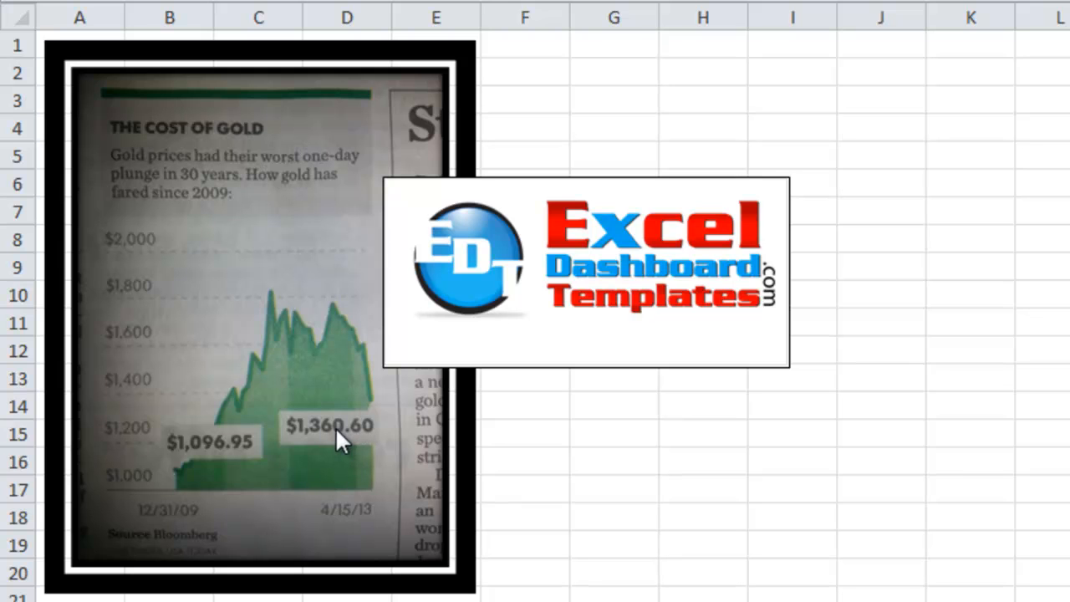
pyautogui.moveTo(219, 461)
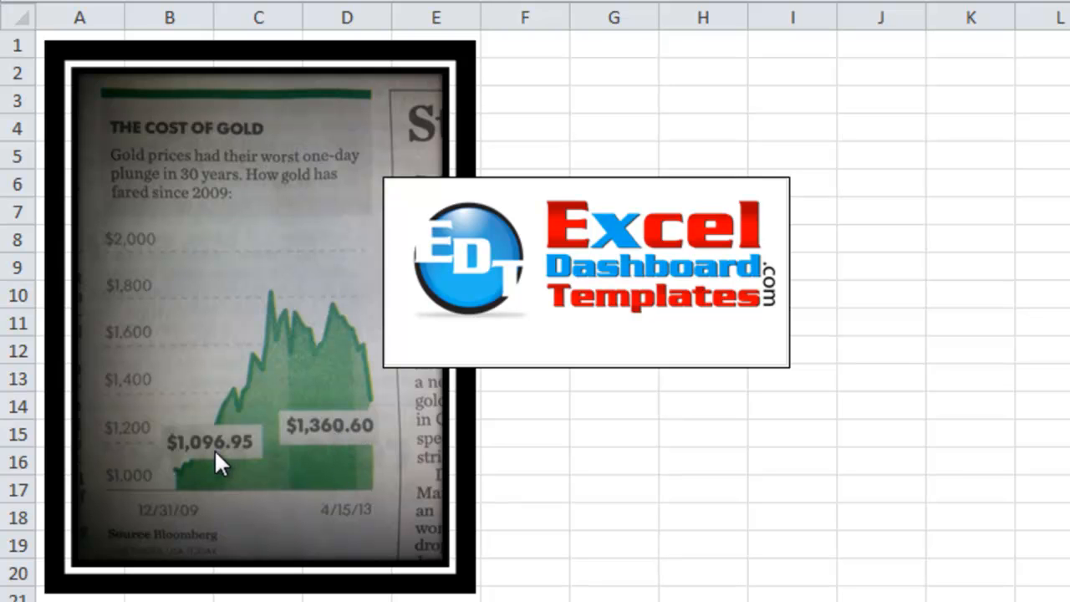
pyautogui.moveTo(358, 448)
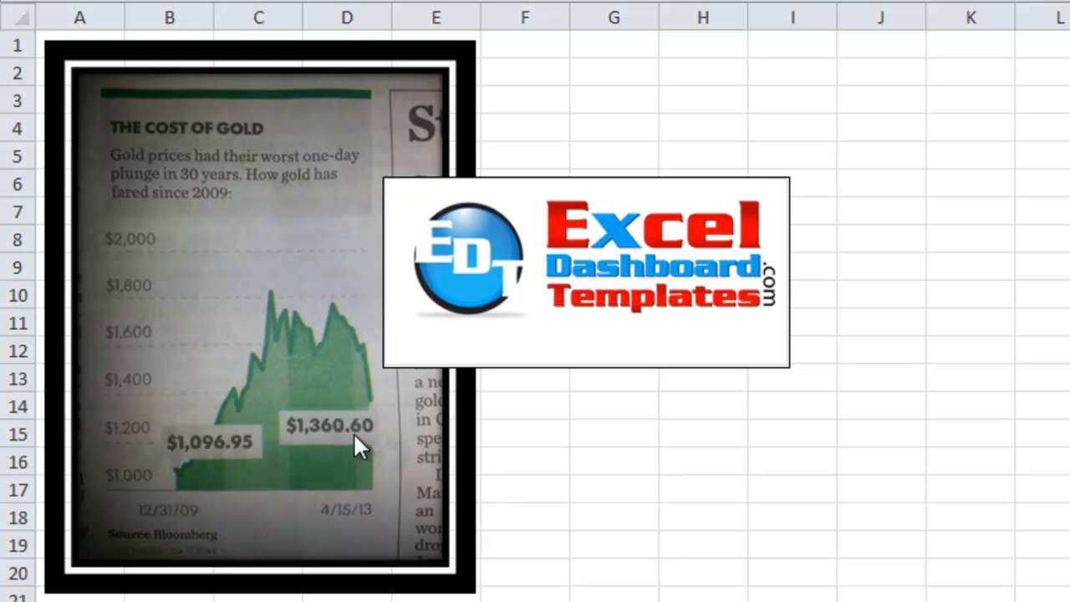
pyautogui.moveTo(276, 318)
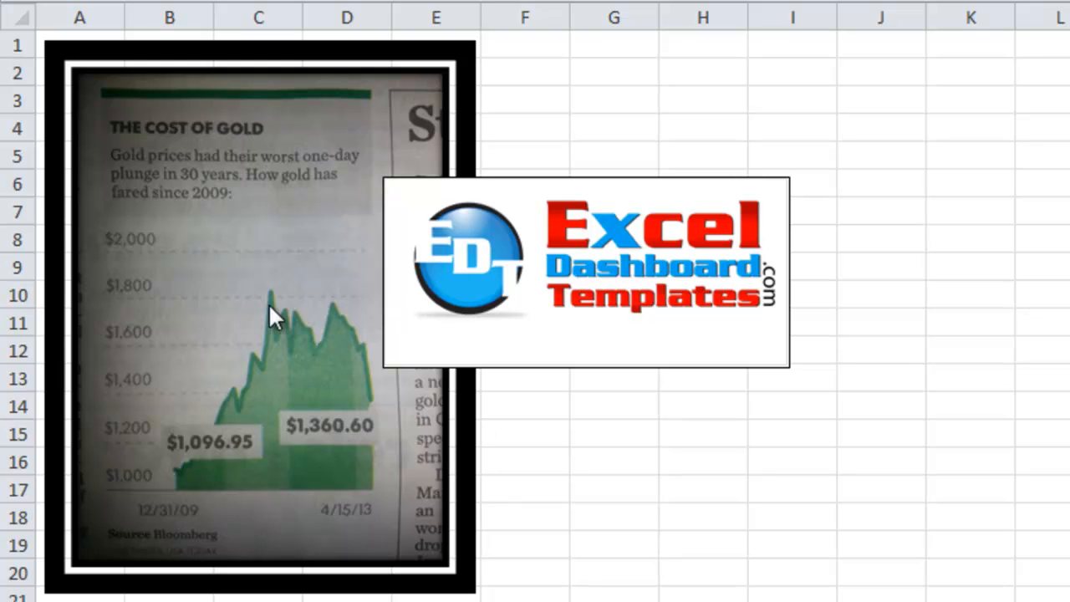
pyautogui.moveTo(364, 410)
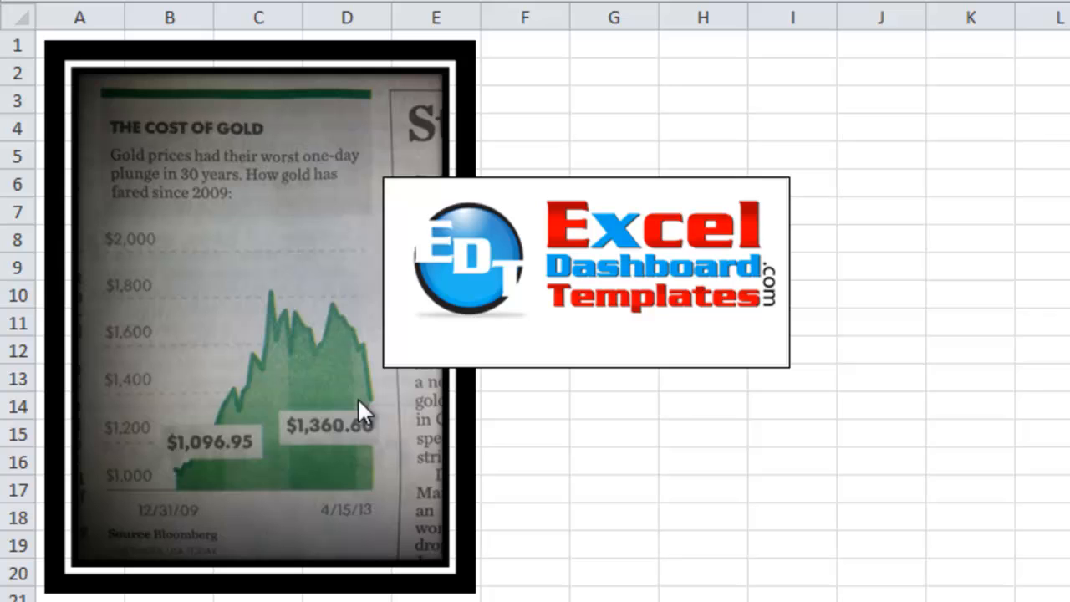
pyautogui.moveTo(326, 398)
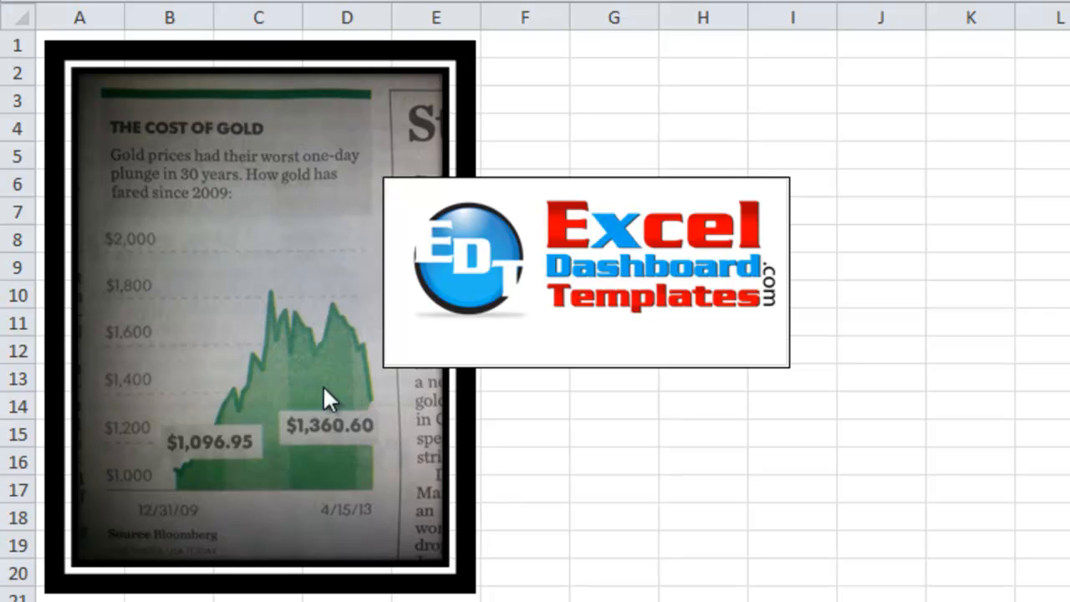
pyautogui.moveTo(153, 487)
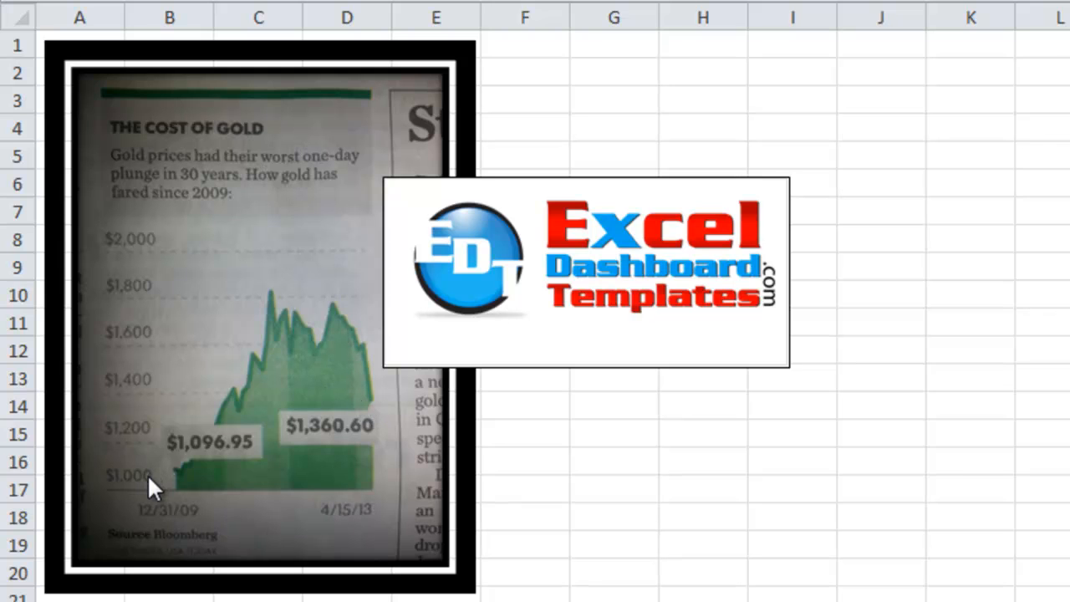
pyautogui.moveTo(234, 311)
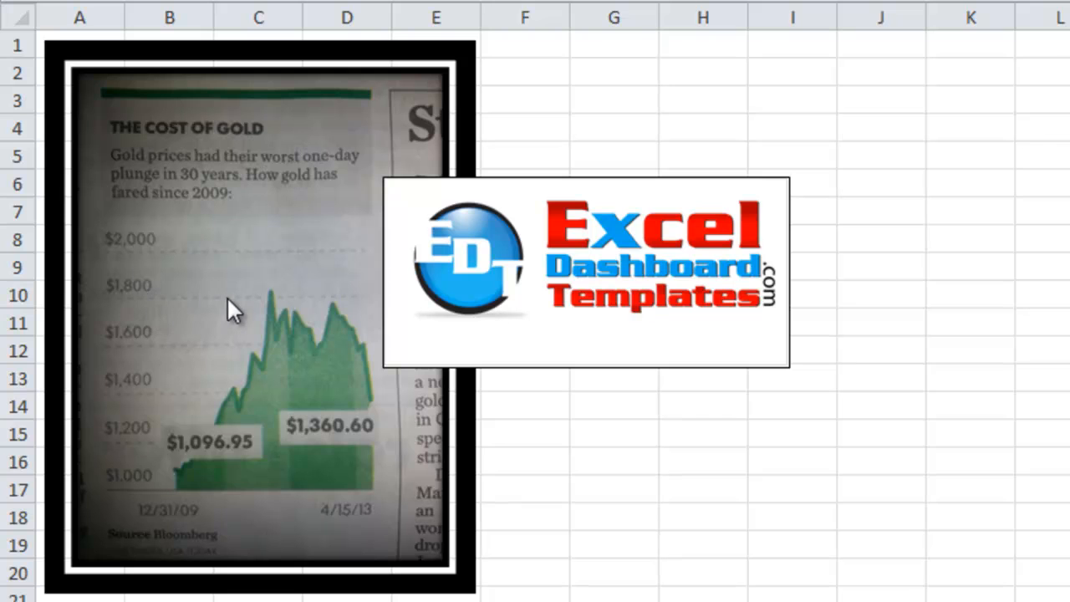
pyautogui.moveTo(175, 522)
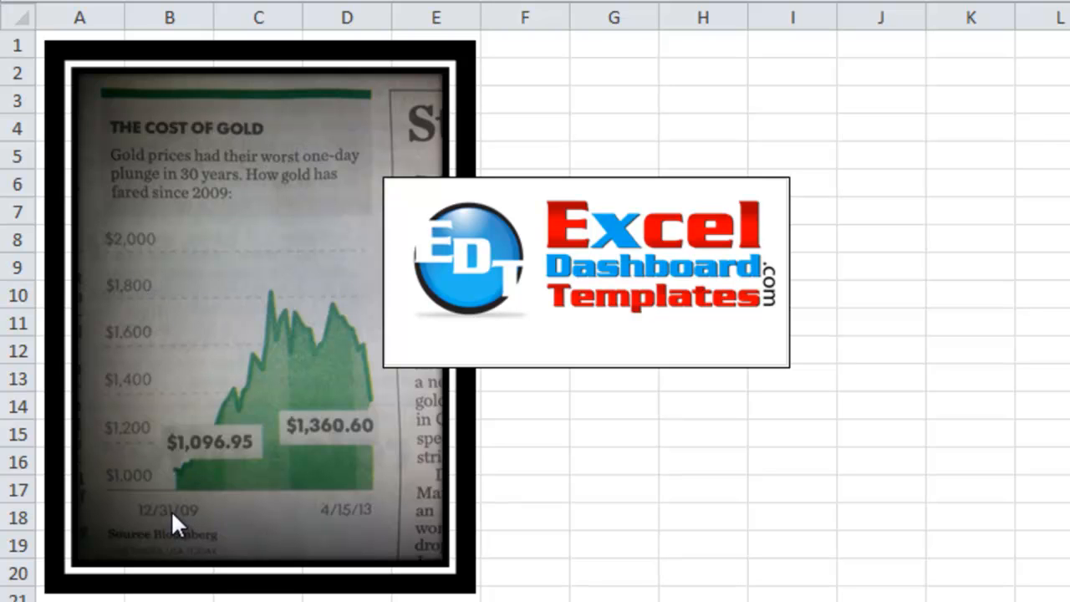
pyautogui.moveTo(300, 524)
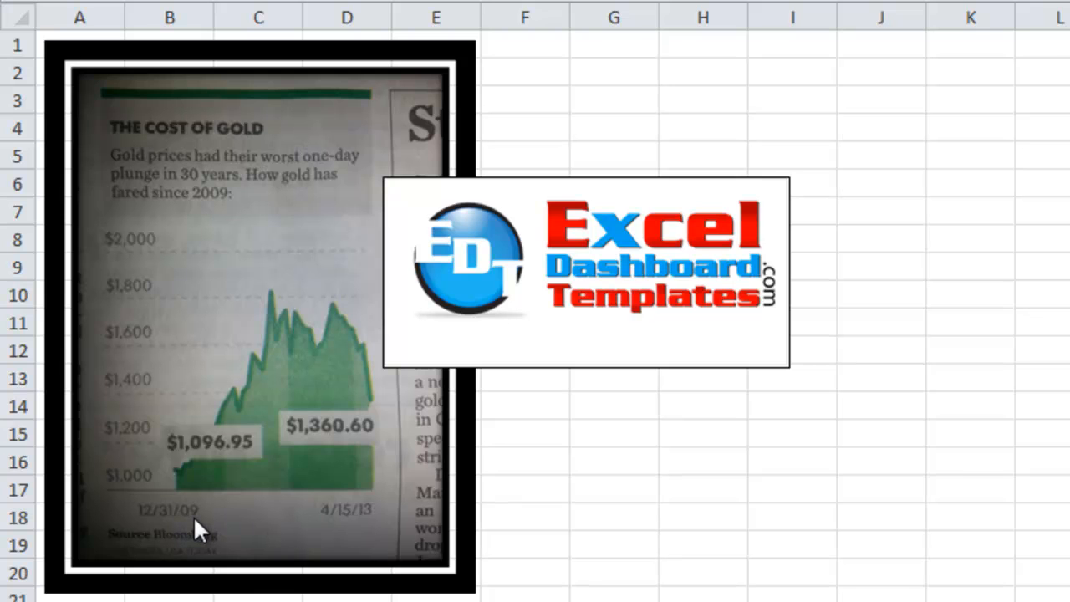
pyautogui.moveTo(342, 522)
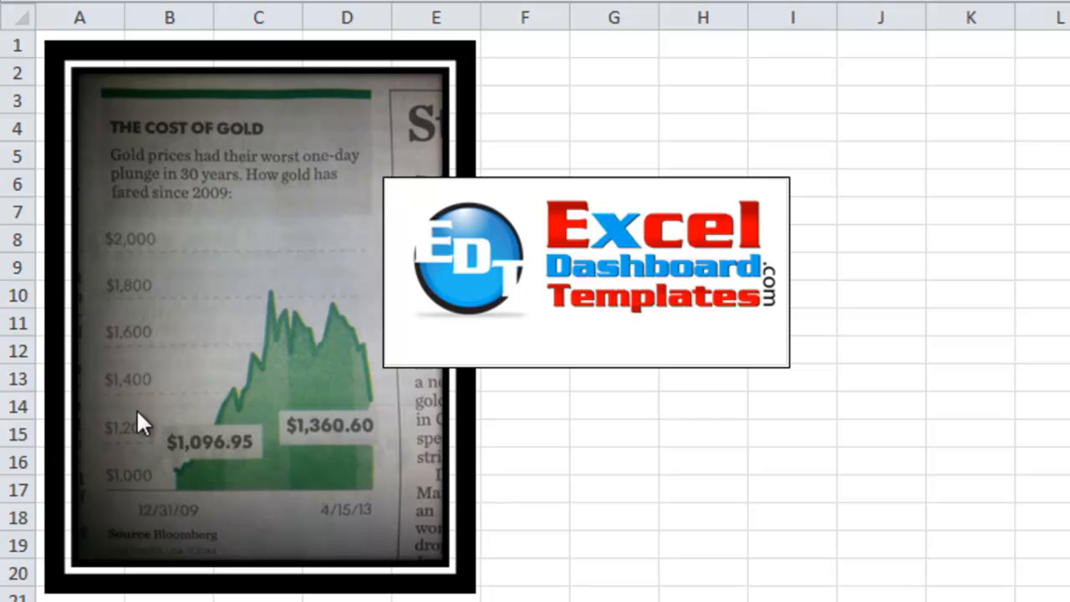
pyautogui.moveTo(133, 376)
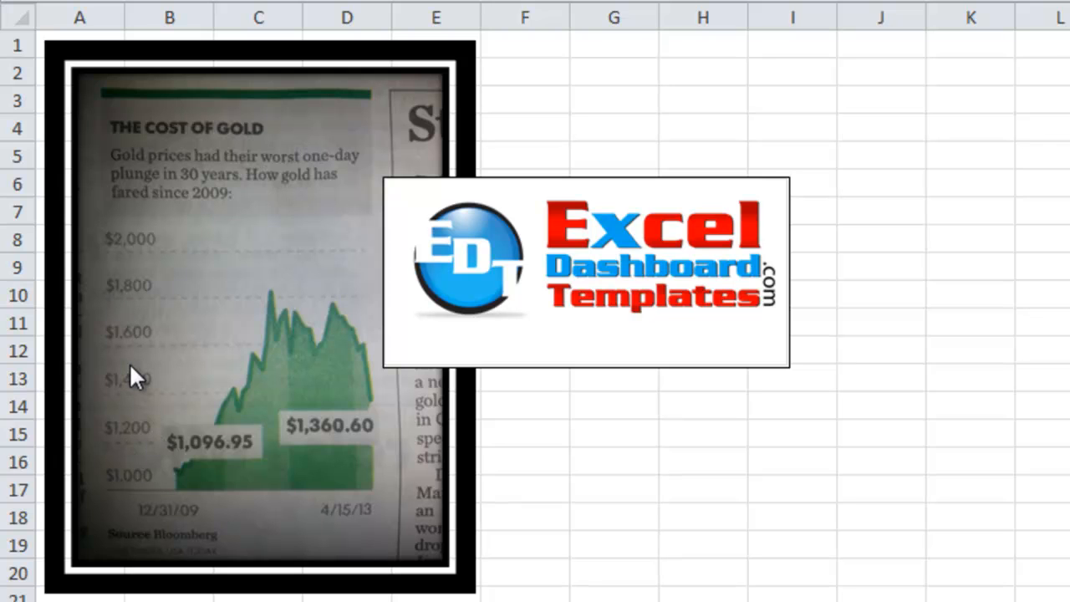
pyautogui.moveTo(316, 368)
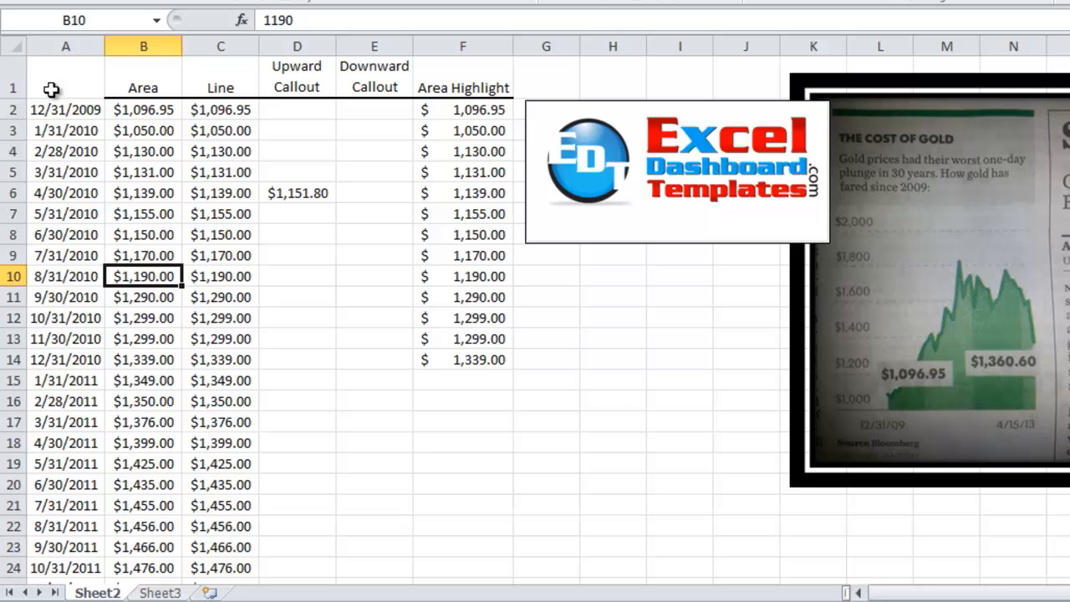
pyautogui.moveTo(84, 98)
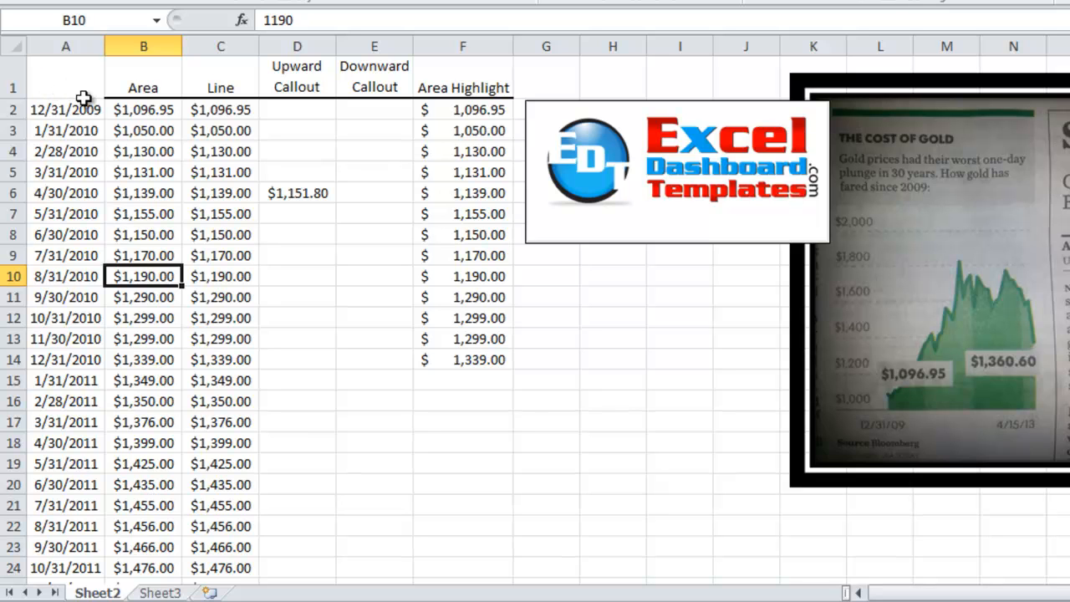
pyautogui.moveTo(65, 87)
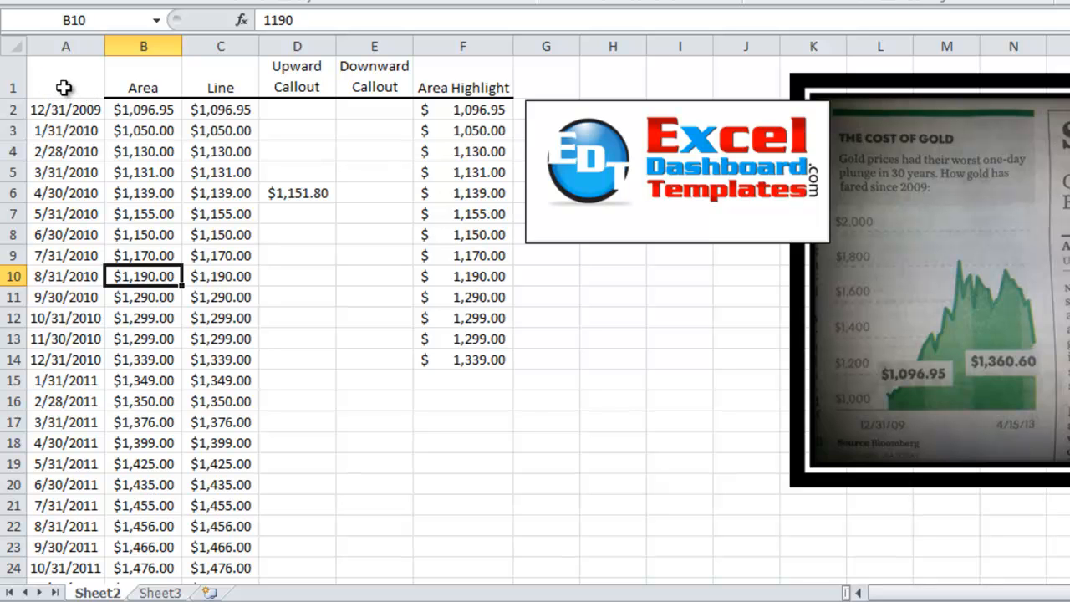
# Review the data layout: dates from 12/31/2009 to 4/15/2013, Area and Upward Callout columns.
pyautogui.click(65, 110)
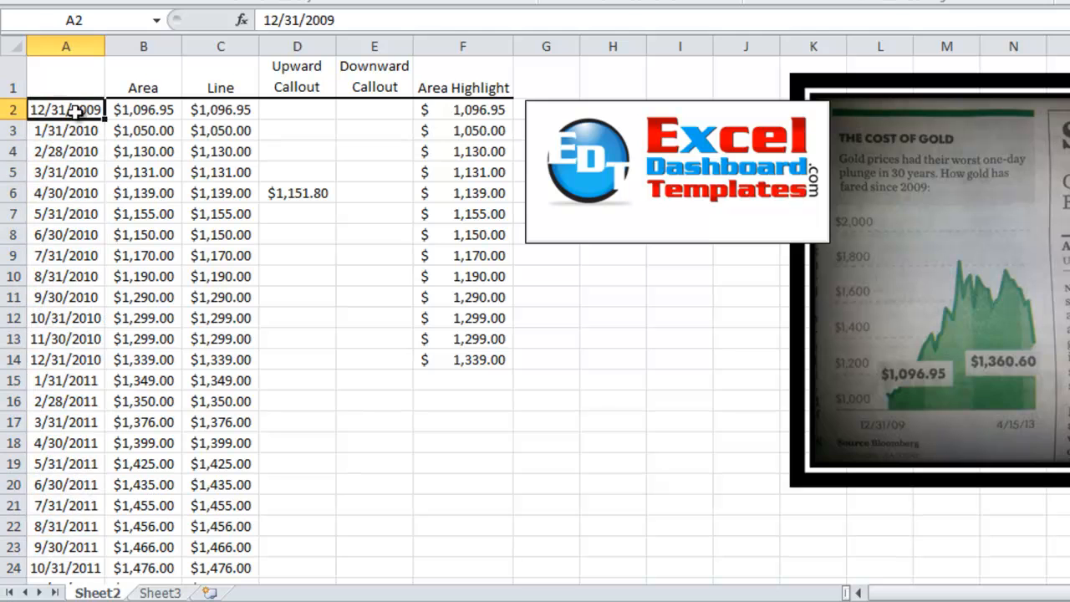
pyautogui.moveTo(65, 110); pyautogui.dragTo(65, 172)
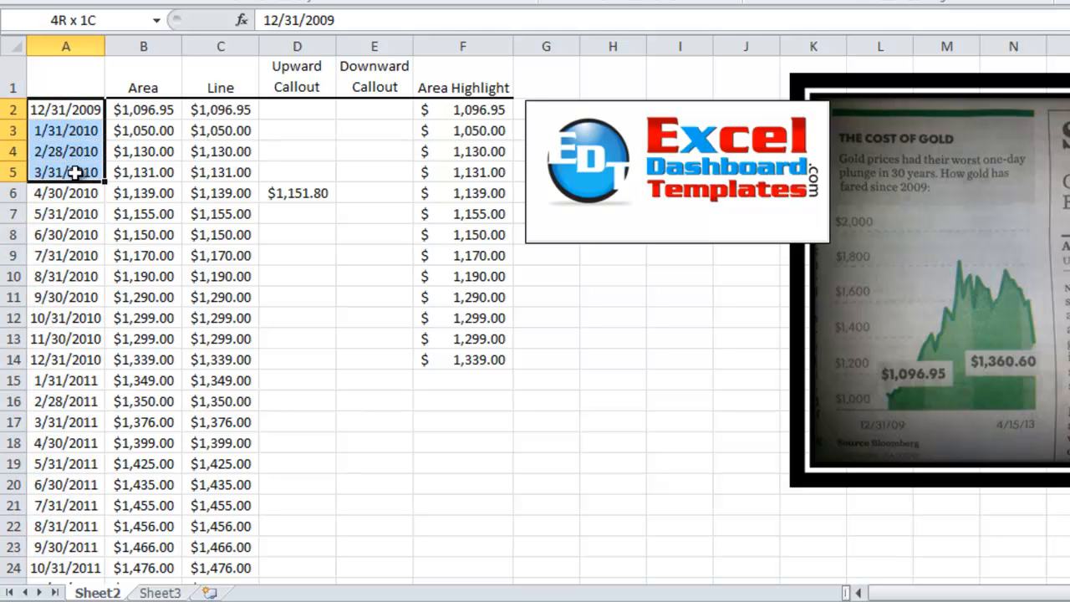
pyautogui.click(65, 275)
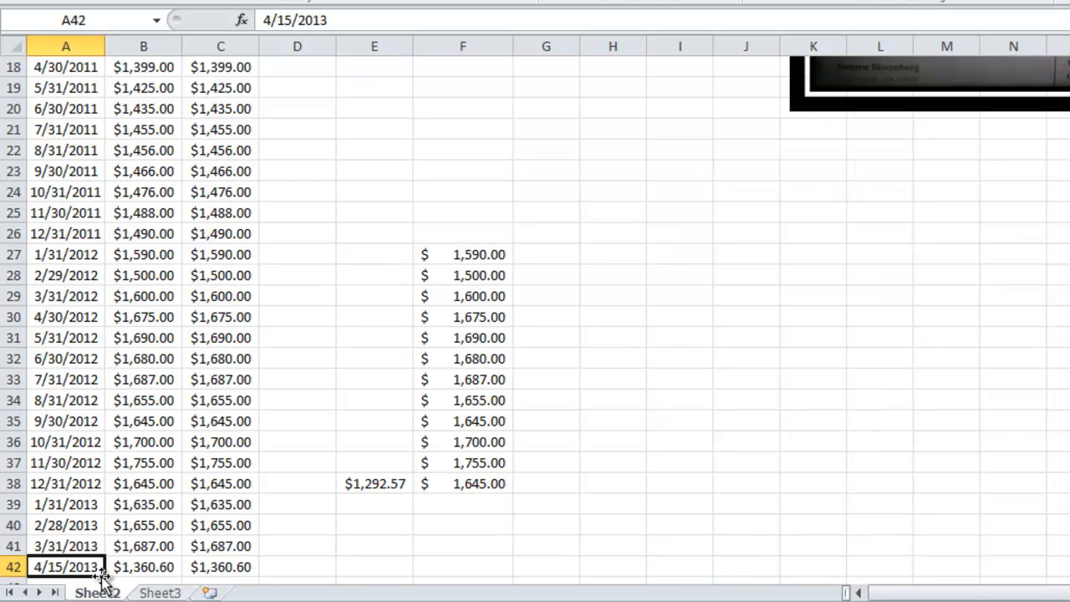
pyautogui.click(65, 545)
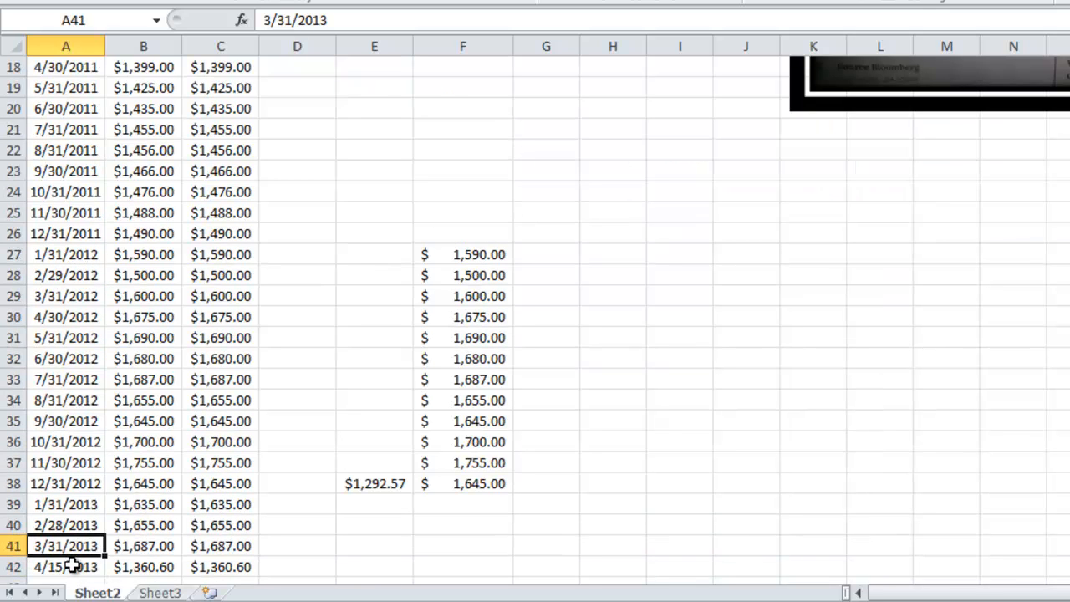
pyautogui.click(65, 566)
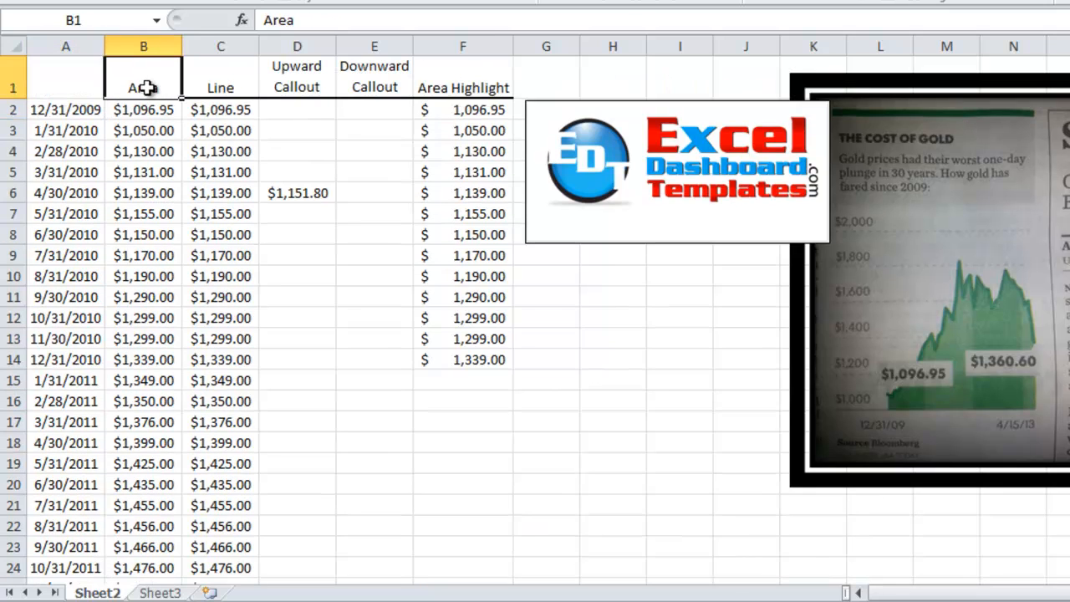
pyautogui.click(144, 110)
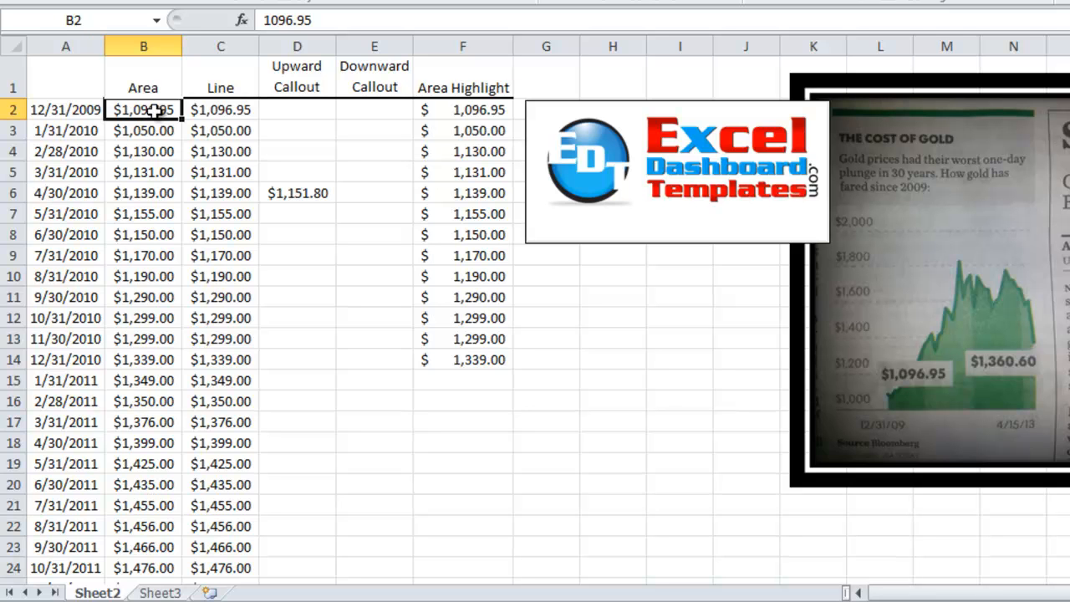
pyautogui.click(220, 111)
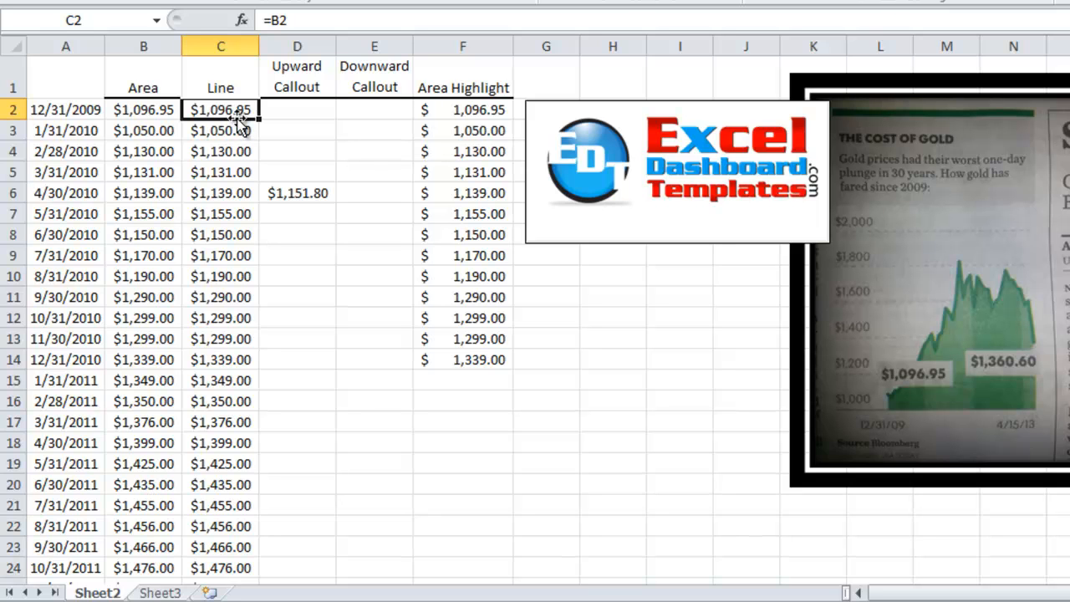
pyautogui.moveTo(241, 90)
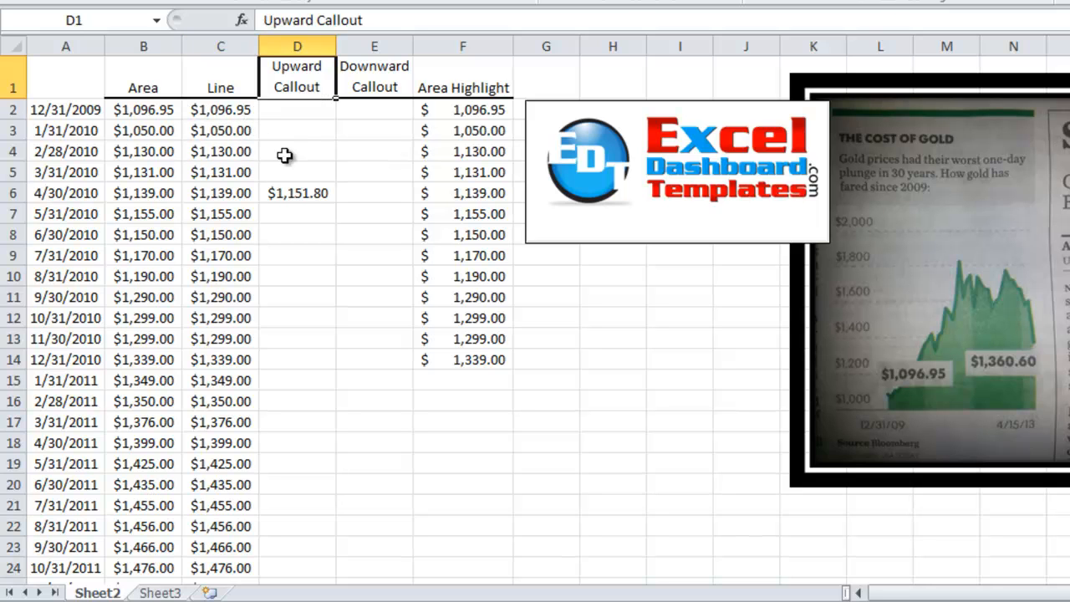
pyautogui.click(297, 192)
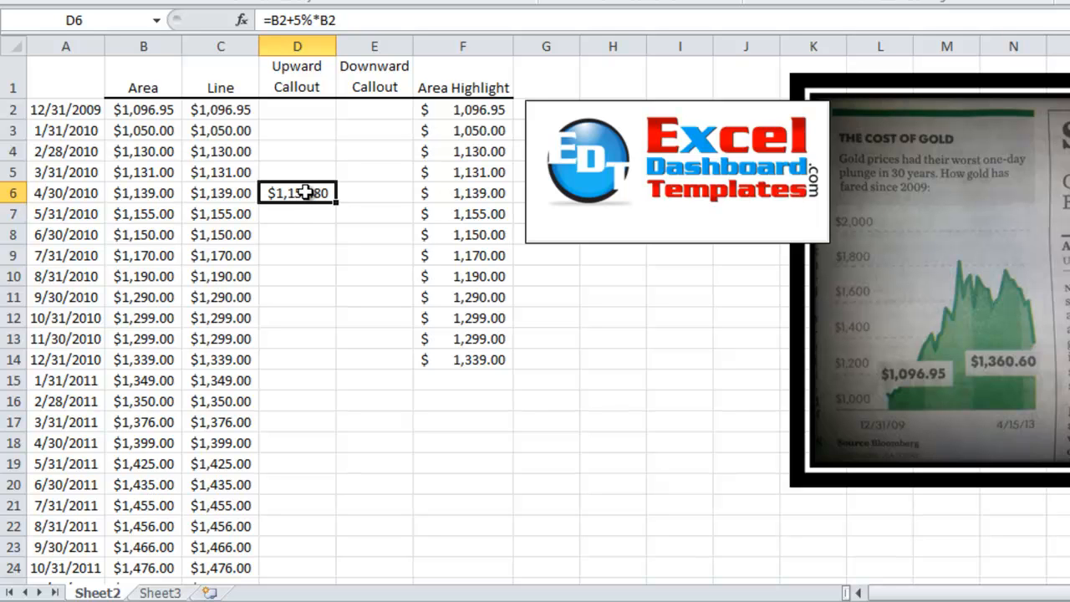
pyautogui.moveTo(309, 185)
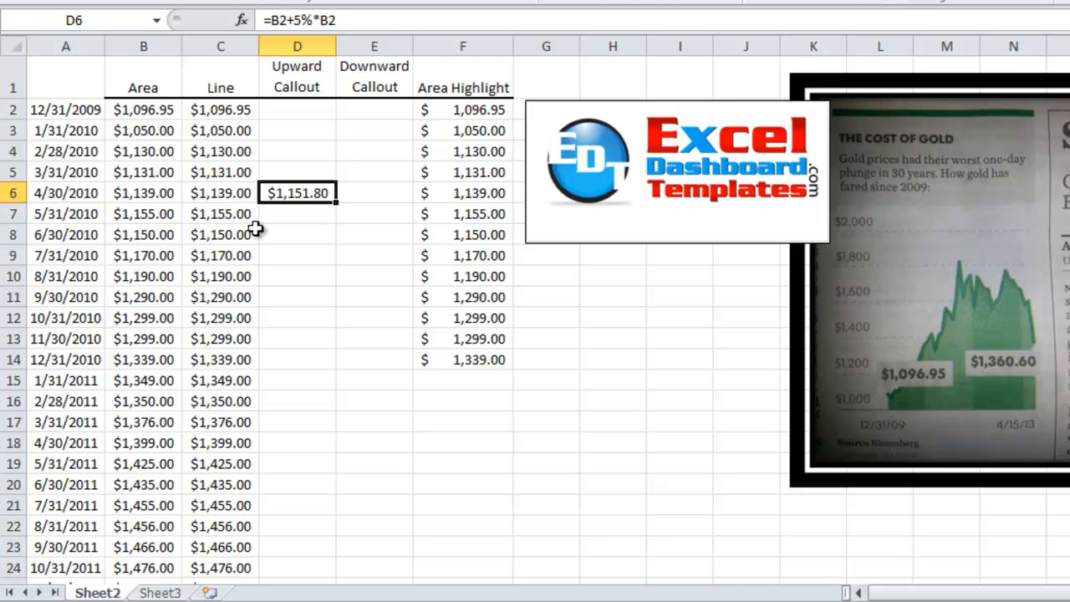
pyautogui.scroll(-3)
pyautogui.write('=B42-5%*B42')
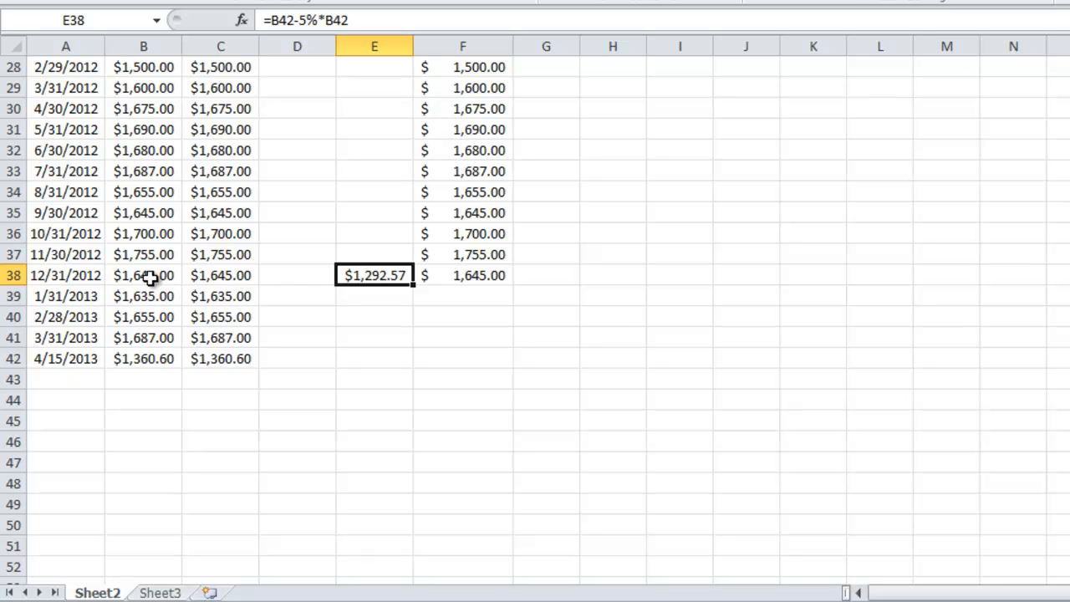
pyautogui.moveTo(374, 274)
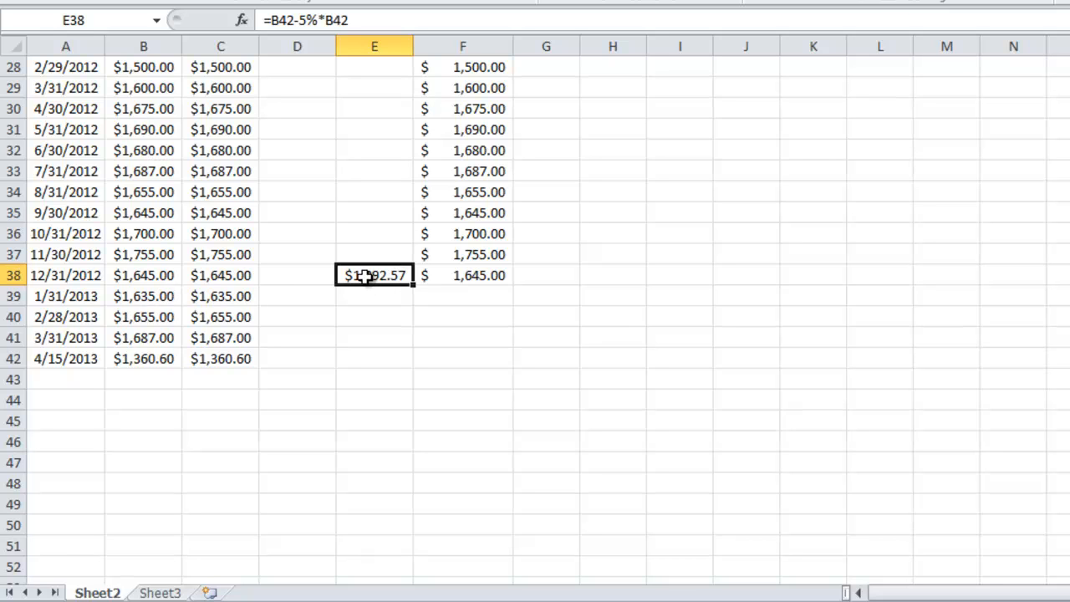
pyautogui.moveTo(364, 304)
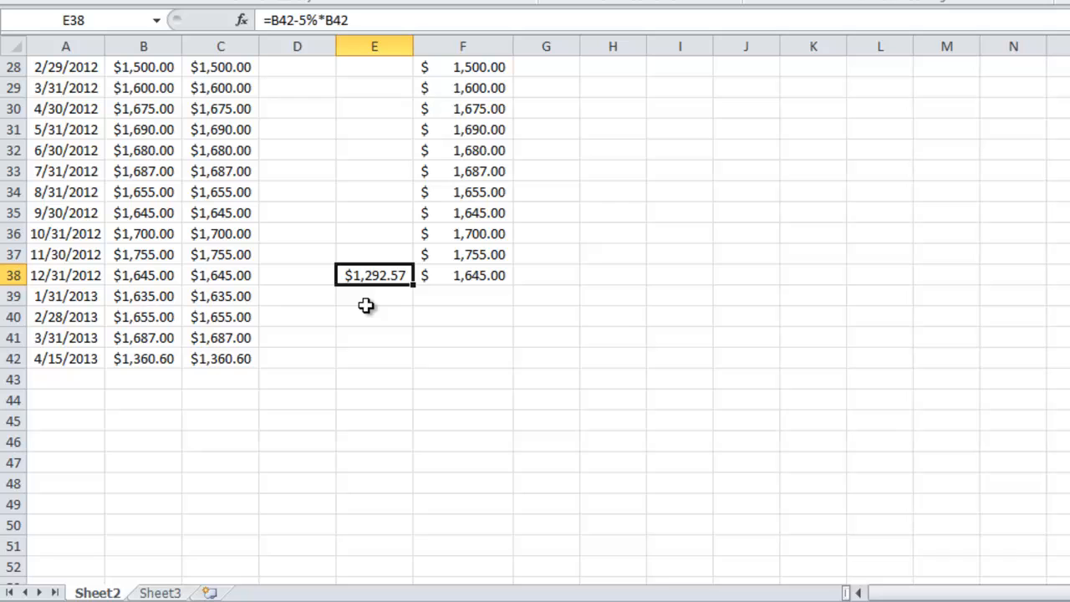
pyautogui.moveTo(368, 301)
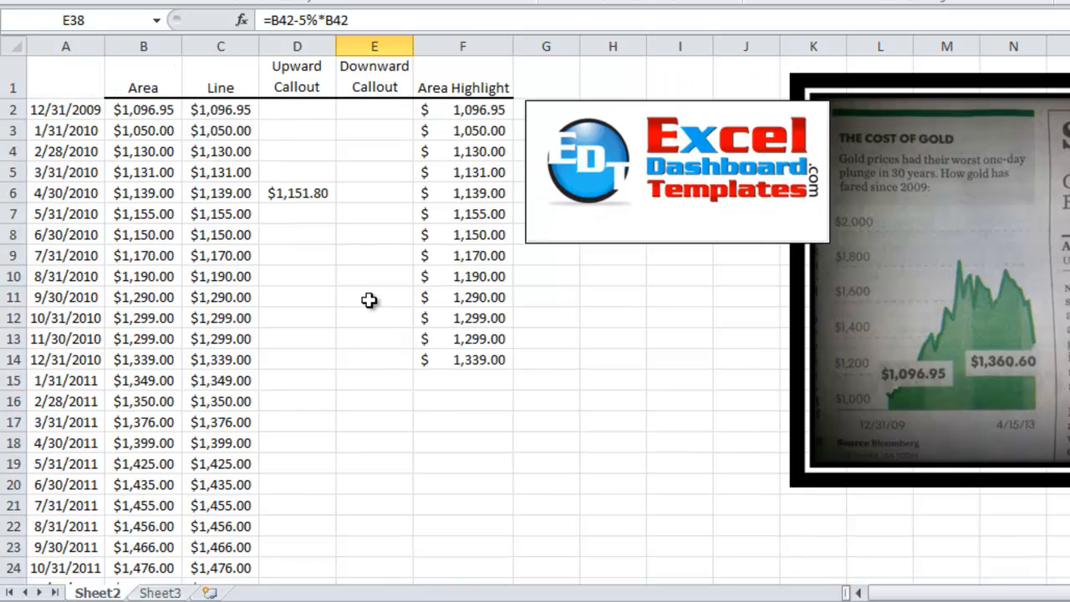
pyautogui.moveTo(372, 207)
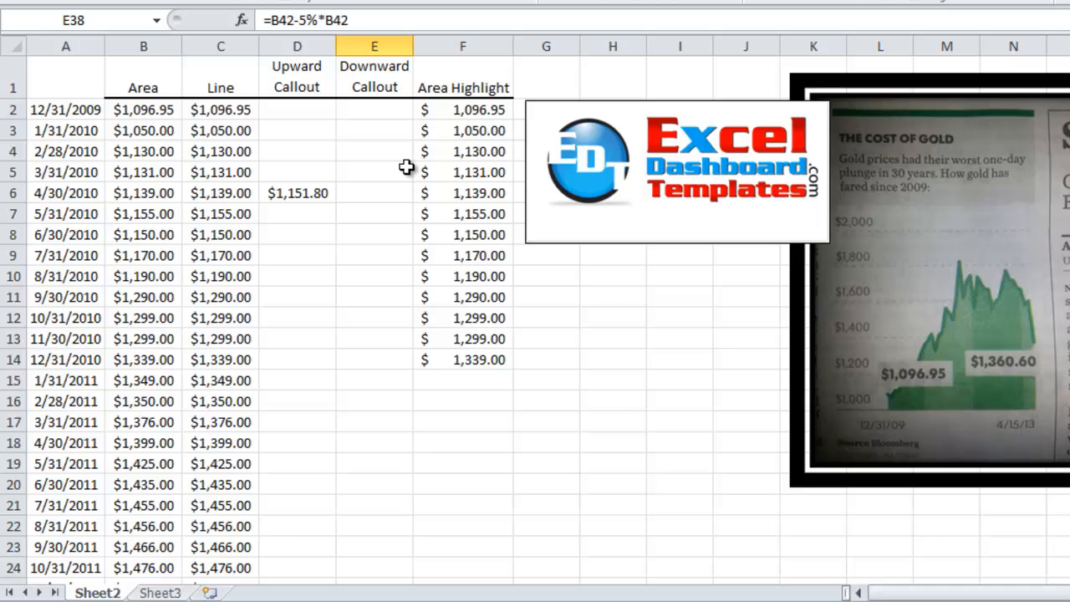
# Inspect the Area Highlight formulas in column F and the first block of highlight values.
pyautogui.click(461, 150)
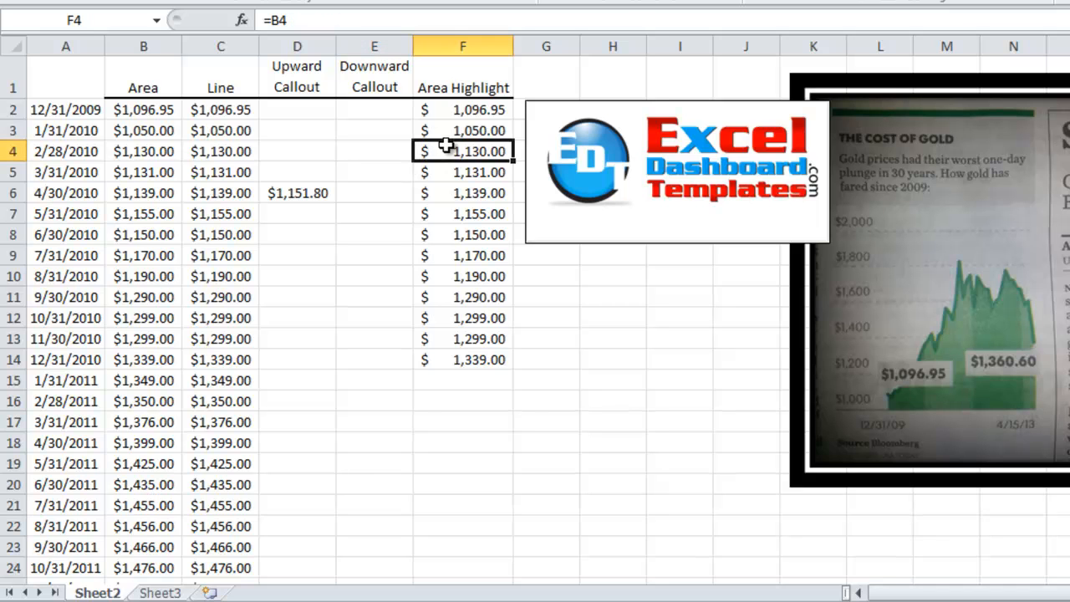
pyautogui.moveTo(443, 113)
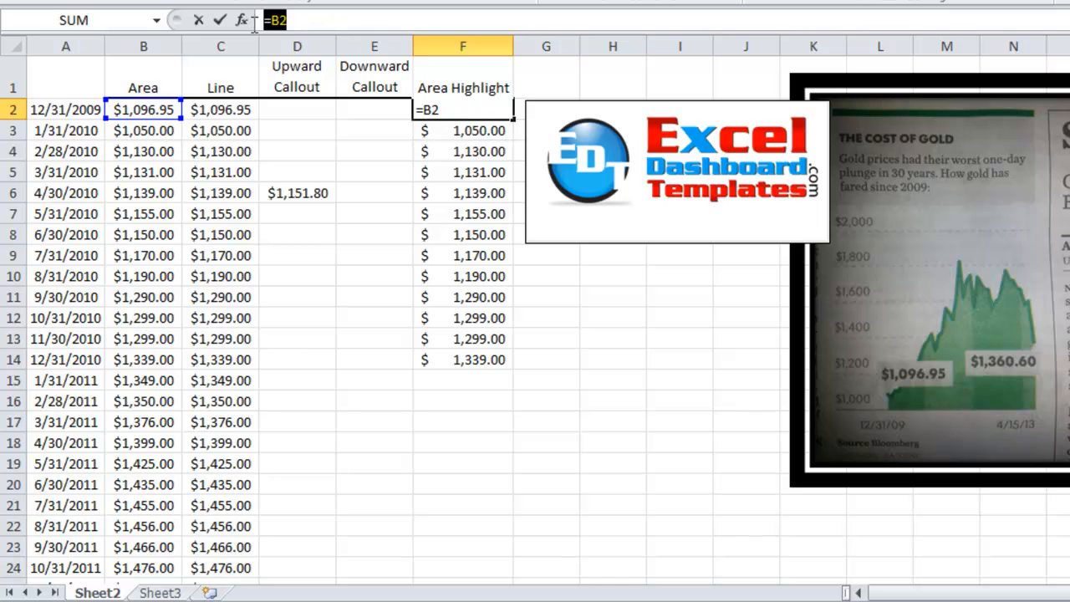
pyautogui.click(461, 151)
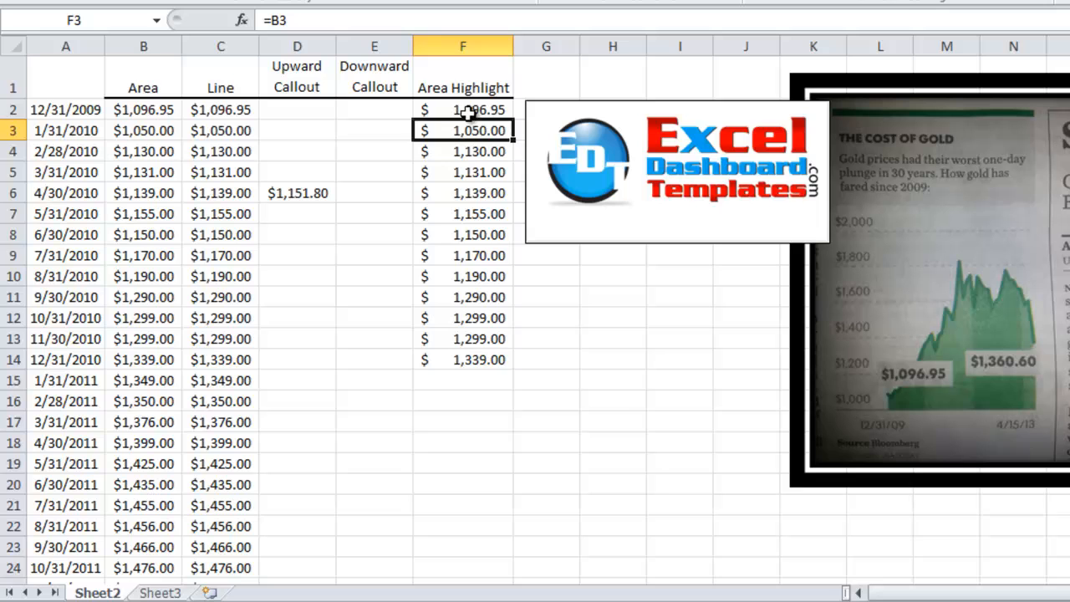
pyautogui.moveTo(461, 111); pyautogui.dragTo(461, 360)
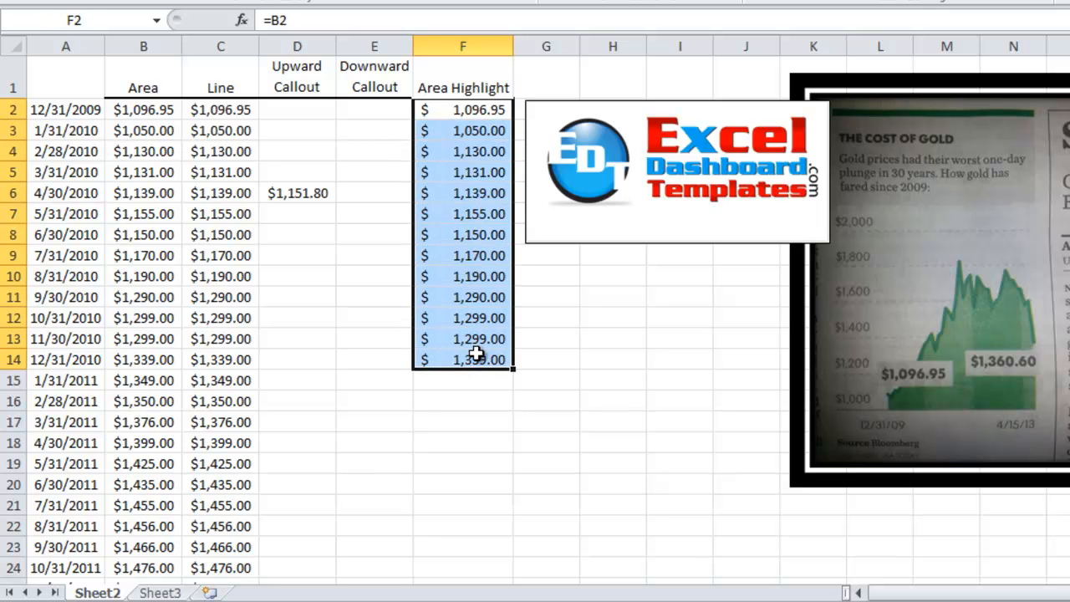
pyautogui.moveTo(468, 354)
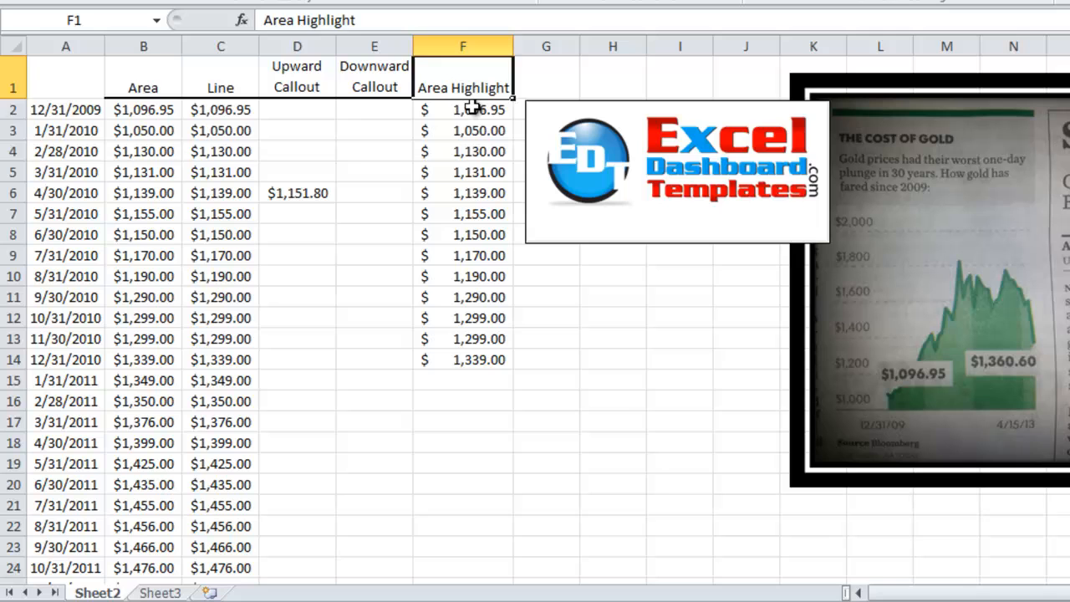
pyautogui.moveTo(461, 110); pyautogui.dragTo(462, 359)
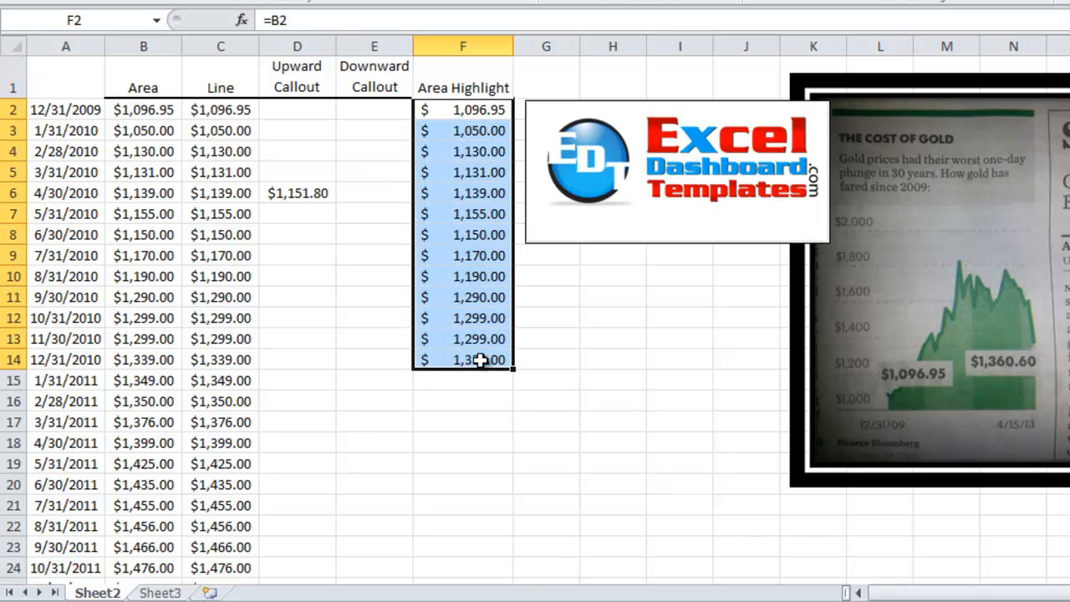
pyautogui.moveTo(530, 299)
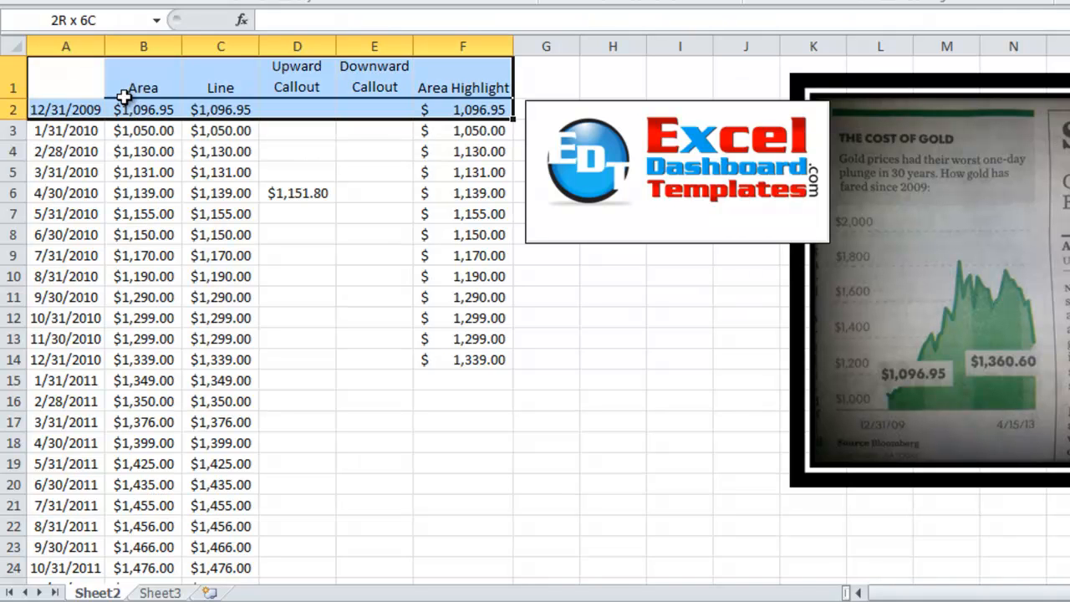
pyautogui.scroll(-3)
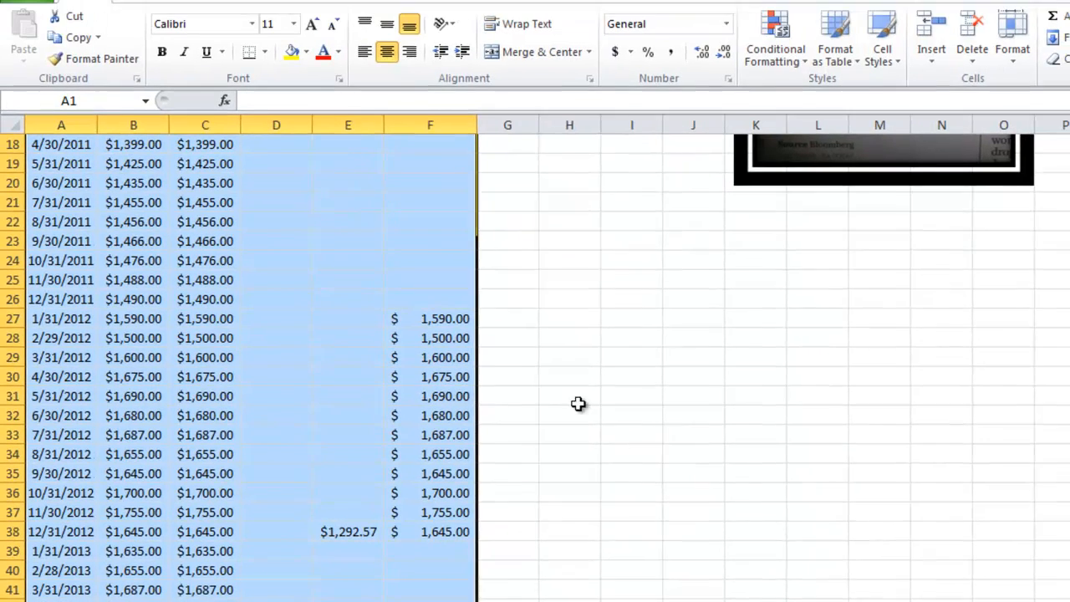
# Insert a 2-D area chart of the gold price data from the Insert ribbon.
pyautogui.click(137, 10)
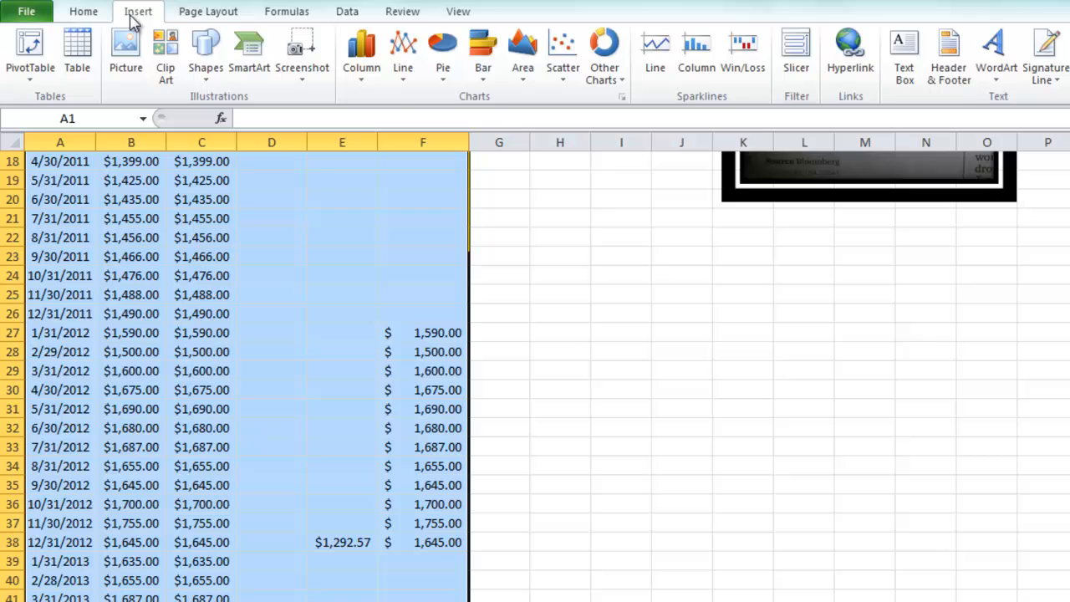
pyautogui.moveTo(522, 51)
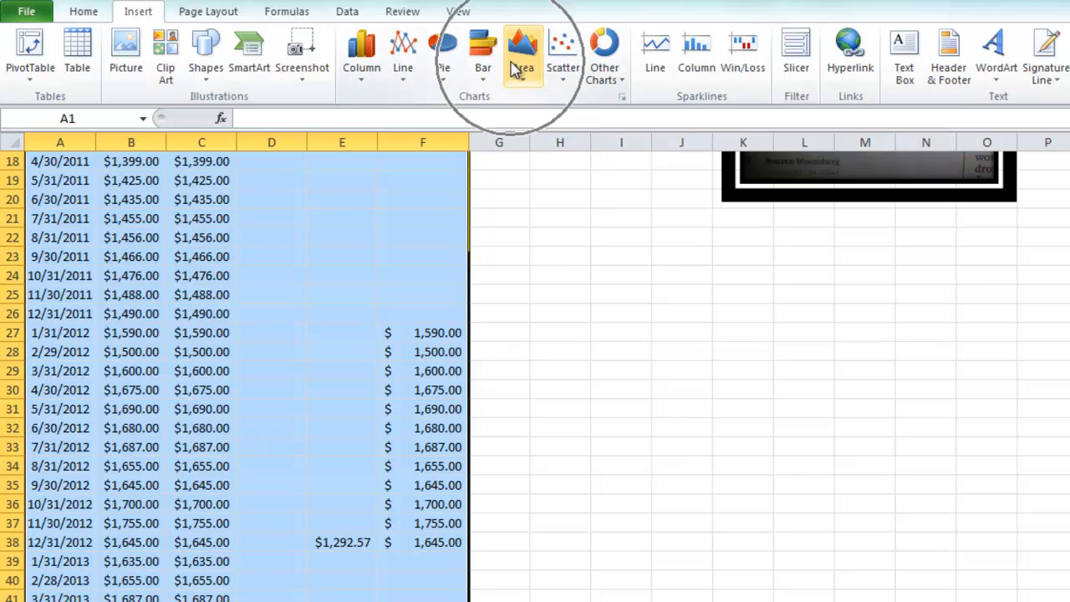
pyautogui.click(522, 50)
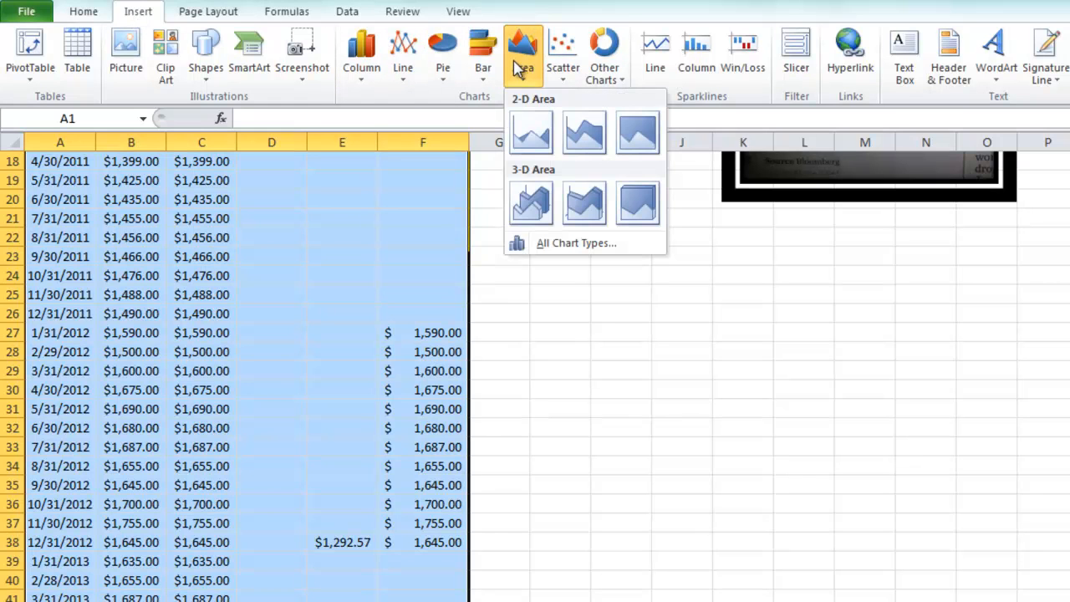
pyautogui.moveTo(531, 132)
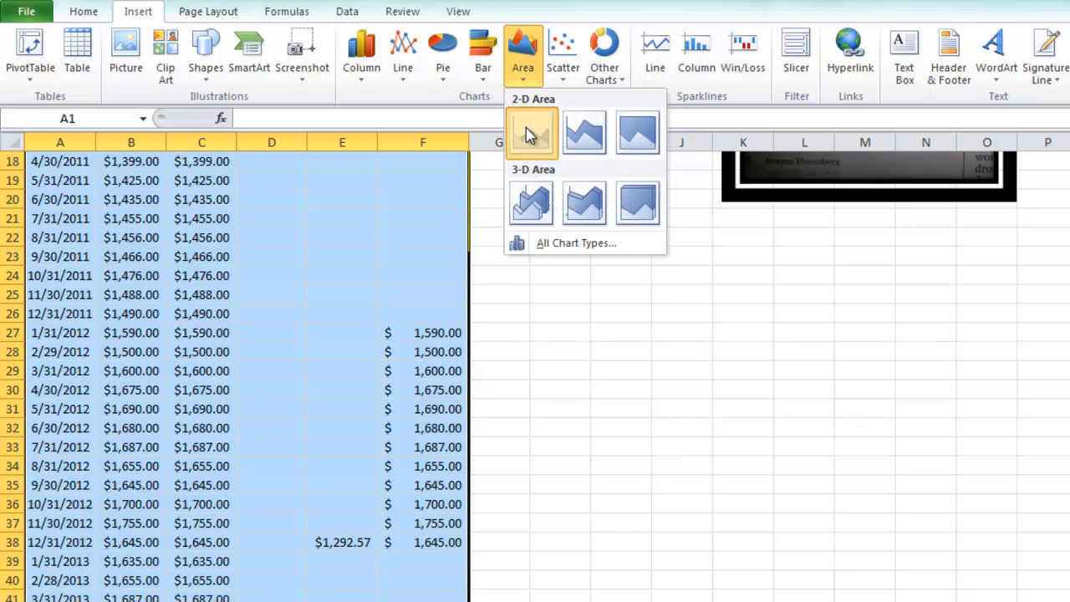
pyautogui.click(532, 133)
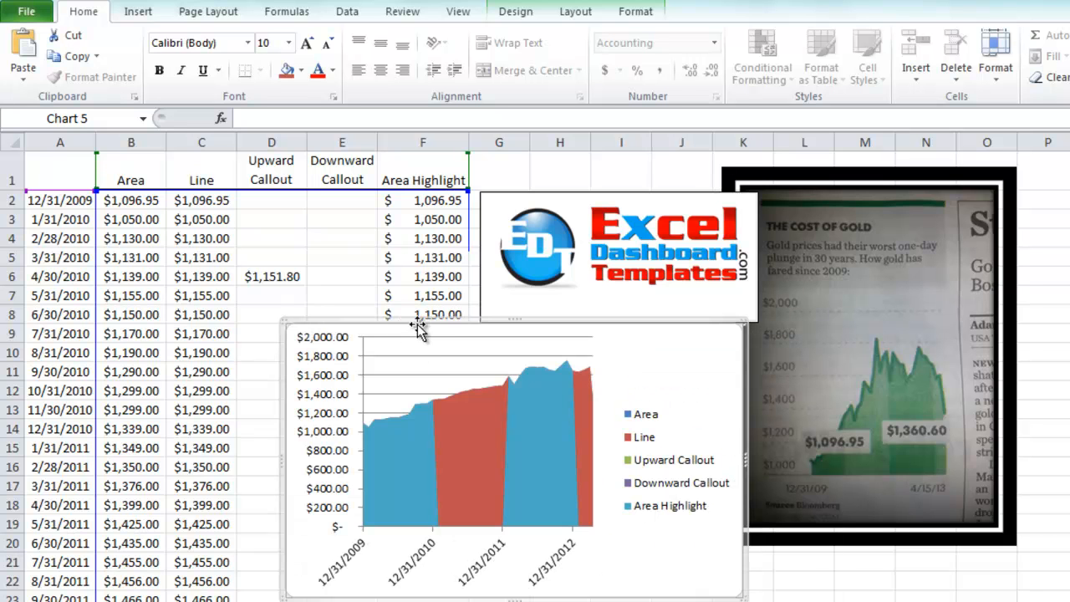
pyautogui.moveTo(498, 351)
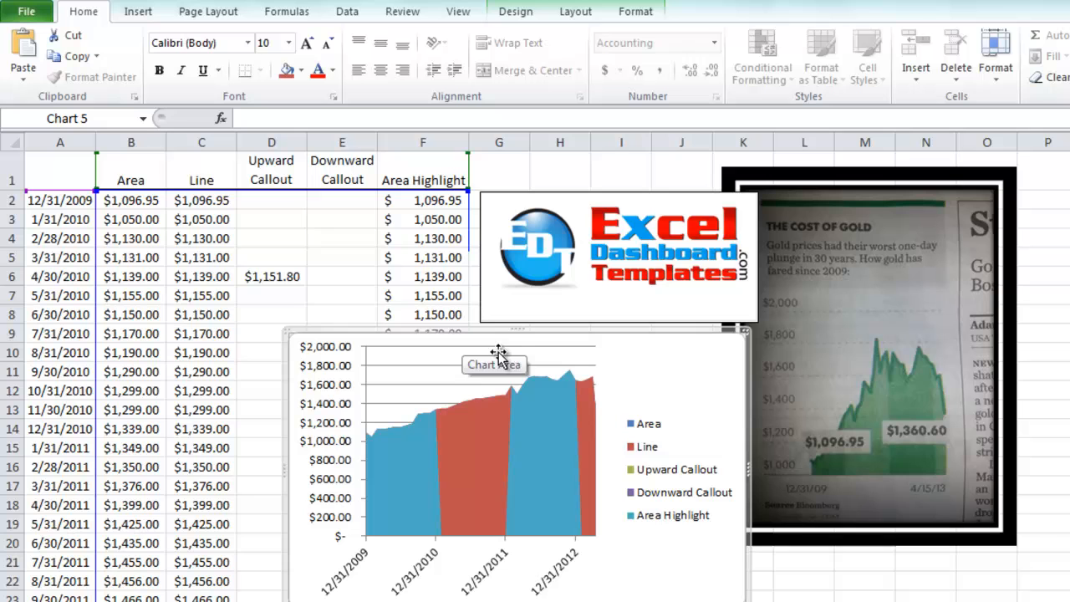
pyautogui.moveTo(438, 521)
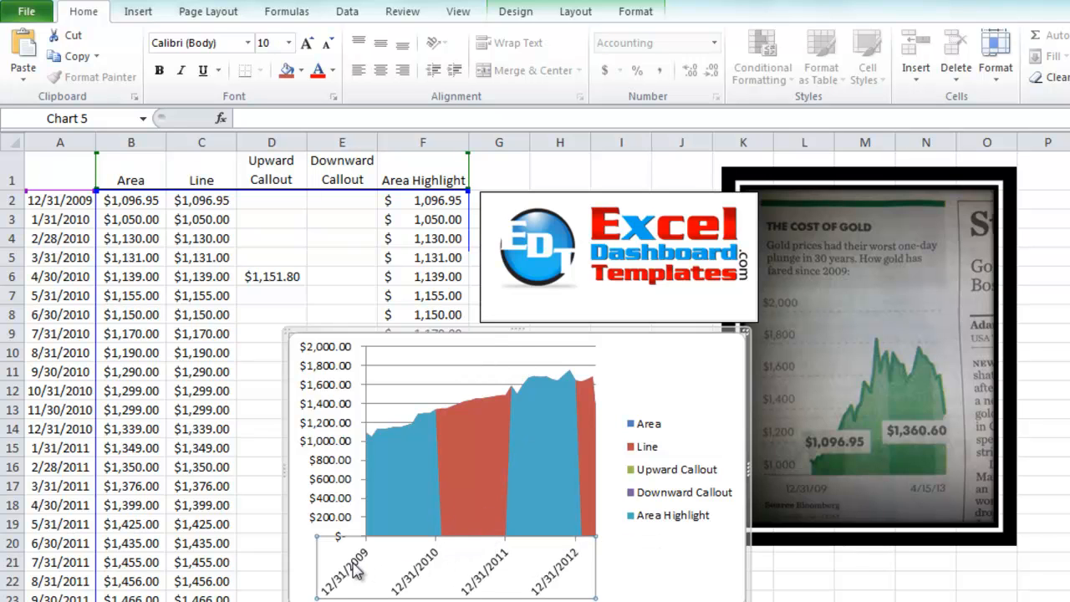
pyautogui.moveTo(410, 582)
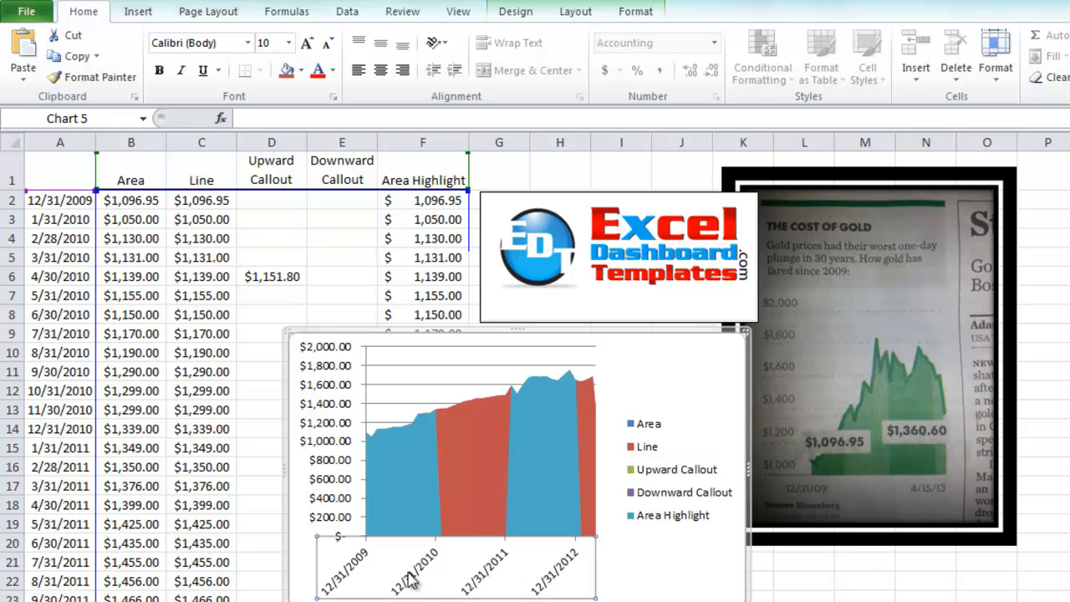
pyautogui.moveTo(565, 582)
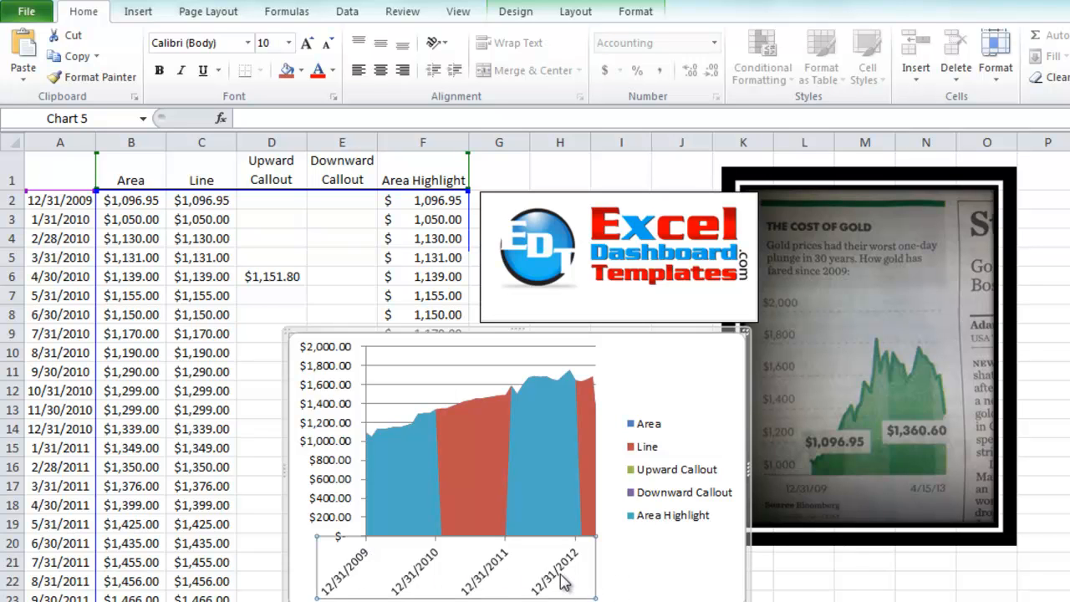
pyautogui.moveTo(467, 572)
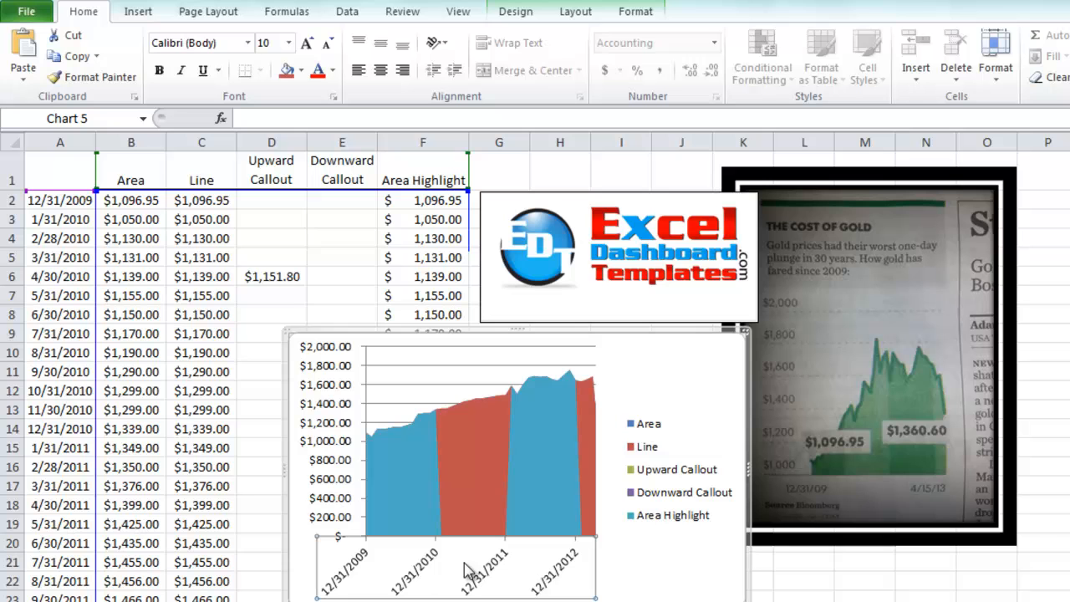
pyautogui.moveTo(428, 567)
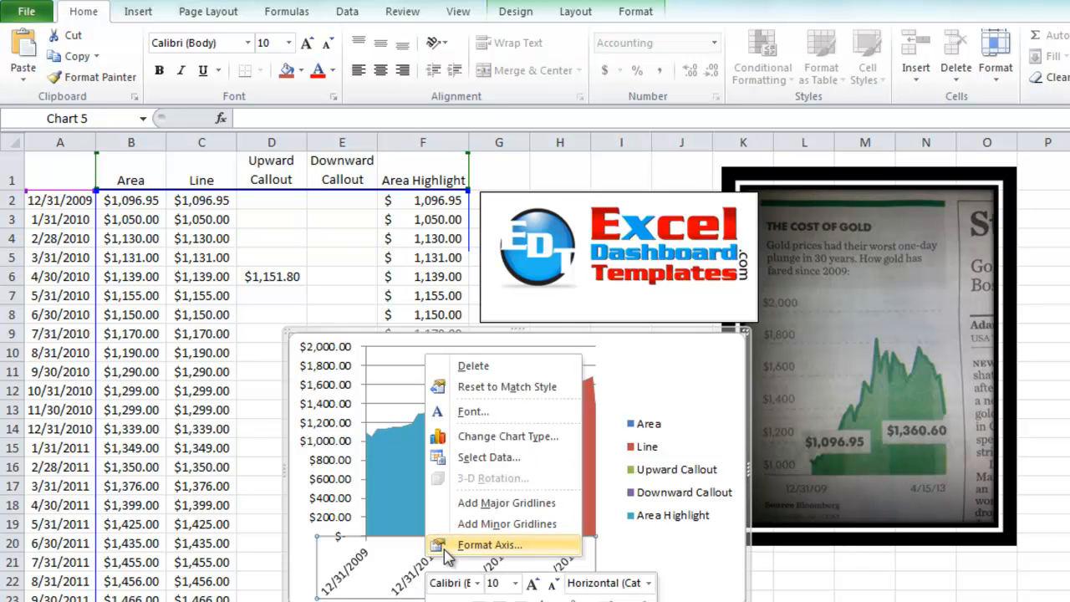
# Format the horizontal axis as a text axis with a label interval of 40 categories.
pyautogui.click(488, 545)
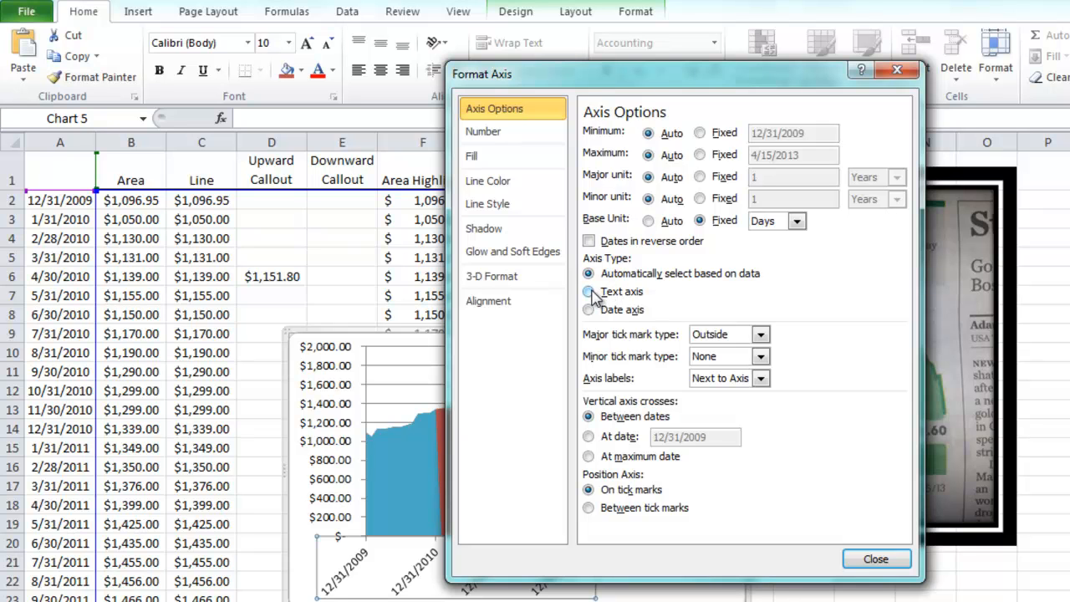
pyautogui.moveTo(592, 295)
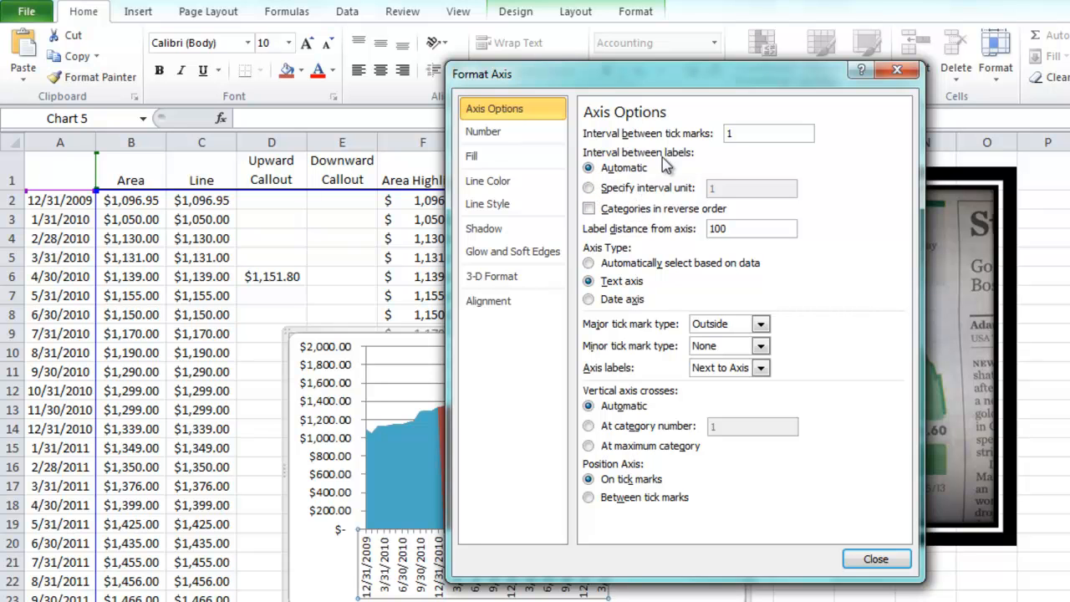
pyautogui.click(588, 188)
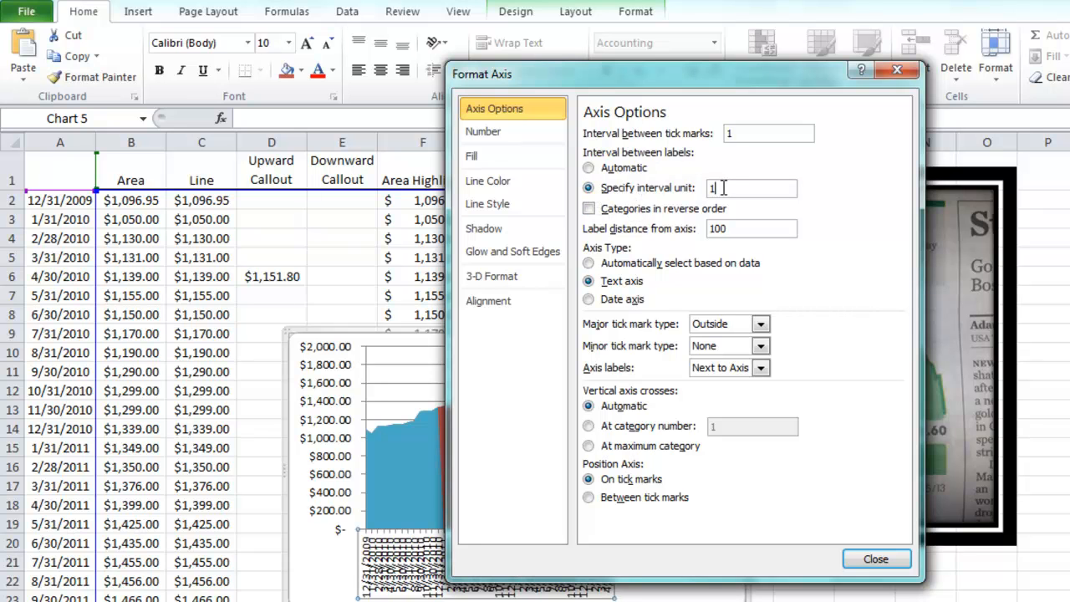
pyautogui.write('40')
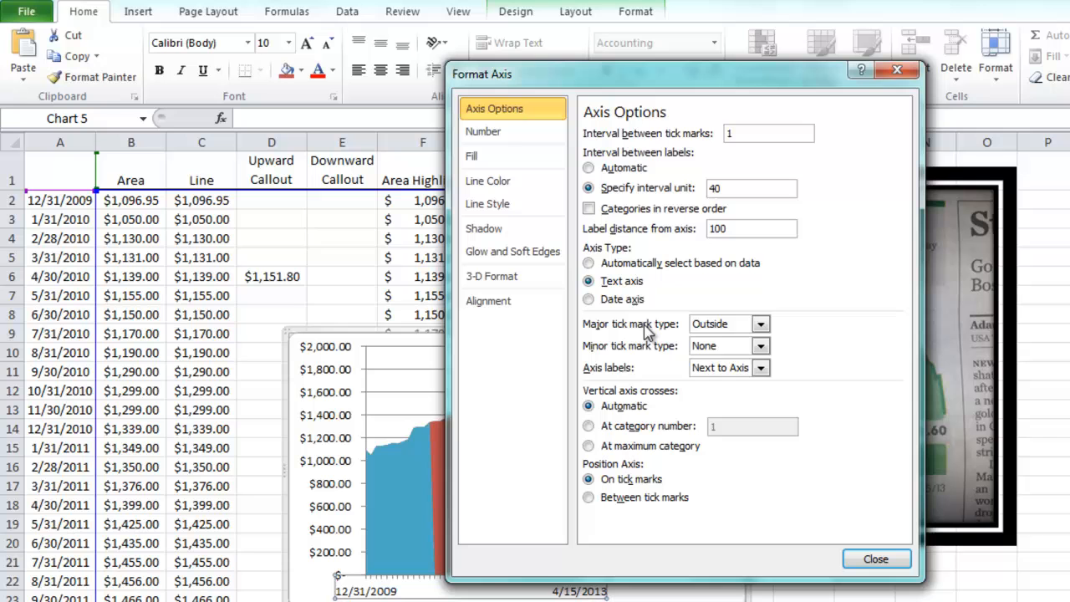
pyautogui.click(759, 344)
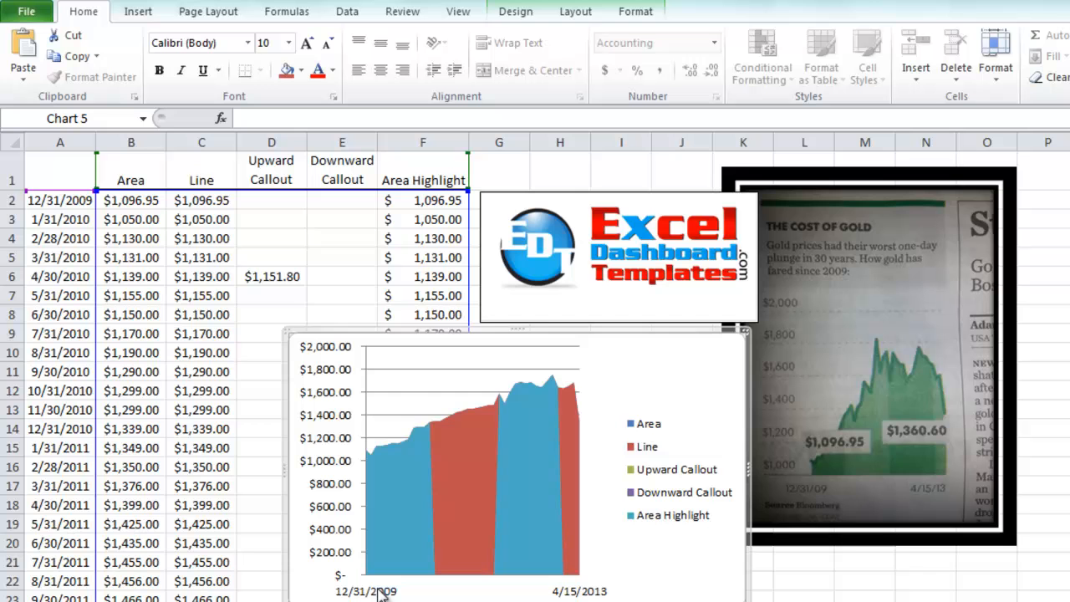
# Give the horizontal axis the short Date format 3/14/01 so labels read 12/31/09 and 4/15/13.
pyautogui.rightClick(381, 591)
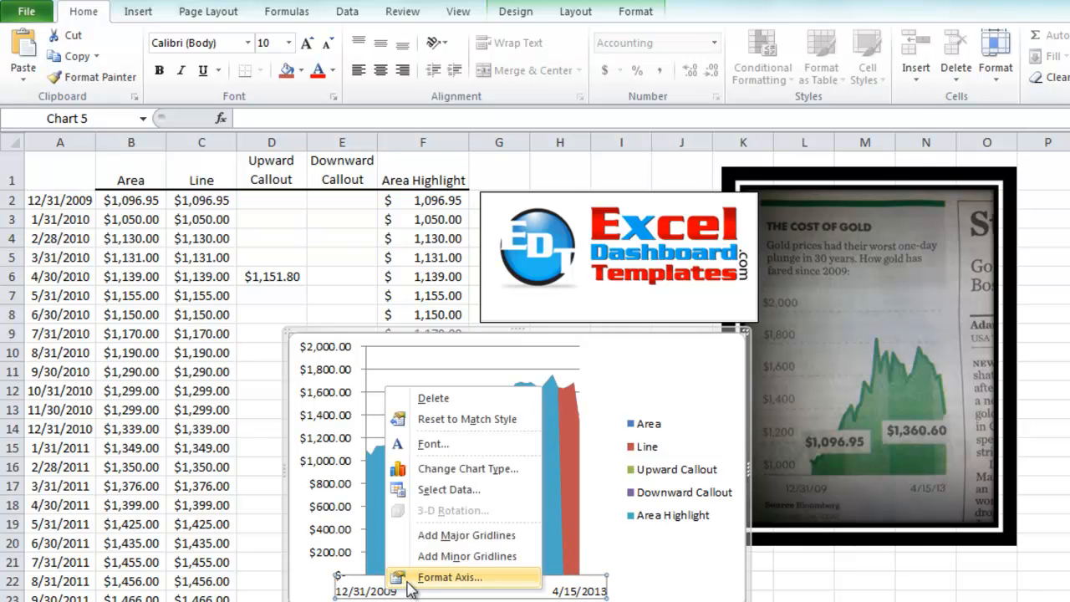
pyautogui.click(450, 577)
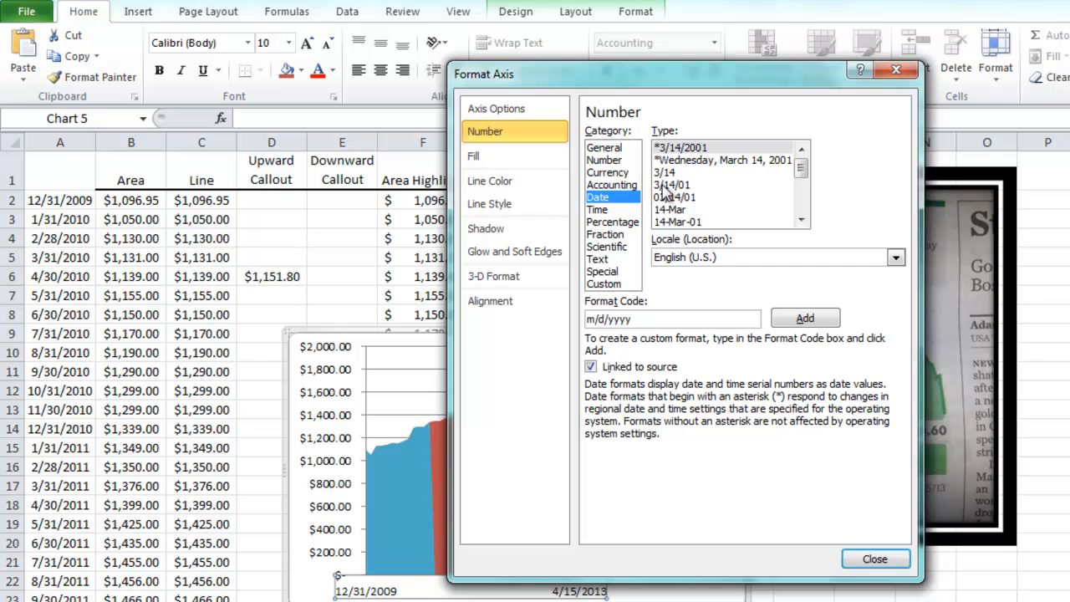
pyautogui.click(672, 184)
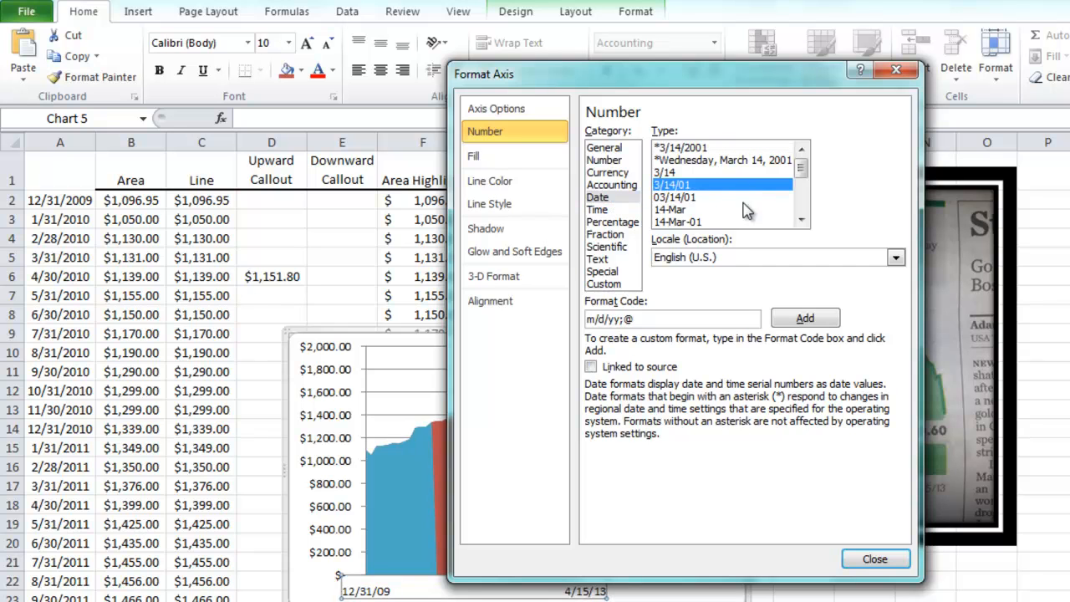
pyautogui.click(875, 559)
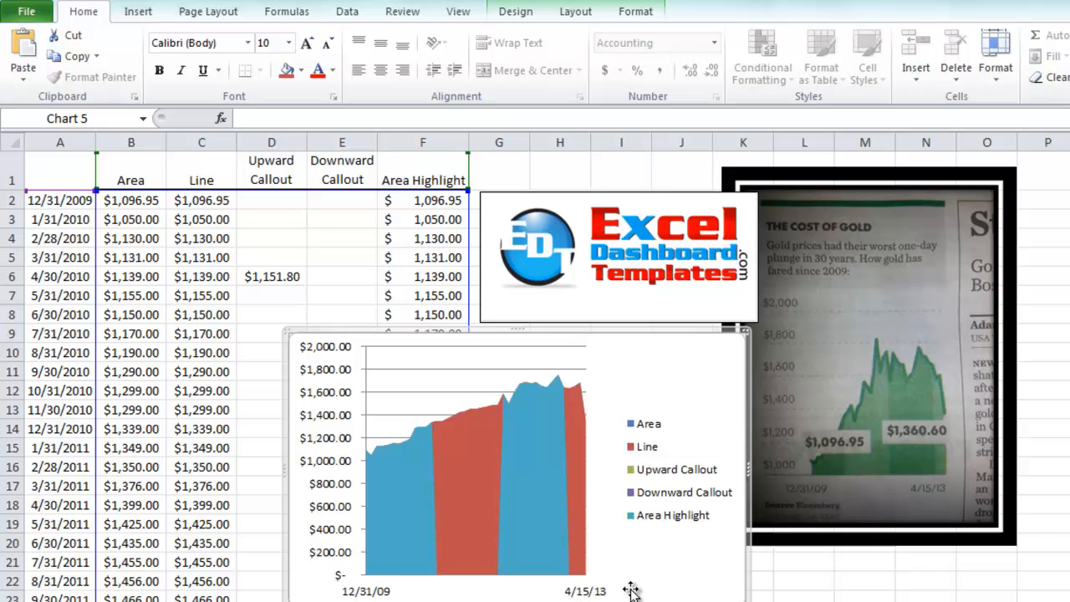
pyautogui.moveTo(911, 501)
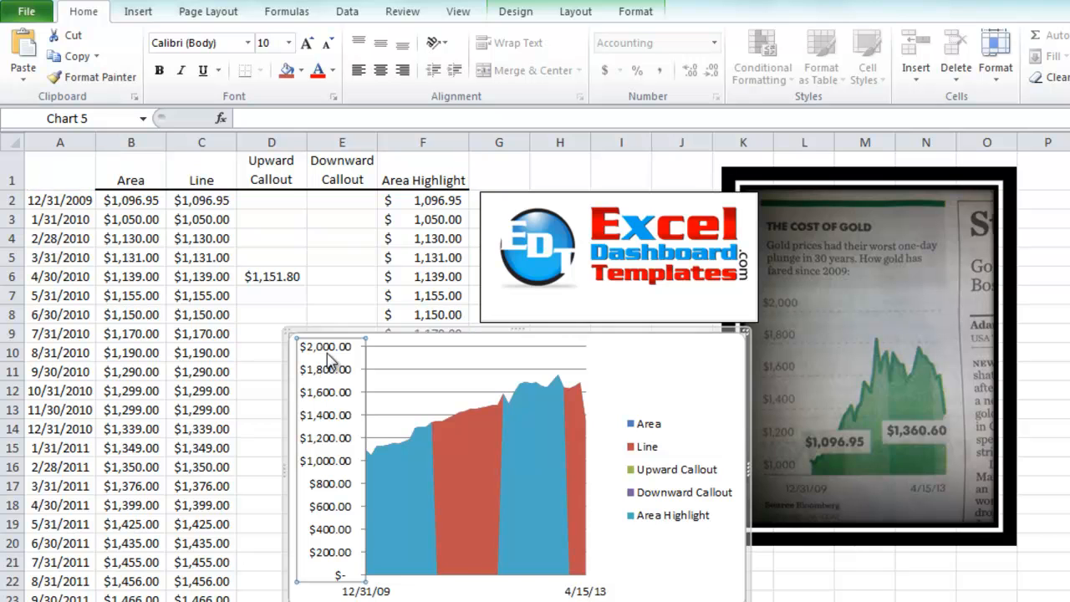
# Set the vertical axis to 0 decimals, fixed minimum 1000, major unit 200 and no major tick marks.
pyautogui.rightClick(326, 359)
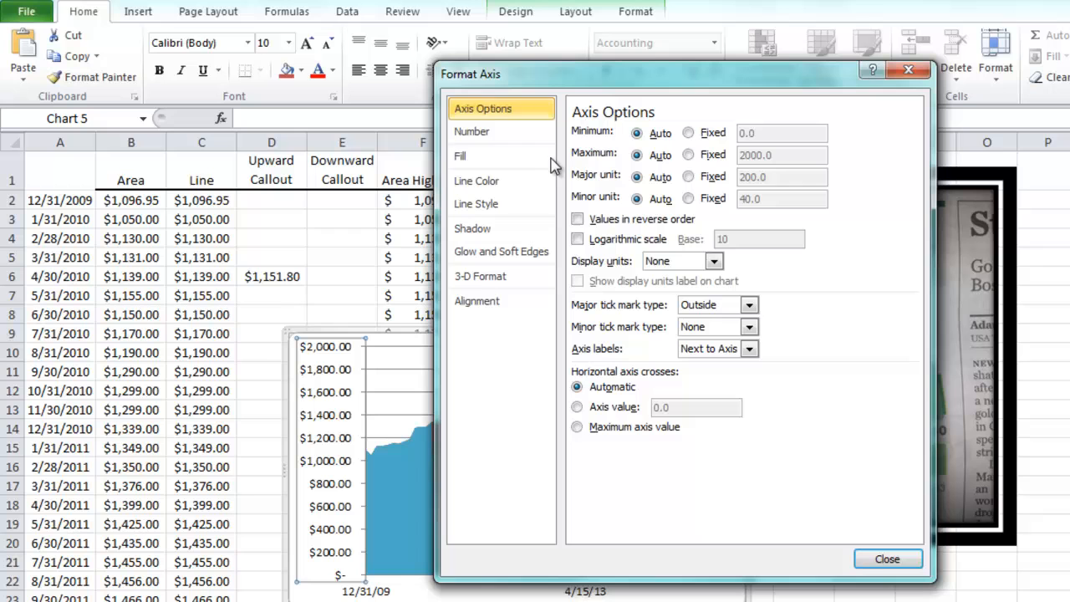
pyautogui.click(471, 130)
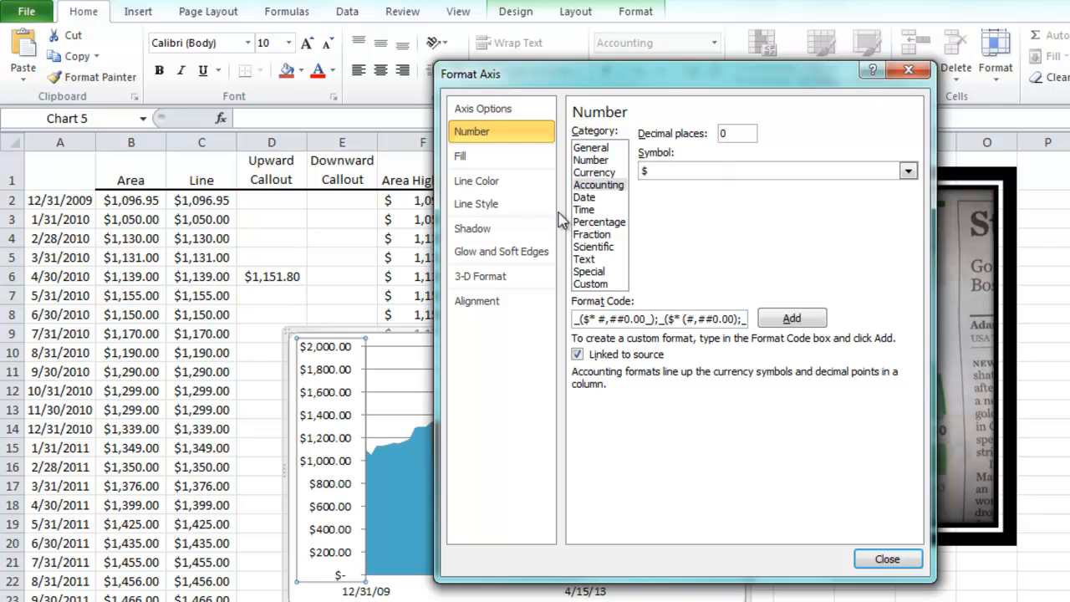
pyautogui.click(481, 107)
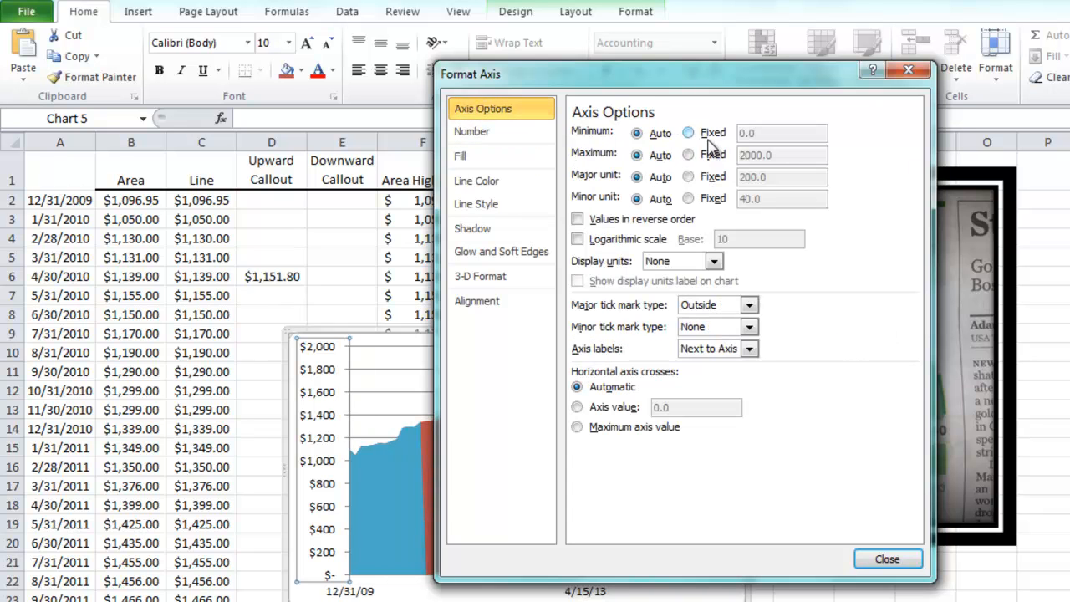
pyautogui.click(689, 132)
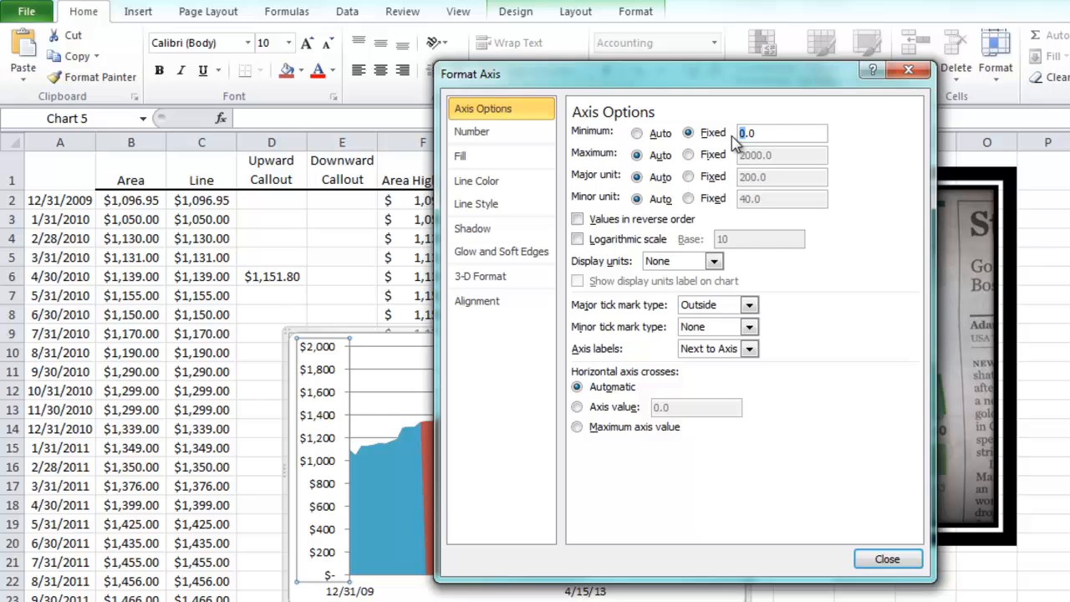
pyautogui.write('1000.0')
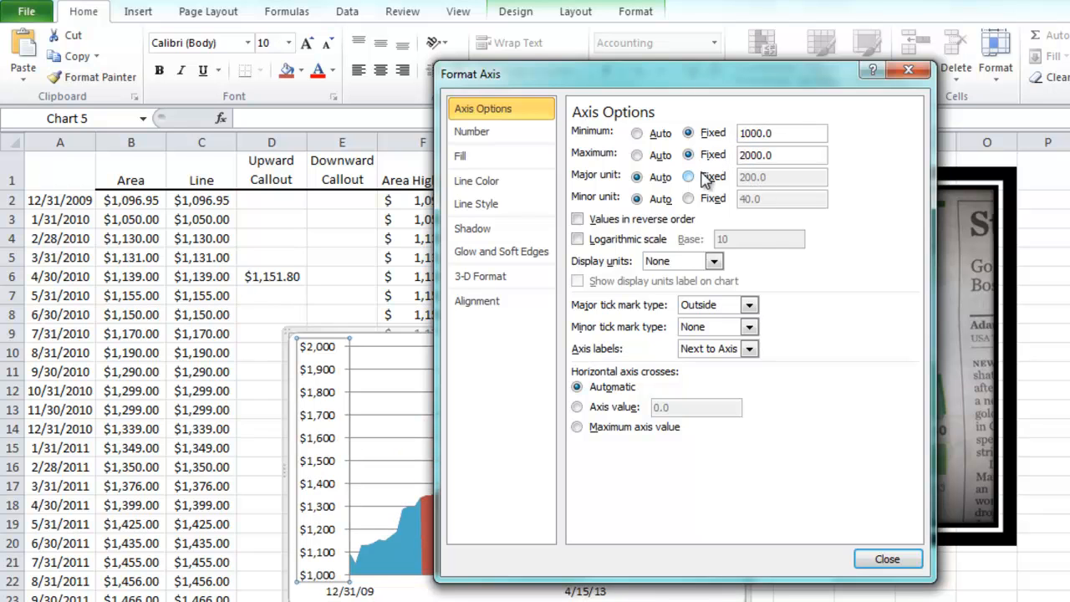
pyautogui.click(689, 177)
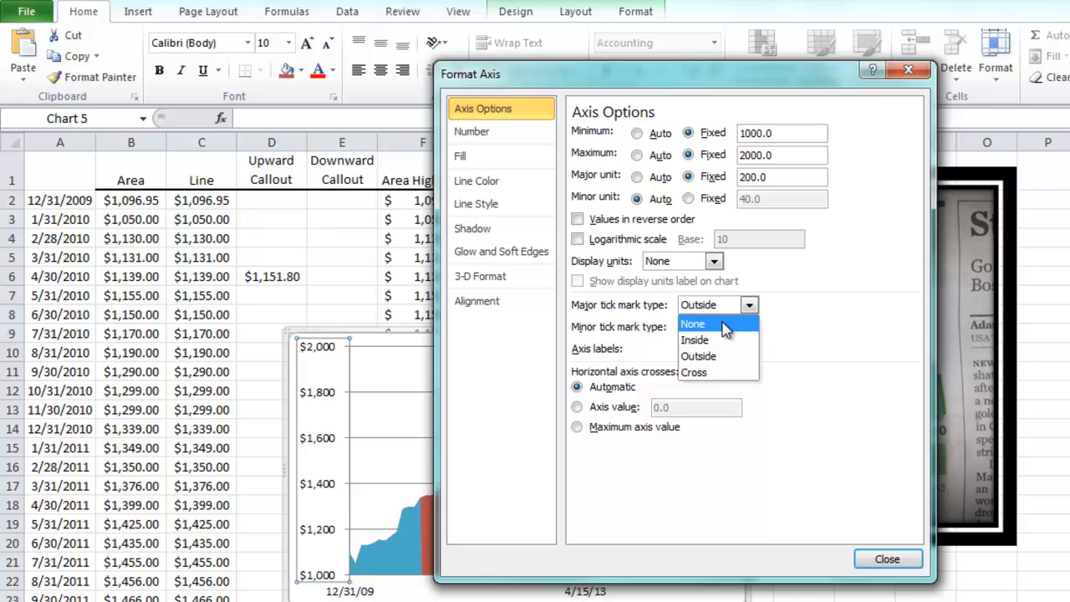
pyautogui.click(692, 324)
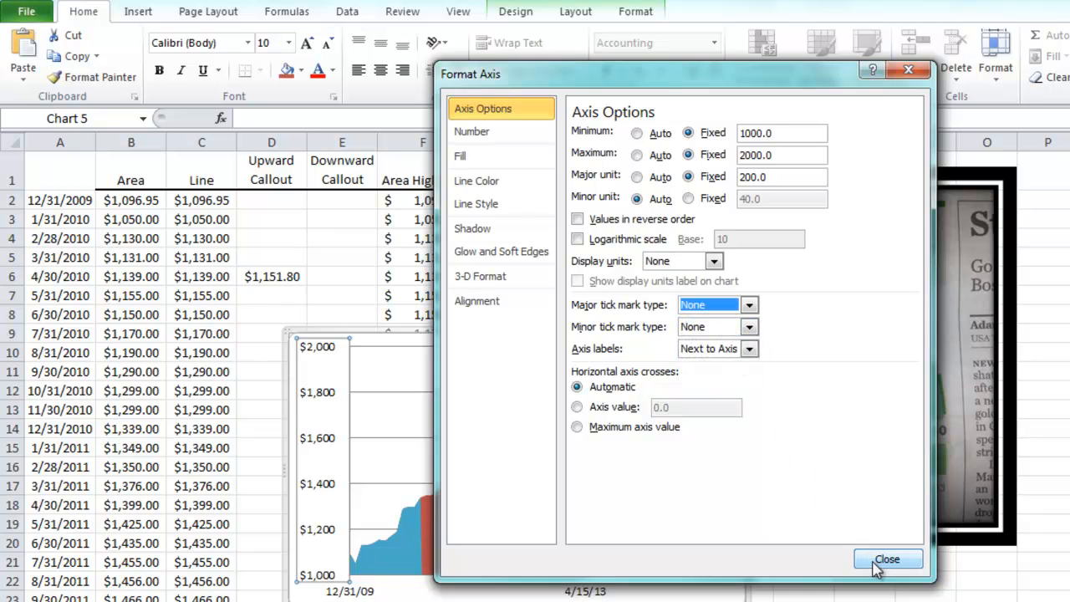
pyautogui.click(886, 558)
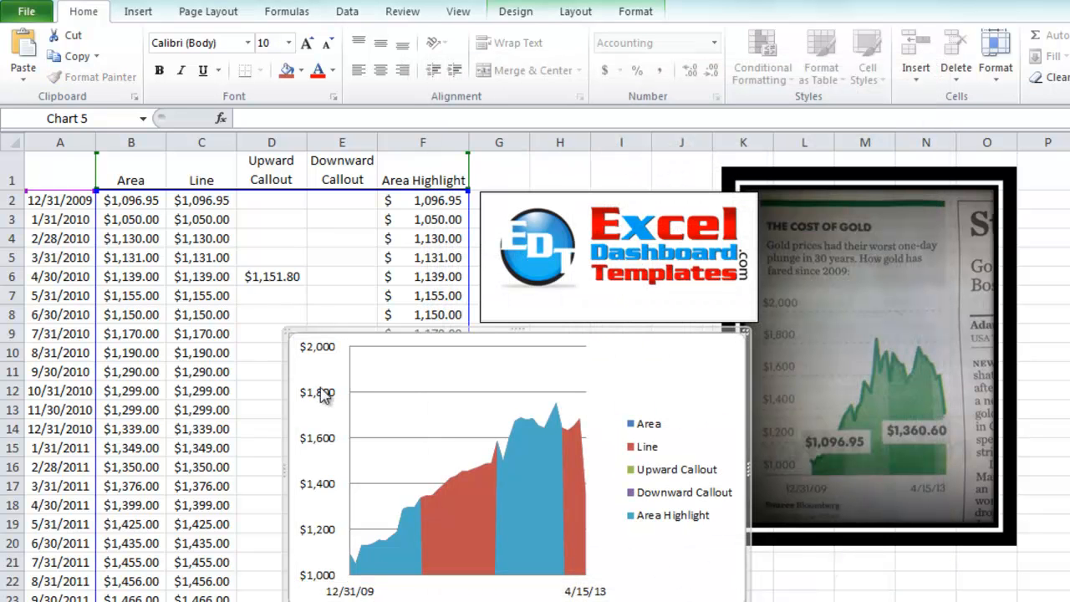
pyautogui.moveTo(361, 468)
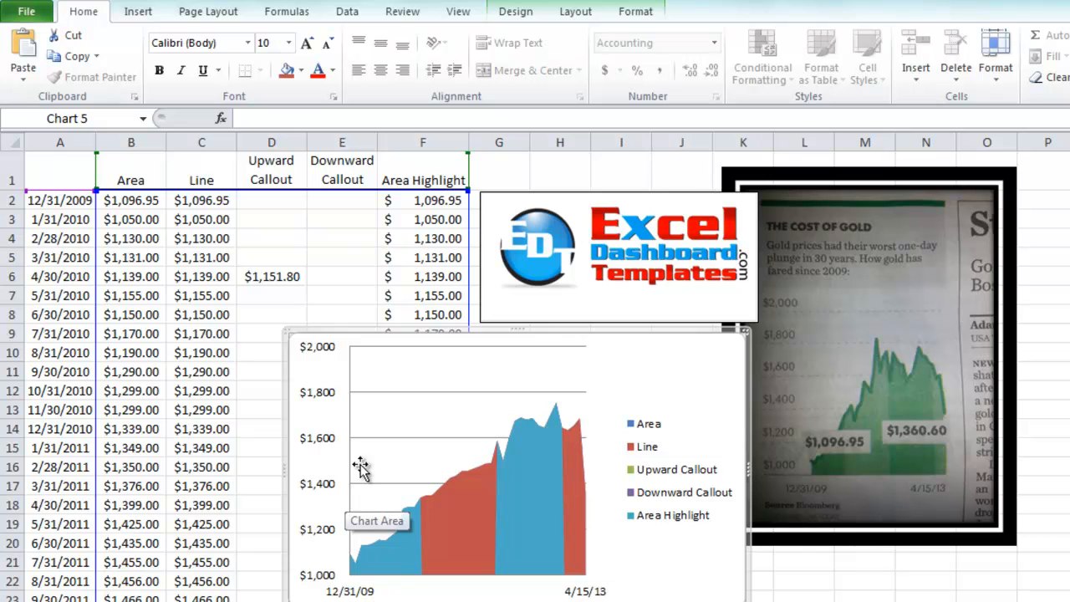
pyautogui.moveTo(482, 406)
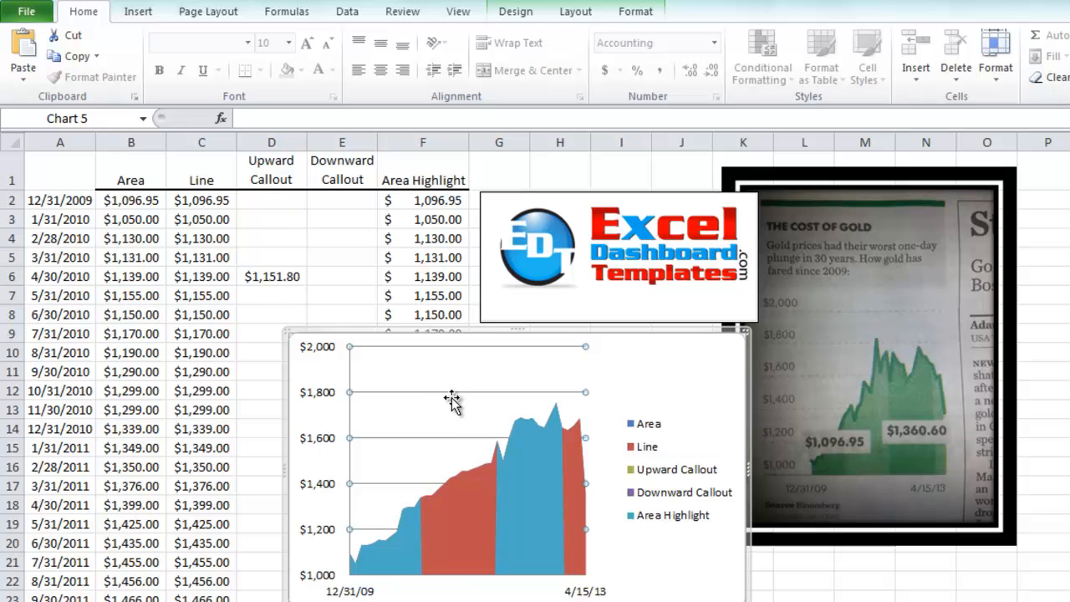
# Change the horizontal gridlines' line style to a dashed dash type.
pyautogui.rightClick(452, 398)
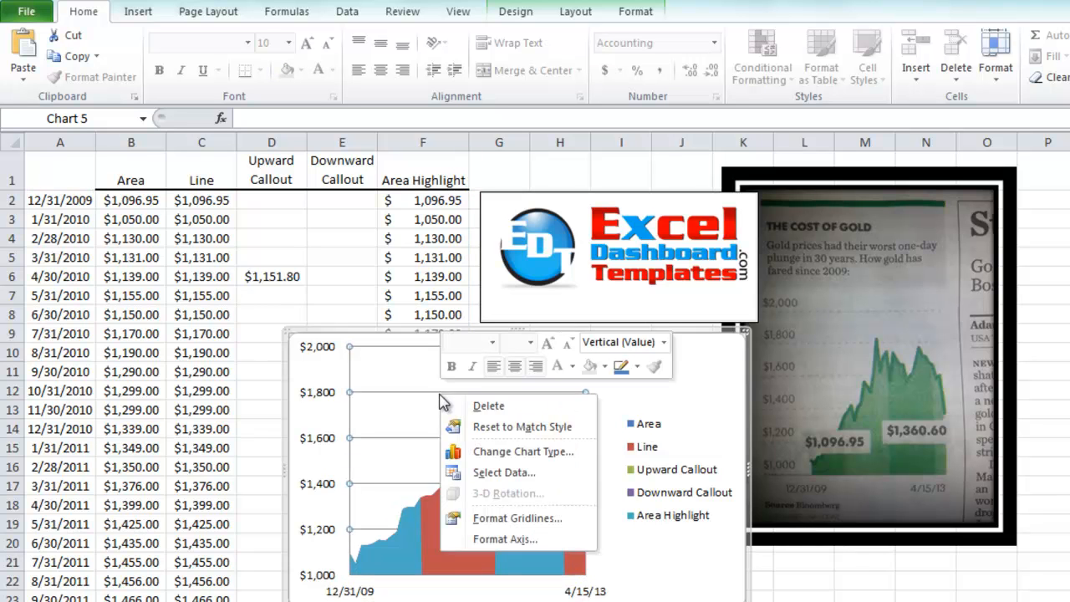
pyautogui.moveTo(515, 518)
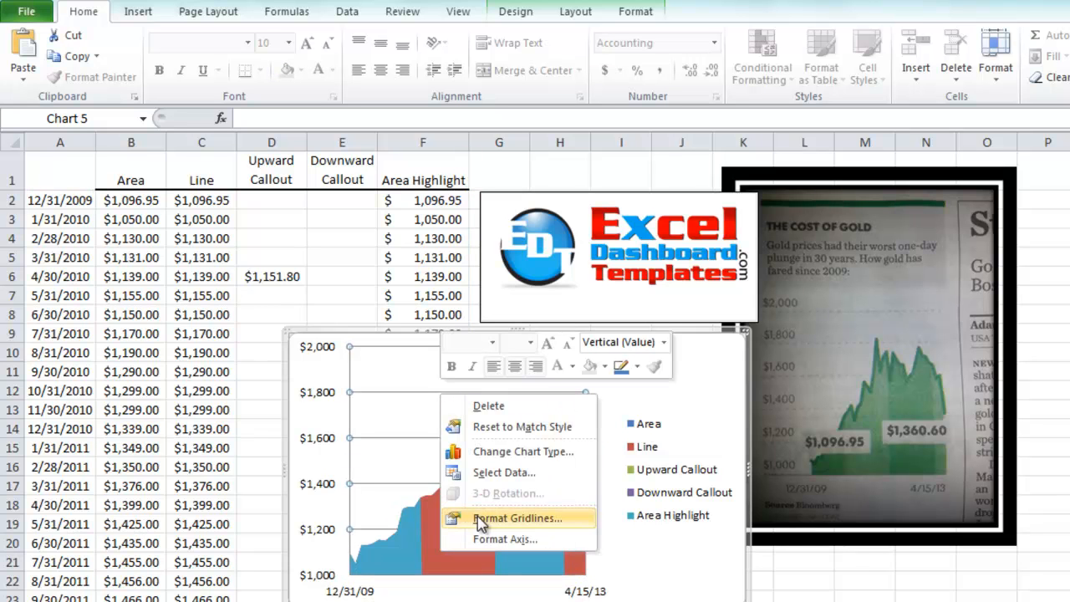
pyautogui.click(515, 518)
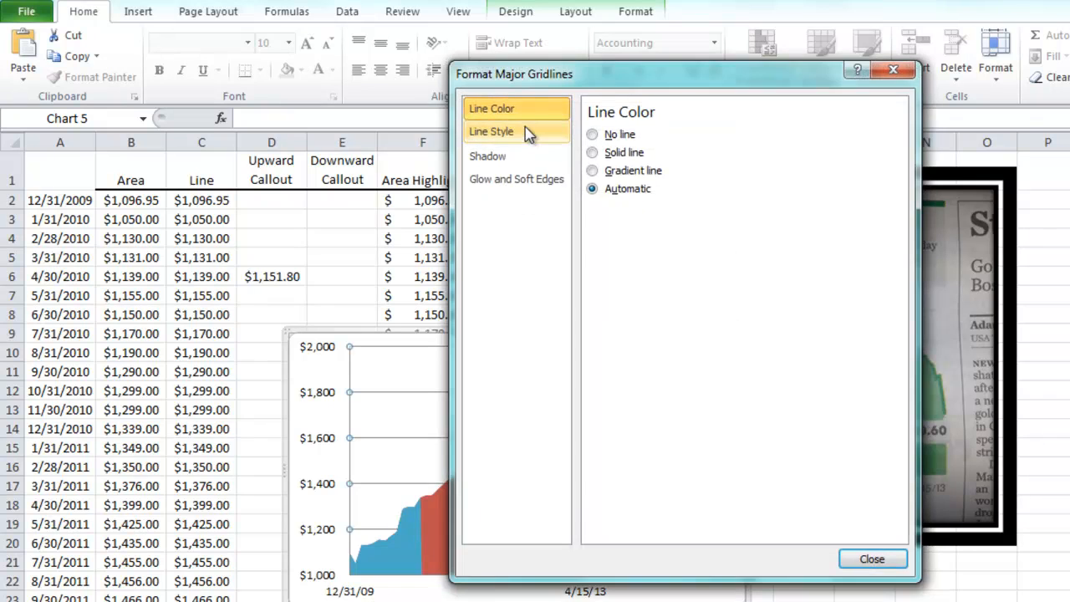
pyautogui.click(492, 130)
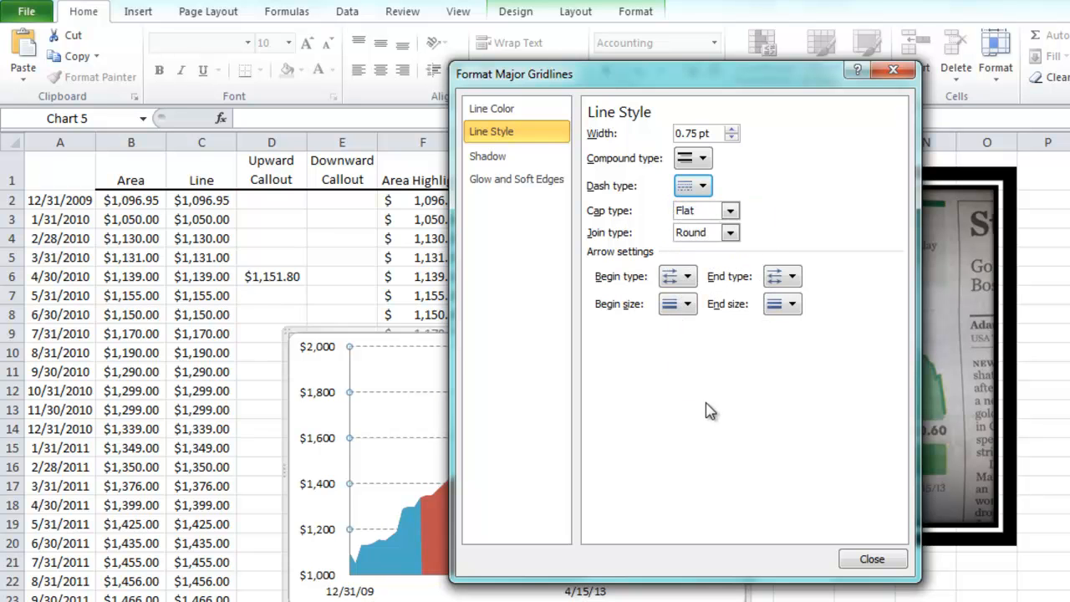
pyautogui.click(871, 558)
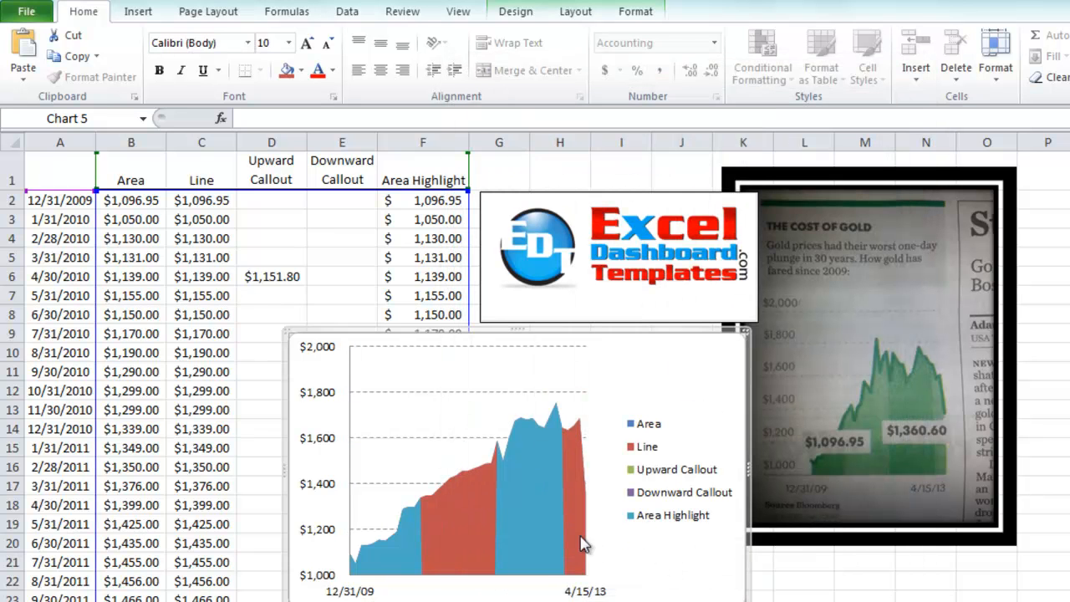
pyautogui.moveTo(475, 448)
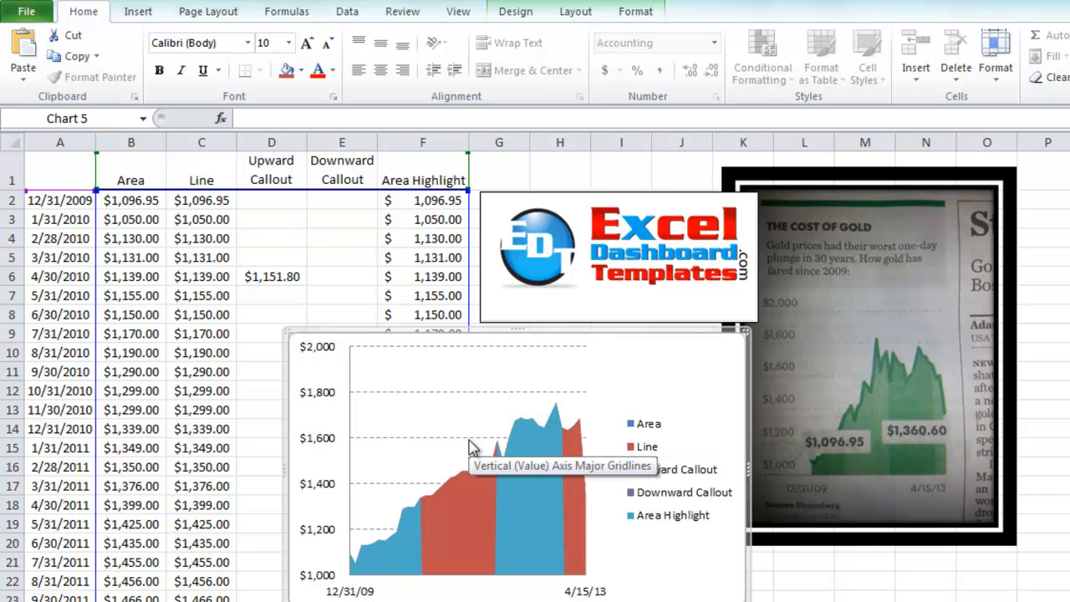
pyautogui.moveTo(455, 493)
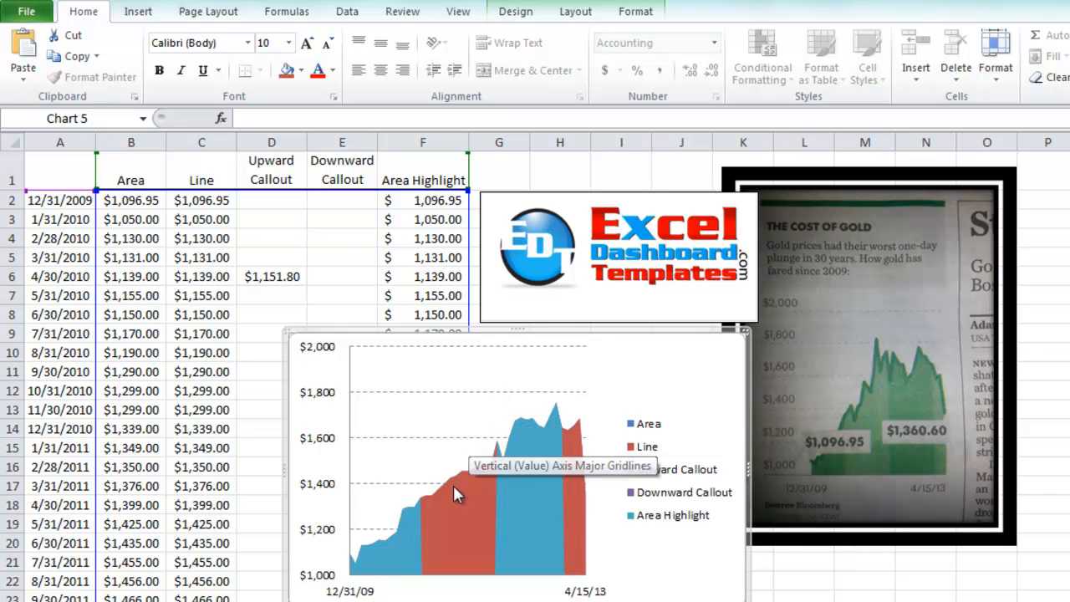
pyautogui.moveTo(445, 538)
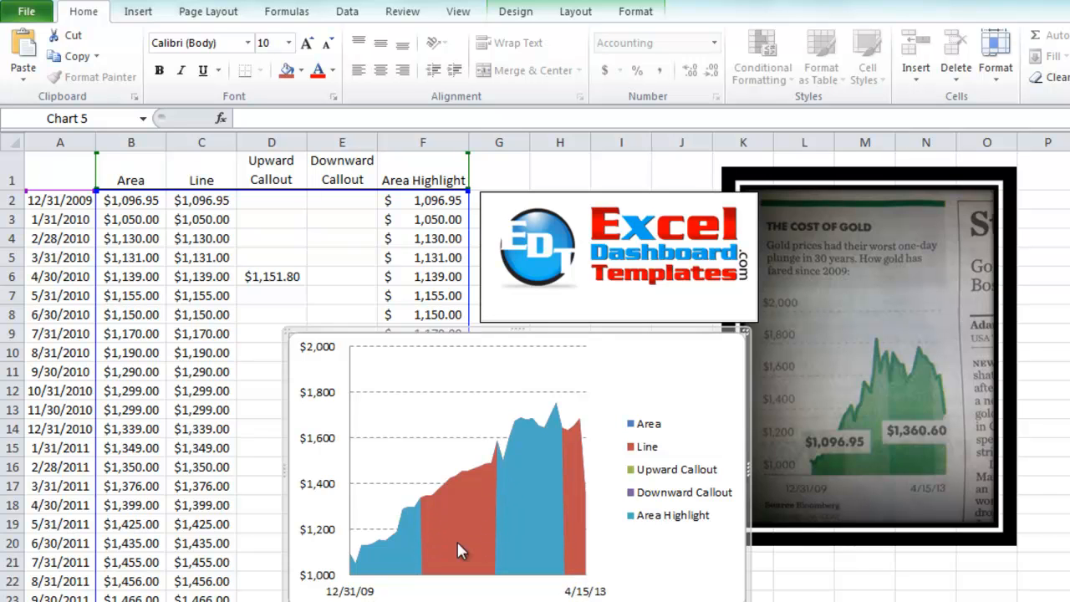
pyautogui.moveTo(483, 525)
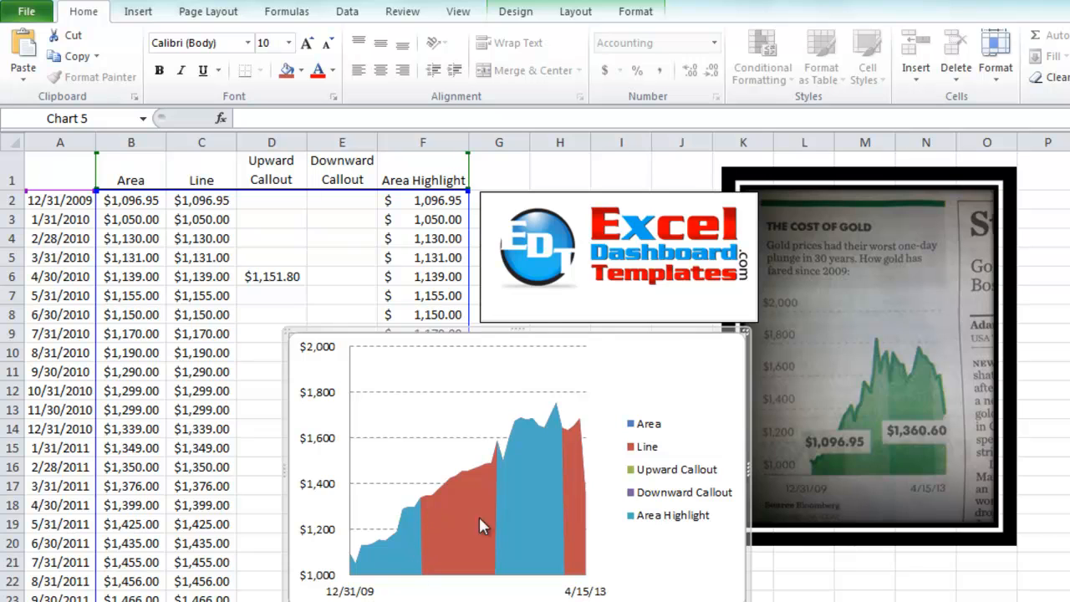
pyautogui.moveTo(528, 519)
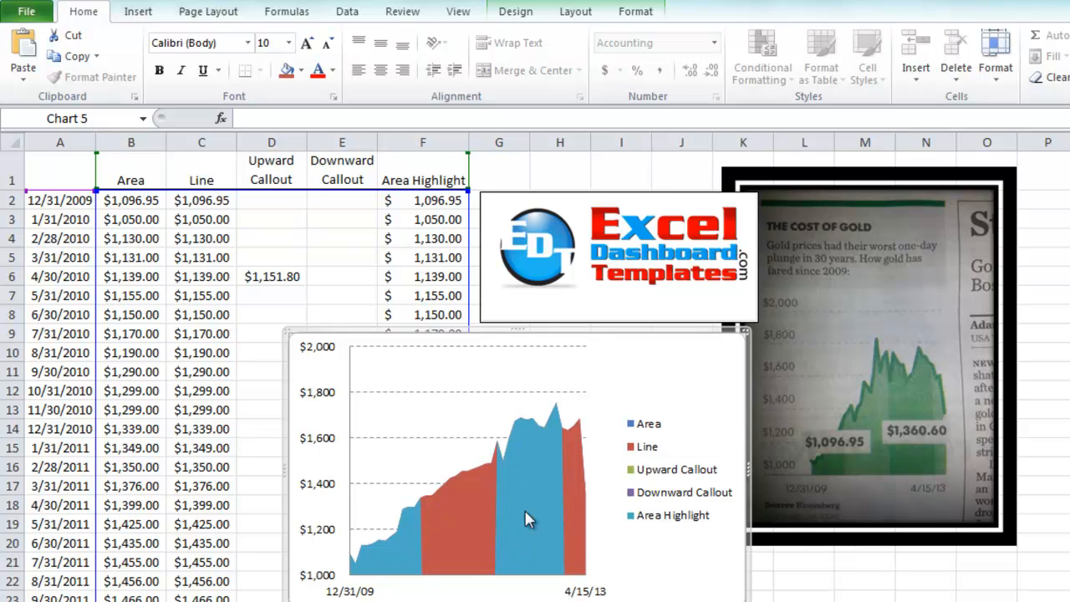
pyautogui.moveTo(520, 469)
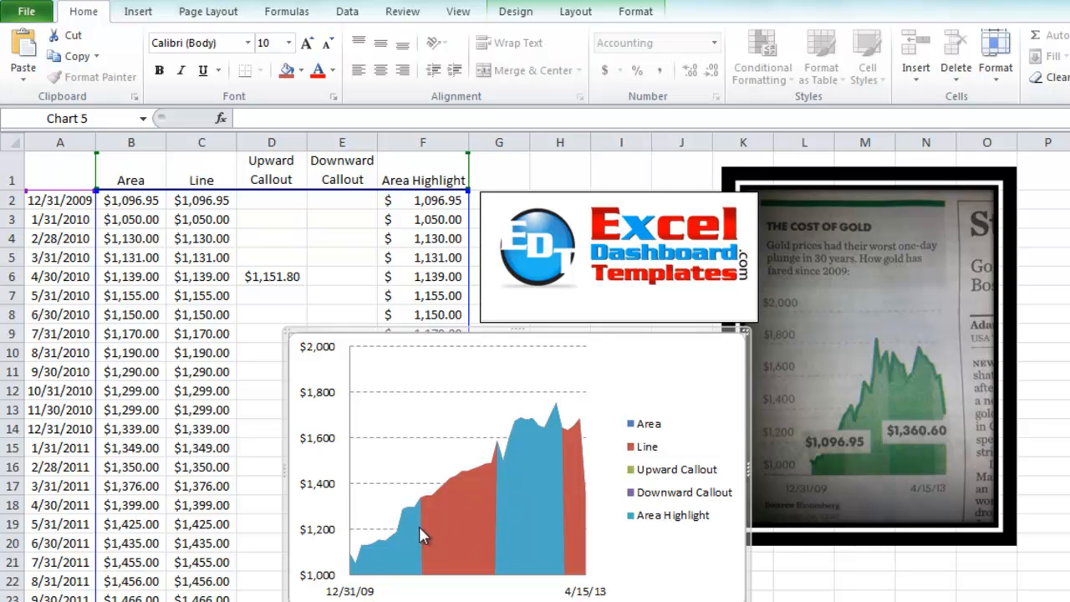
pyautogui.moveTo(605, 399)
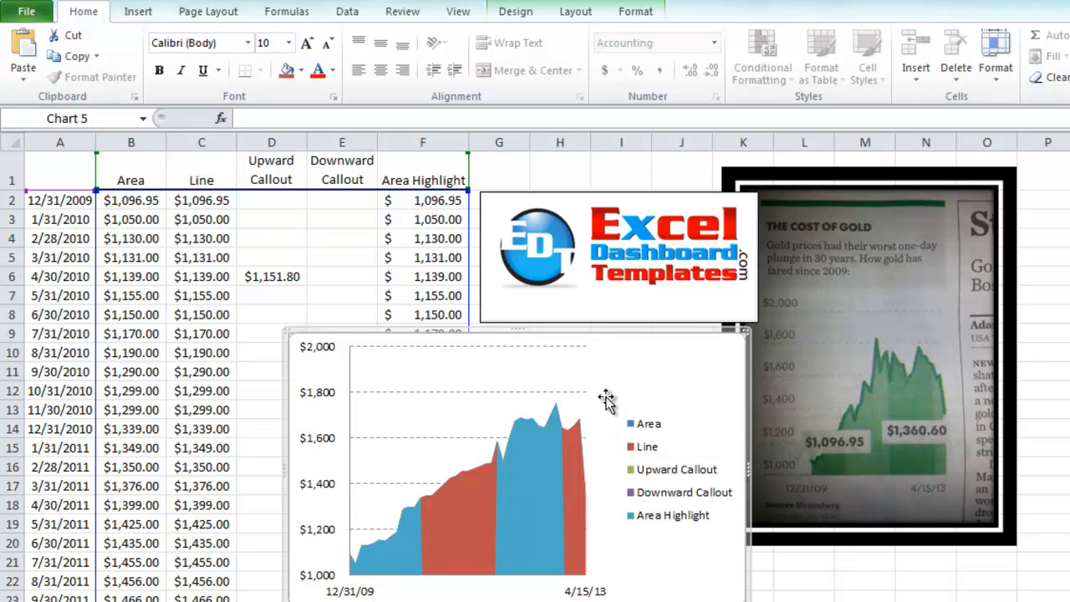
# In Select Data's Hidden and Empty Cells settings, show empty cells as Gaps.
pyautogui.click(575, 10)
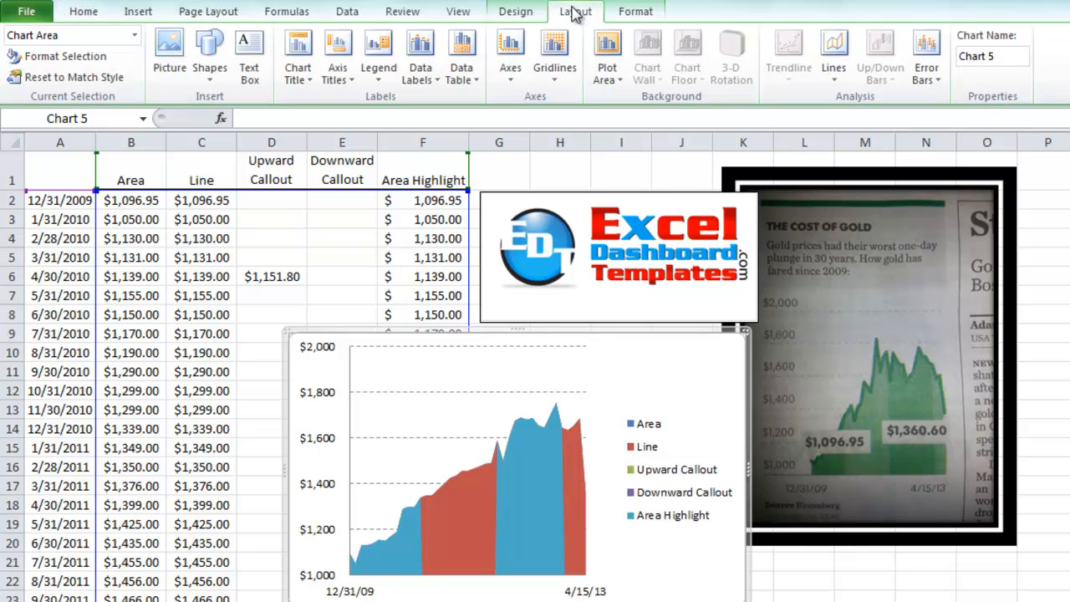
pyautogui.click(515, 10)
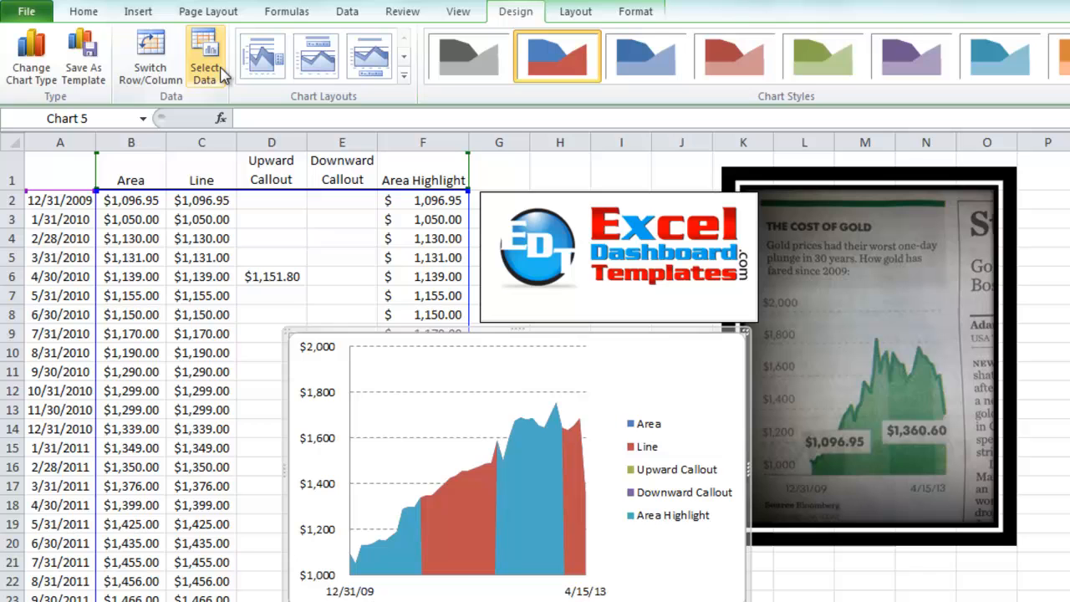
pyautogui.click(204, 59)
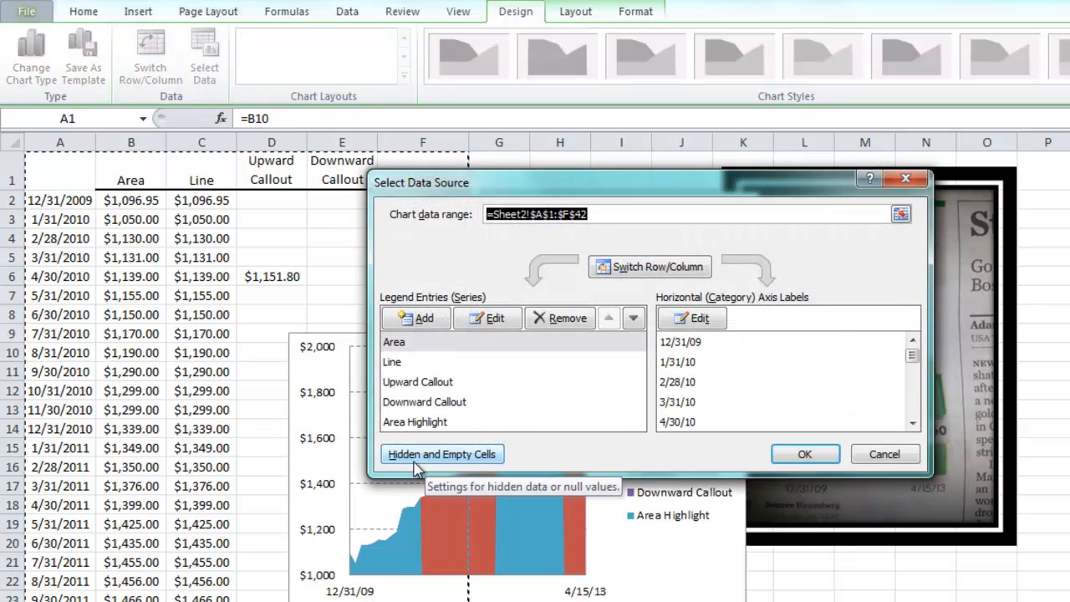
pyautogui.click(442, 454)
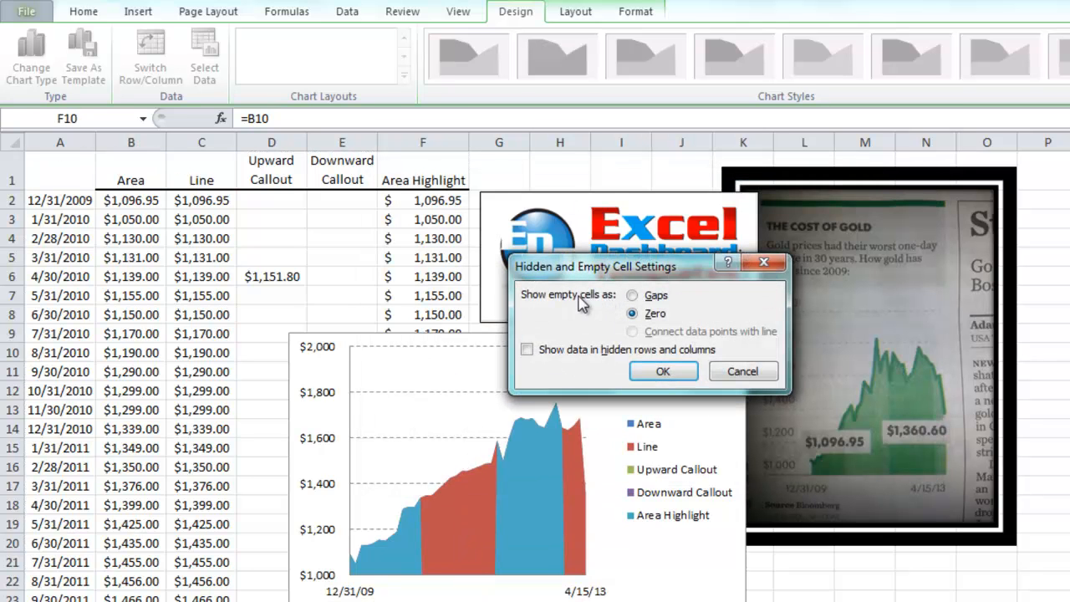
pyautogui.click(632, 295)
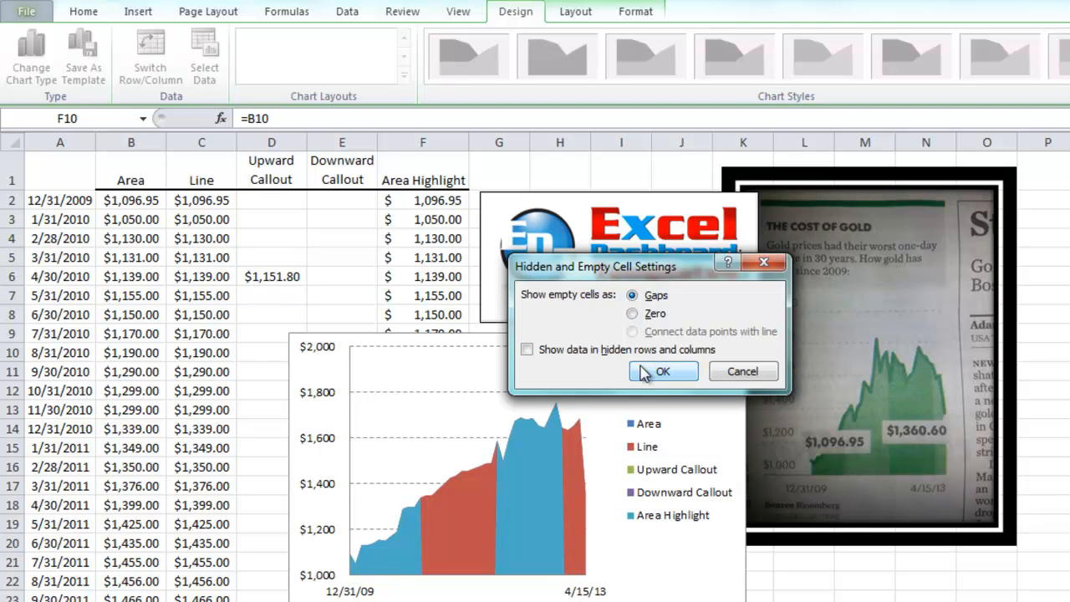
pyautogui.click(662, 371)
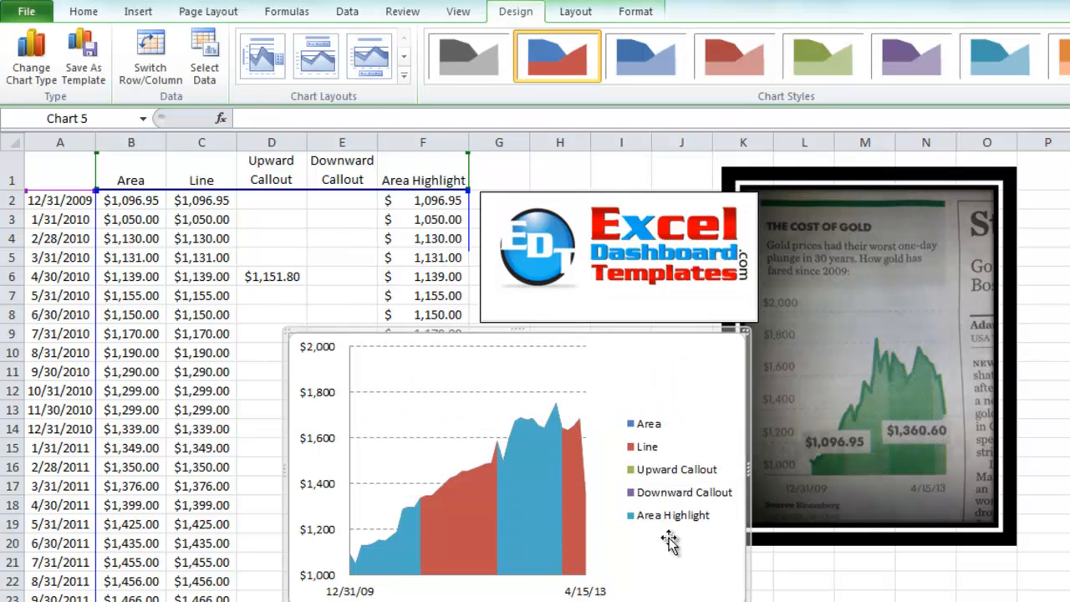
pyautogui.moveTo(515, 502)
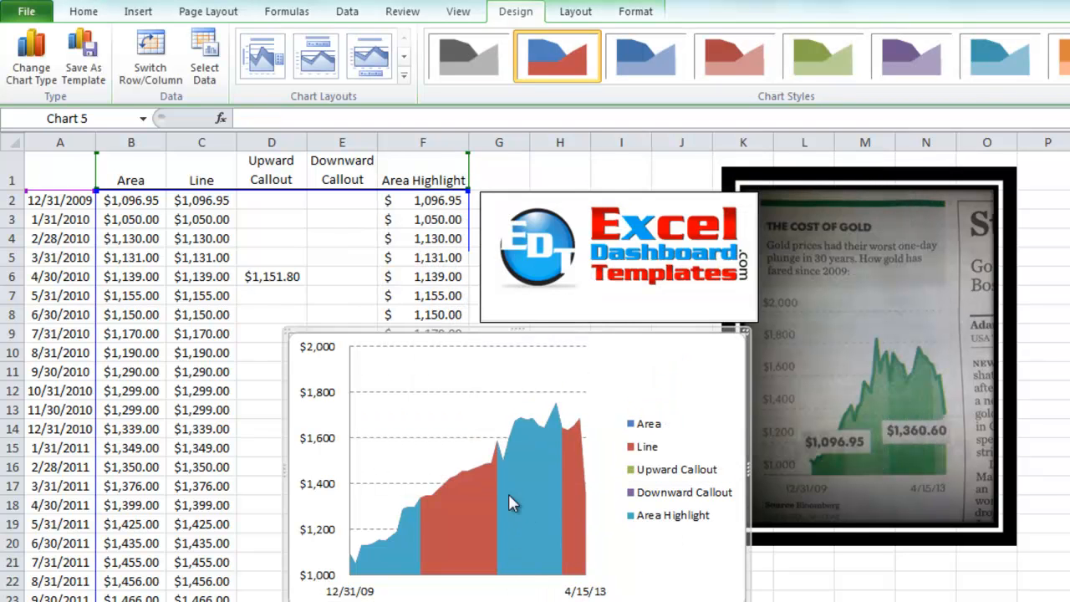
pyautogui.moveTo(522, 460)
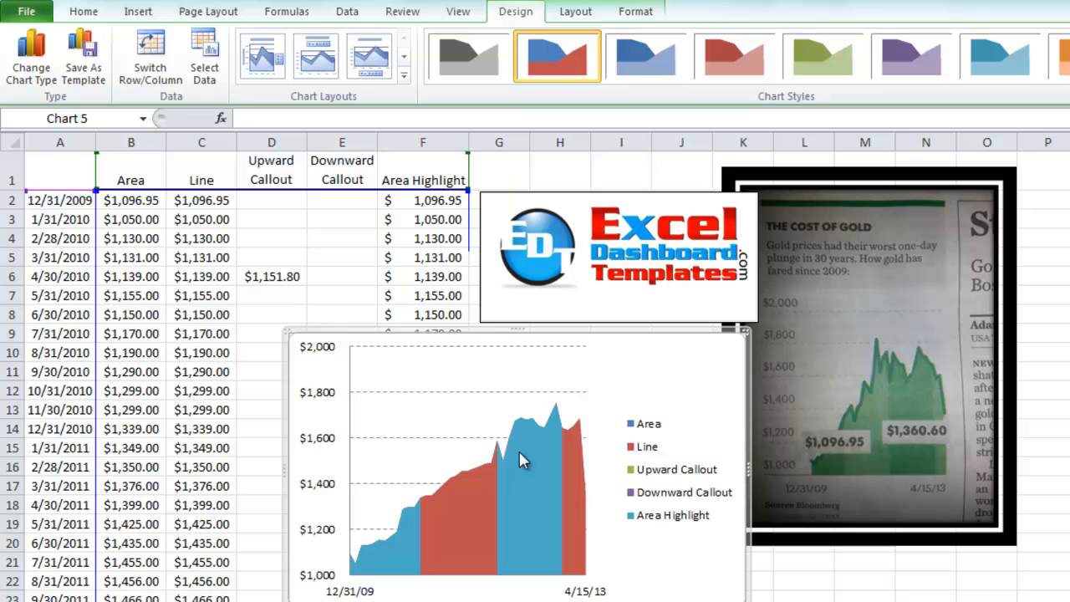
pyautogui.moveTo(544, 514)
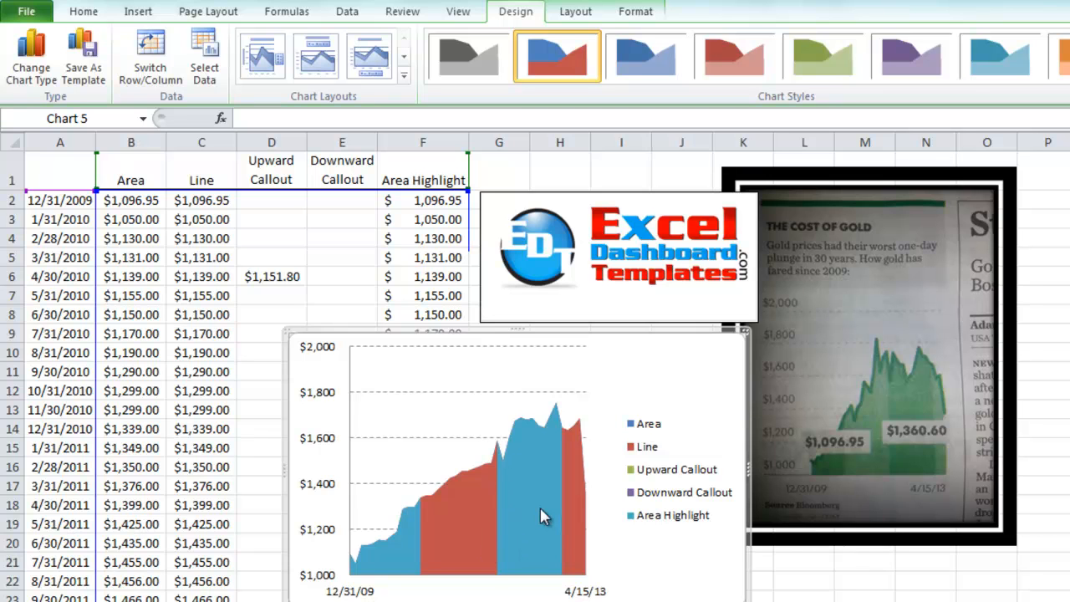
pyautogui.moveTo(466, 520)
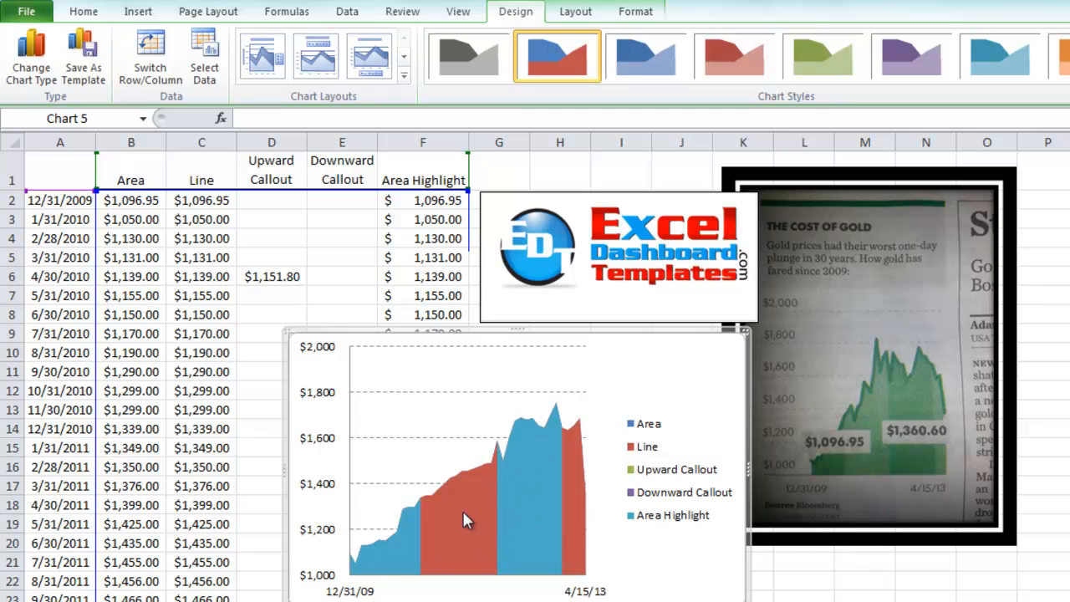
# Format the Area Highlight series and switch its fill to a green solid fill.
pyautogui.rightClick(465, 518)
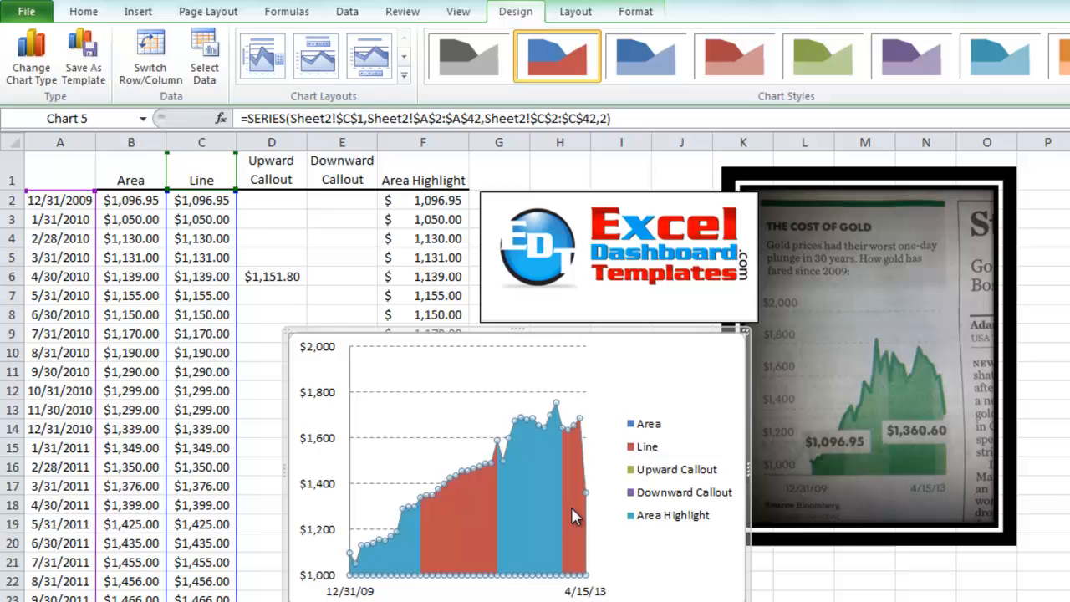
pyautogui.moveTo(550, 509)
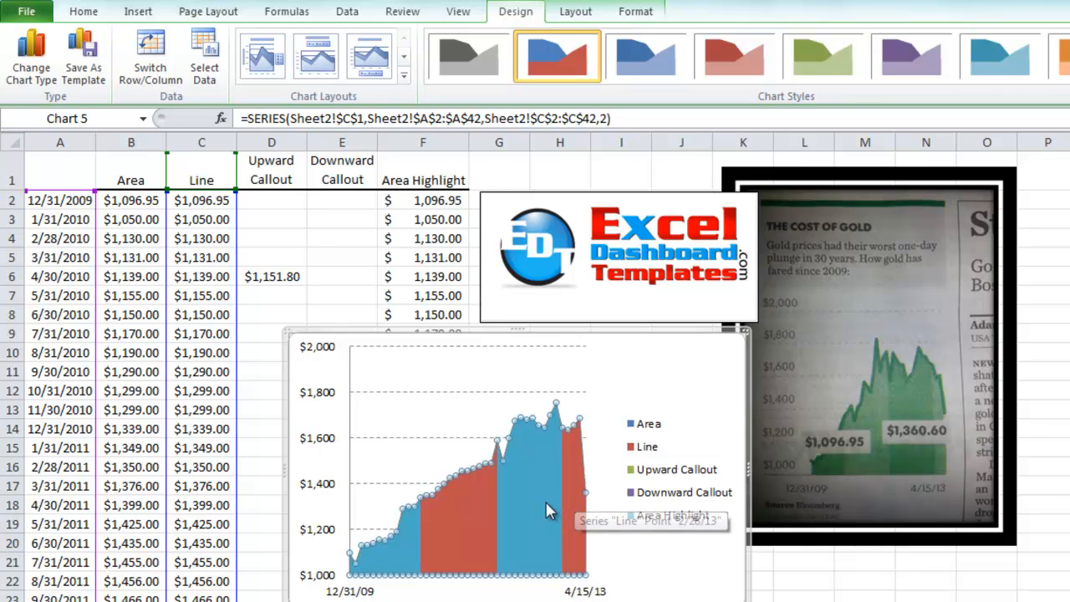
pyautogui.rightClick(551, 510)
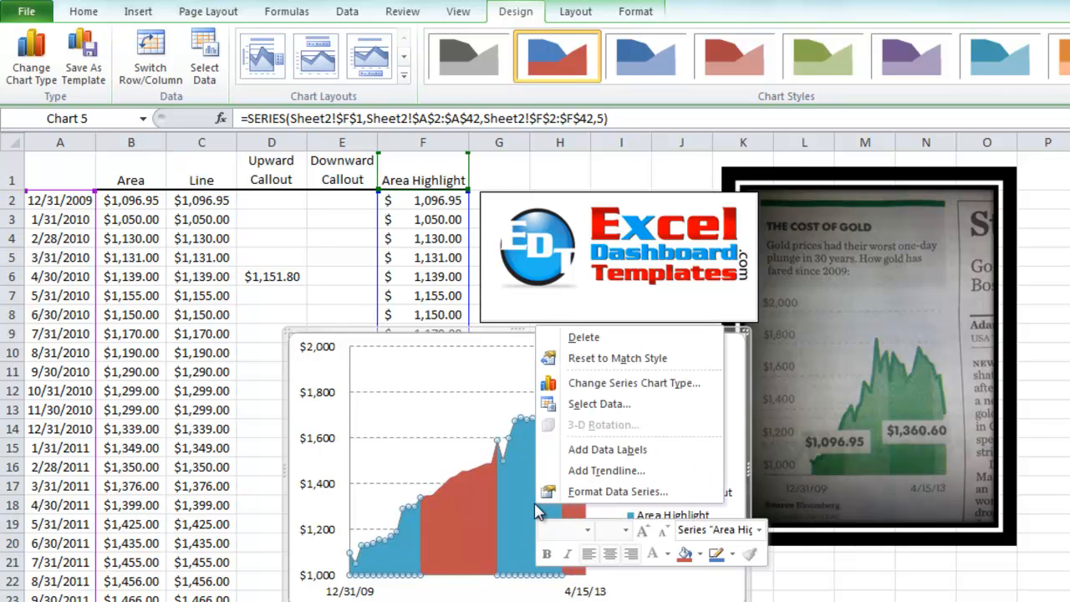
pyautogui.moveTo(598, 403)
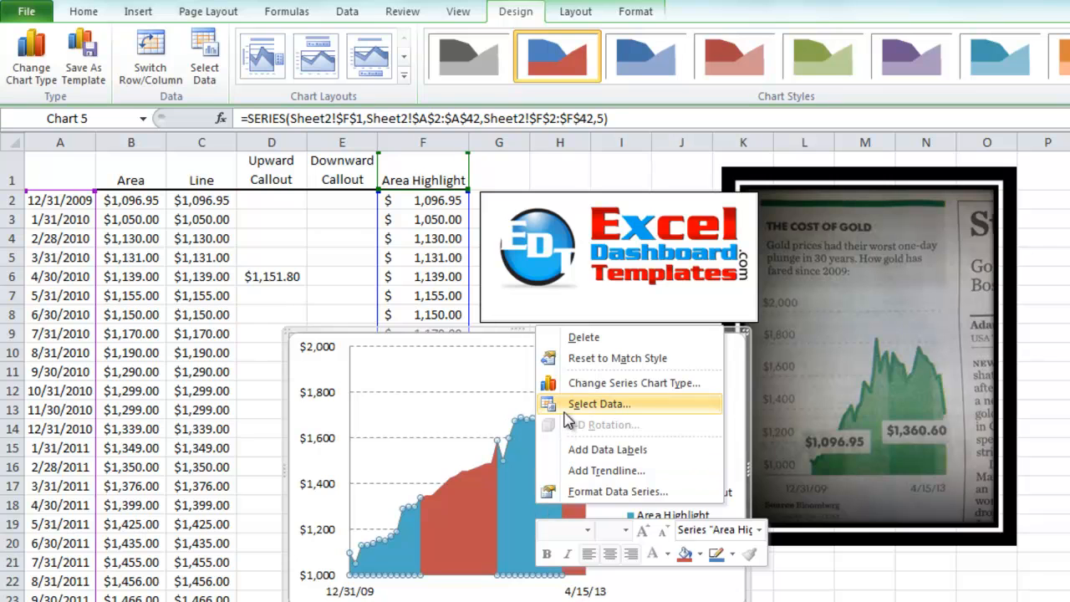
pyautogui.moveTo(572, 492)
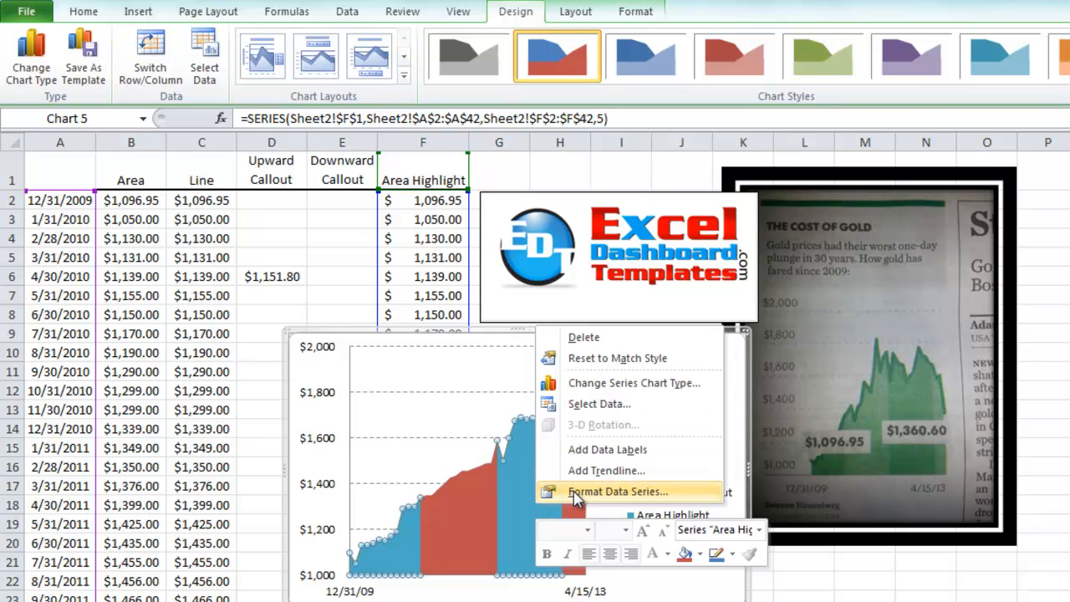
pyautogui.click(619, 492)
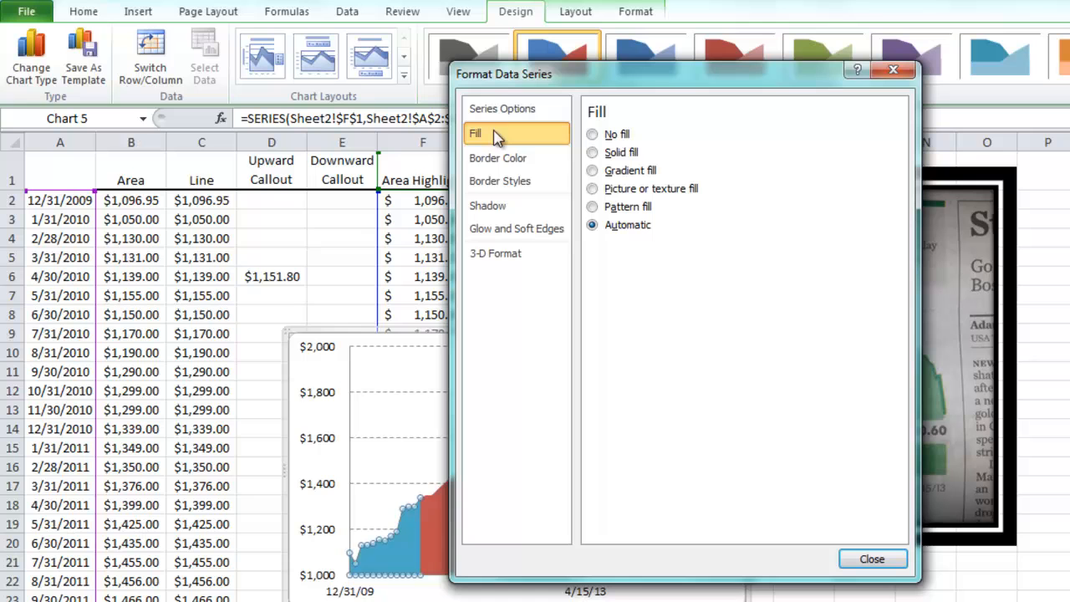
pyautogui.click(592, 152)
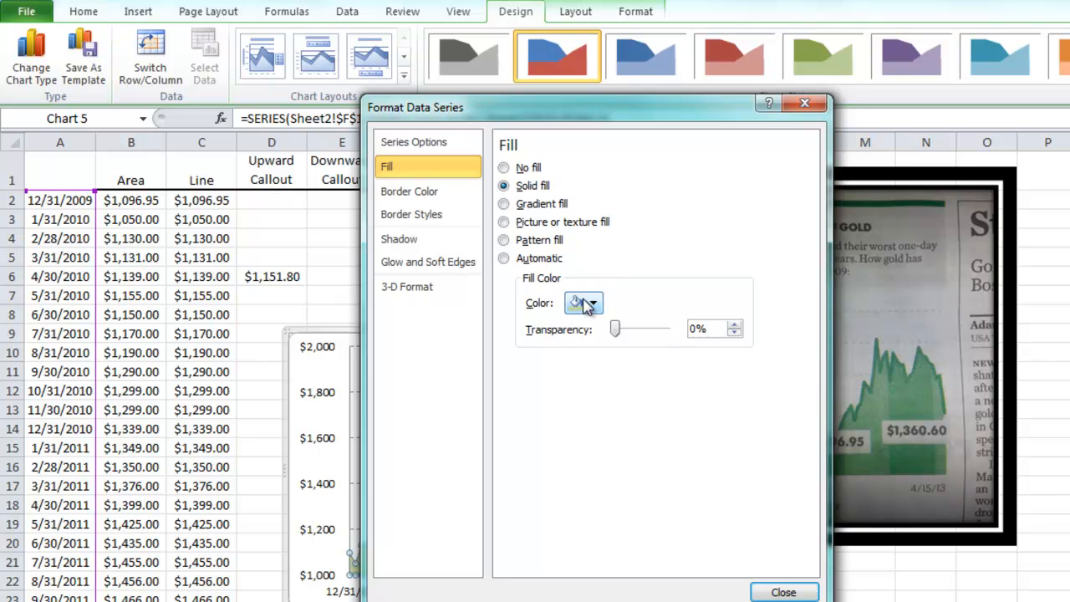
pyautogui.click(592, 302)
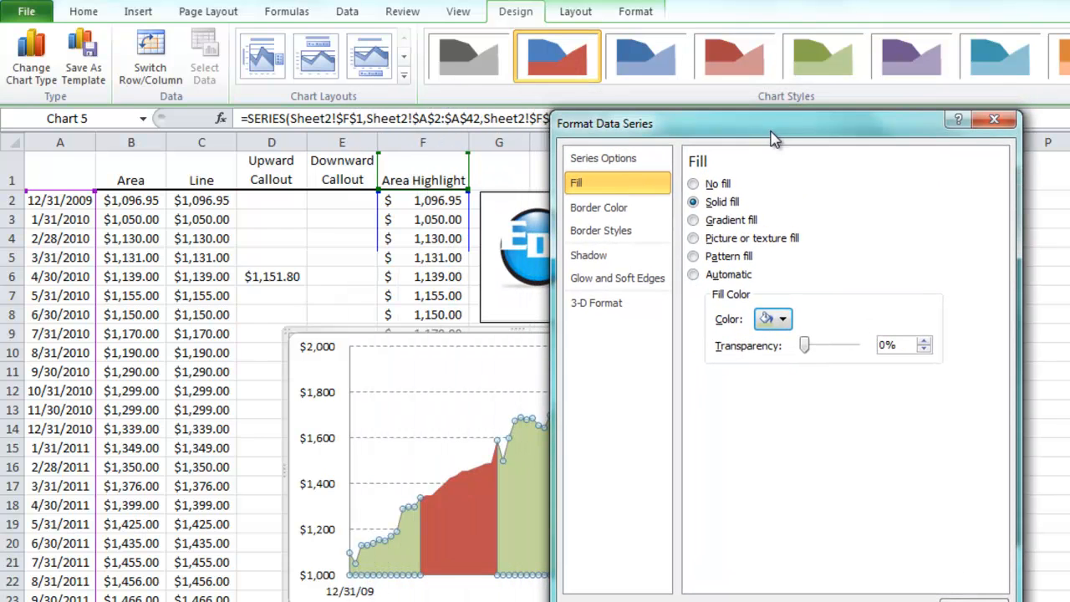
# Pick a light green from the fill colour palette for Area Highlight and finish formatting.
pyautogui.click(602, 157)
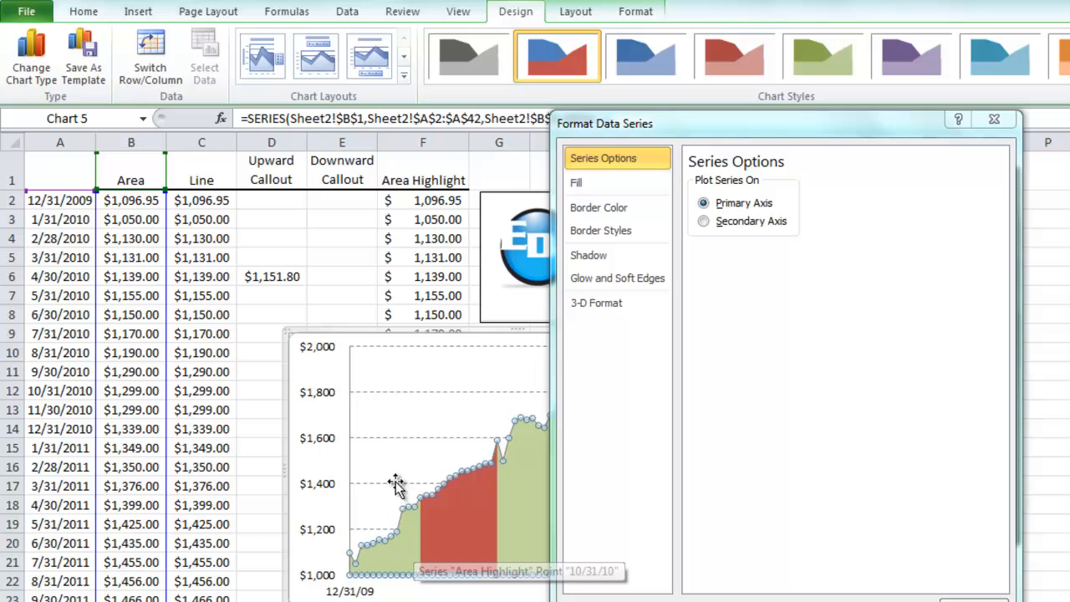
pyautogui.click(575, 182)
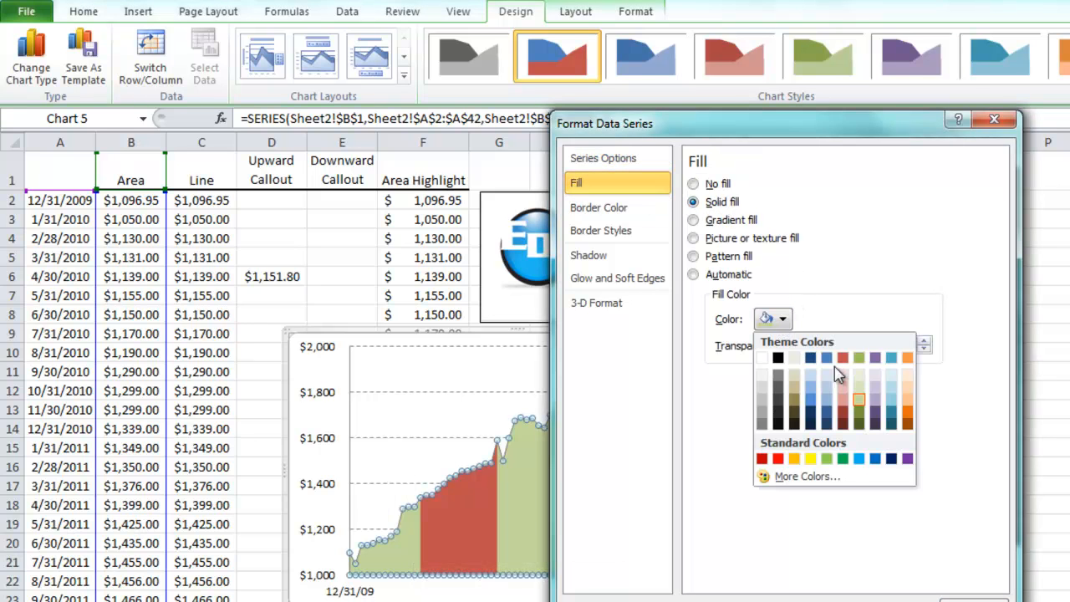
pyautogui.click(856, 400)
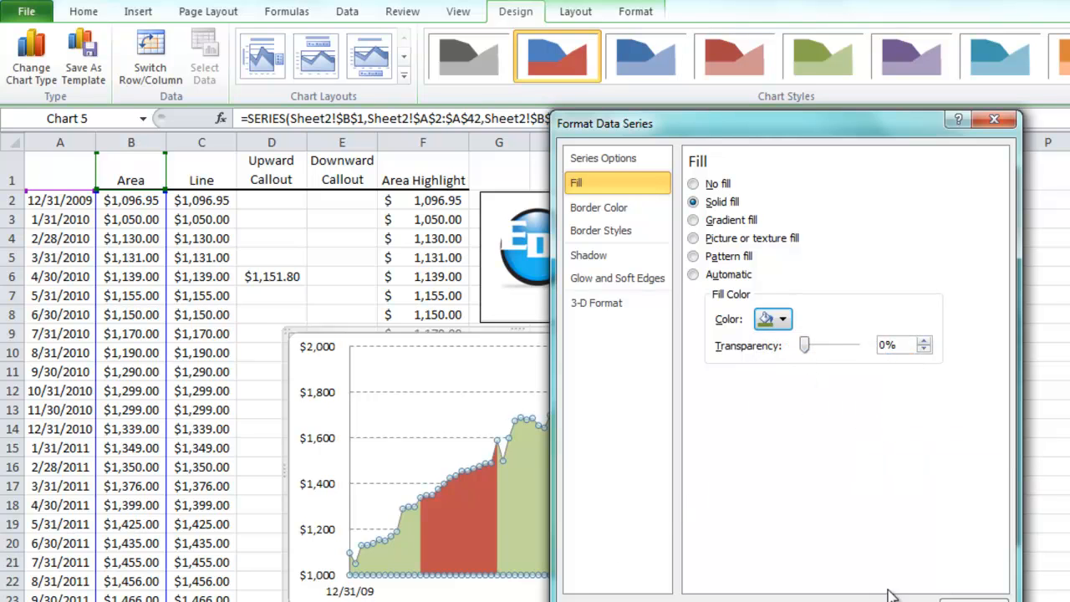
pyautogui.click(993, 119)
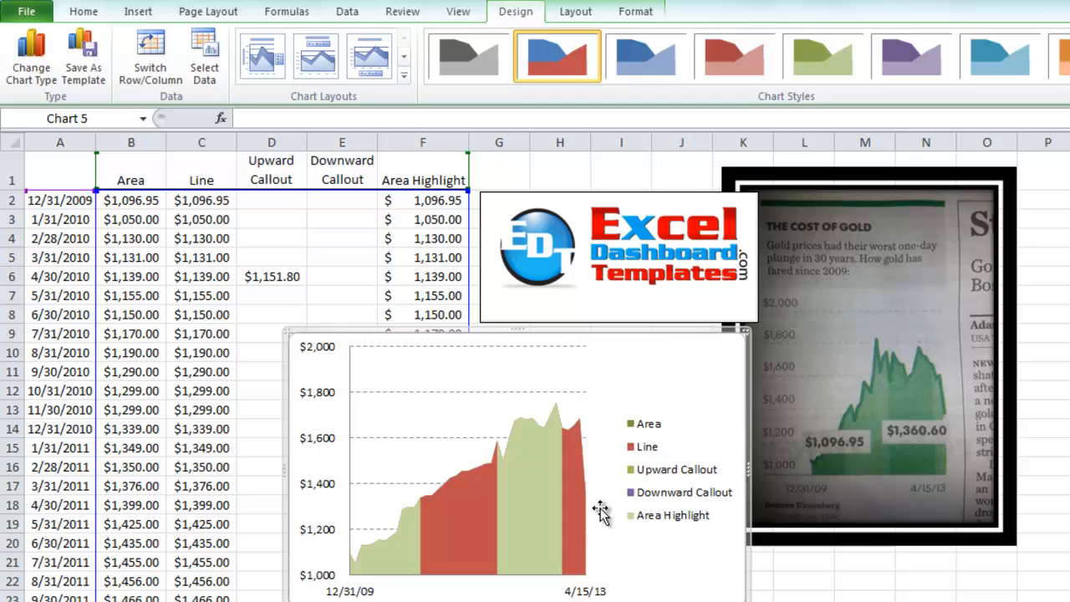
pyautogui.moveTo(455, 538)
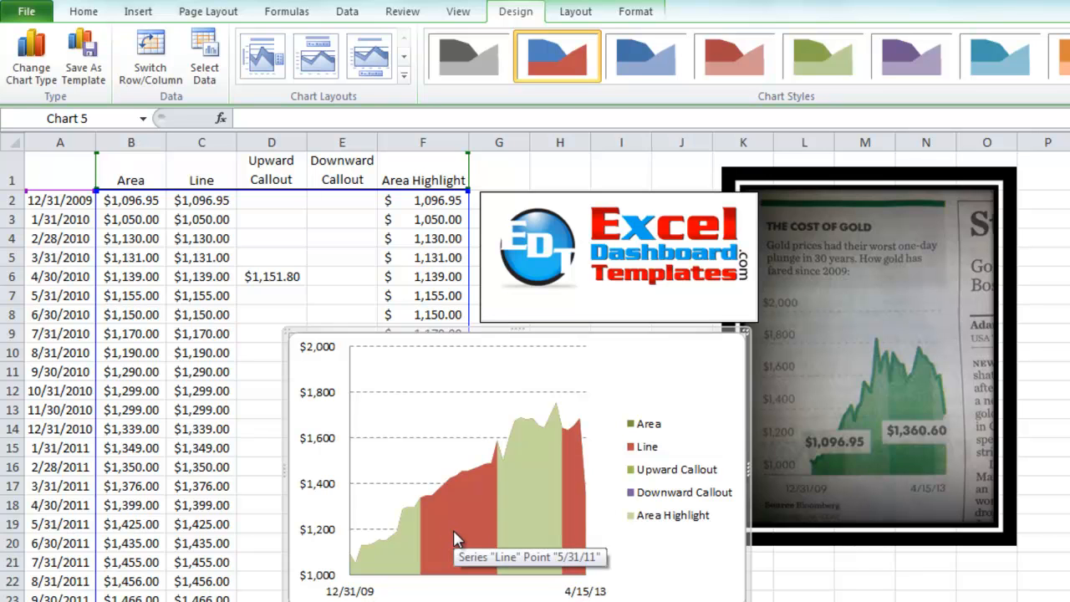
pyautogui.moveTo(458, 515)
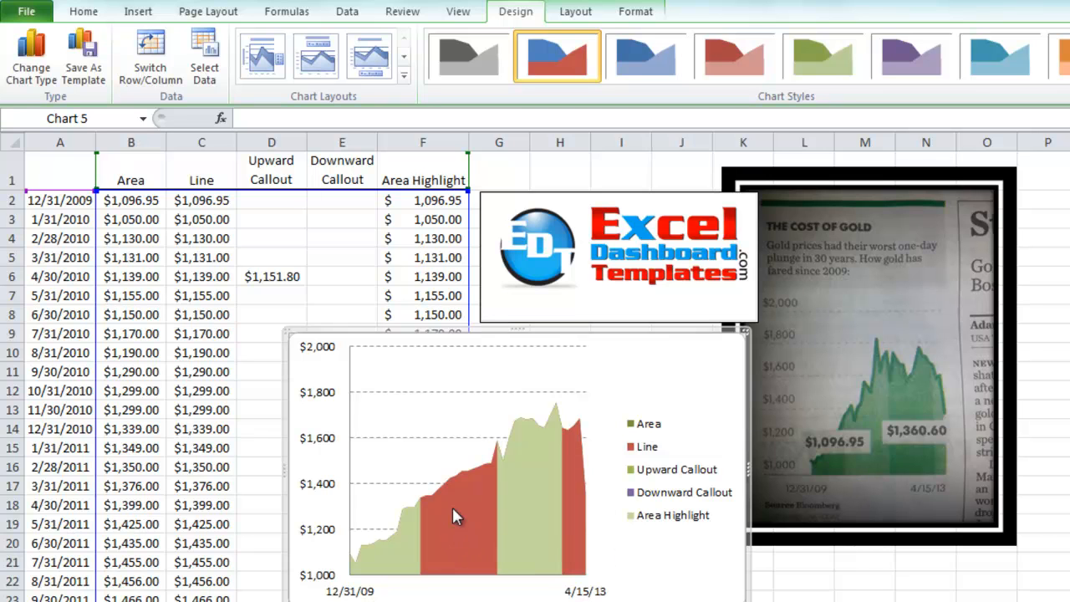
pyautogui.moveTo(669, 452)
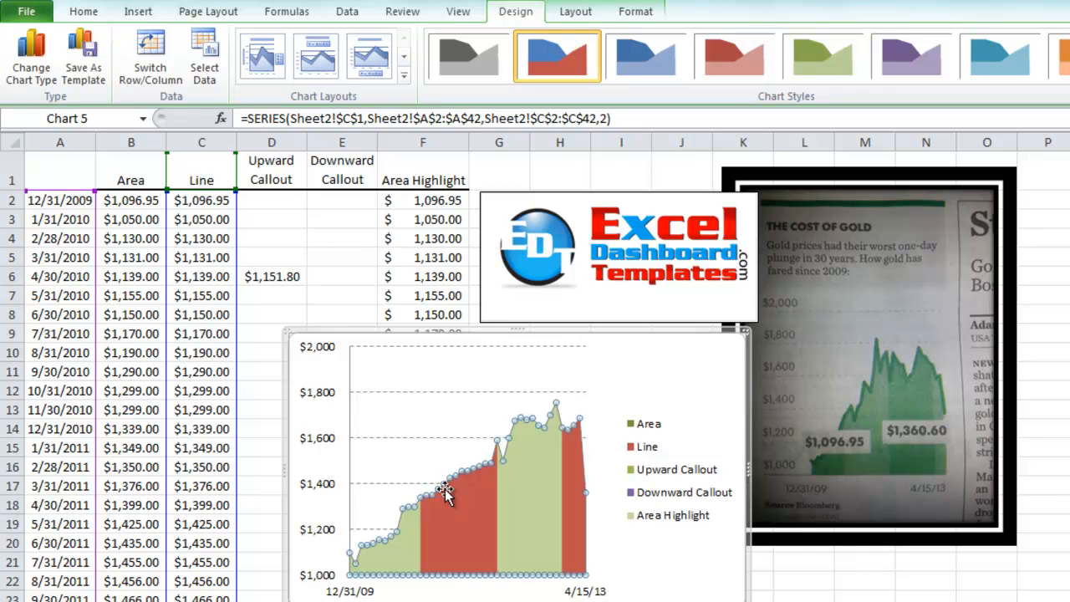
pyautogui.moveTo(505, 24)
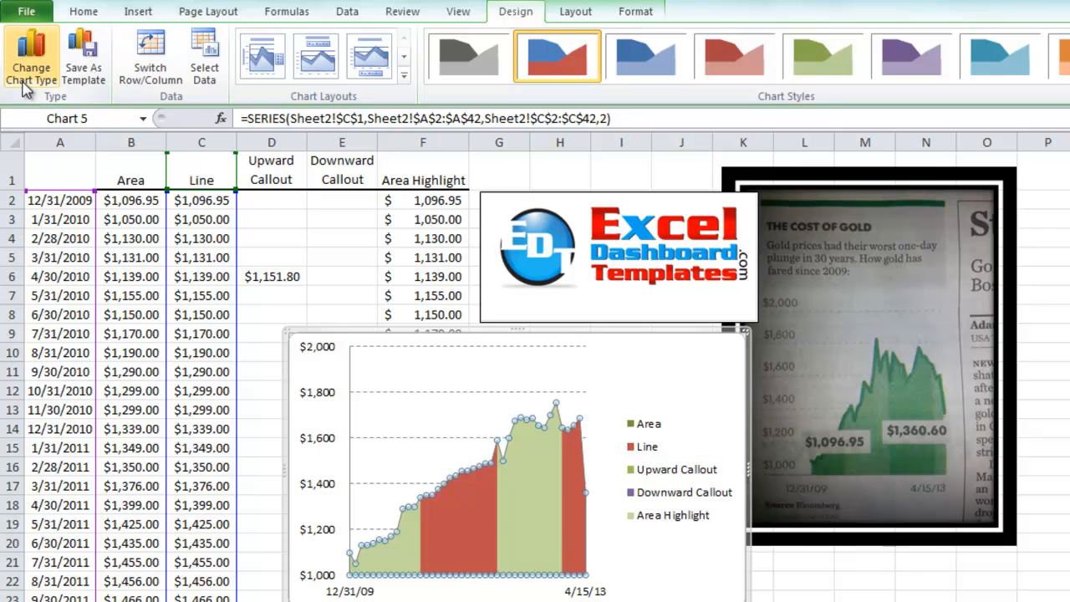
# Change the Line series' chart type to a plain Line.
pyautogui.click(30, 57)
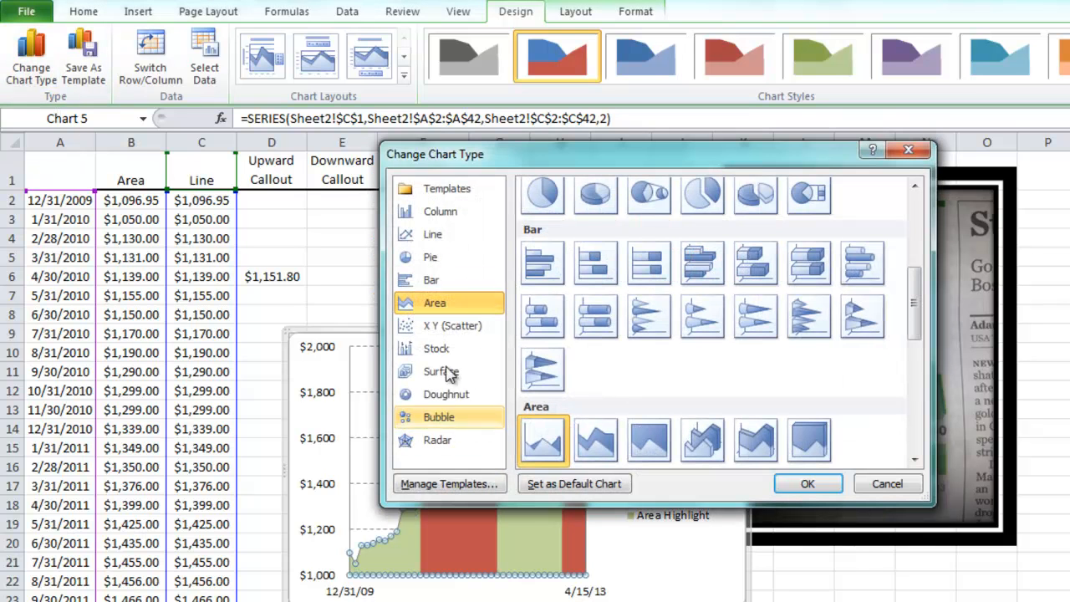
pyautogui.click(433, 234)
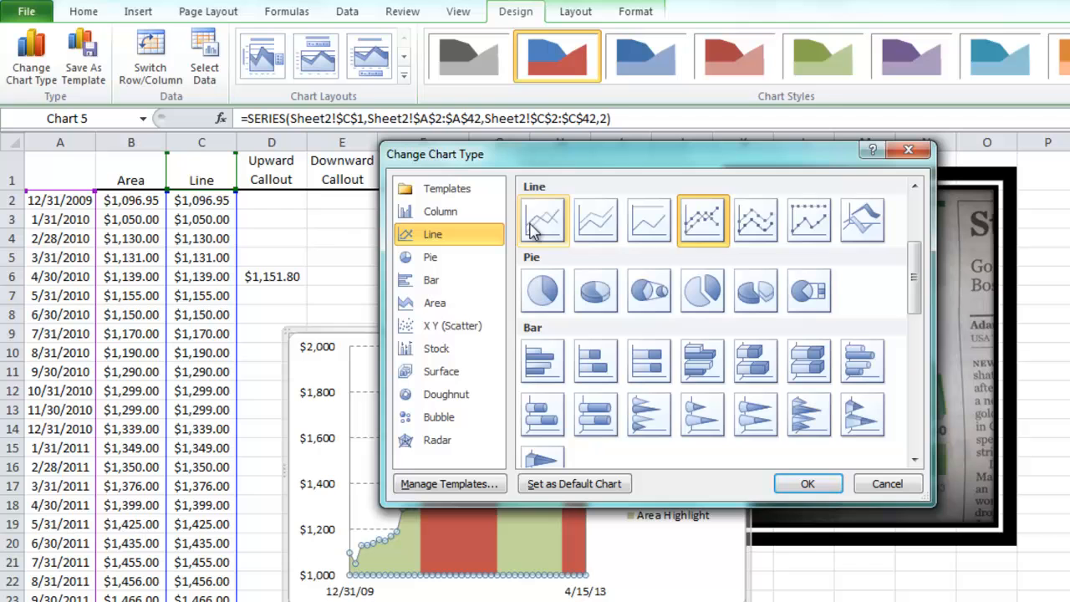
pyautogui.click(806, 483)
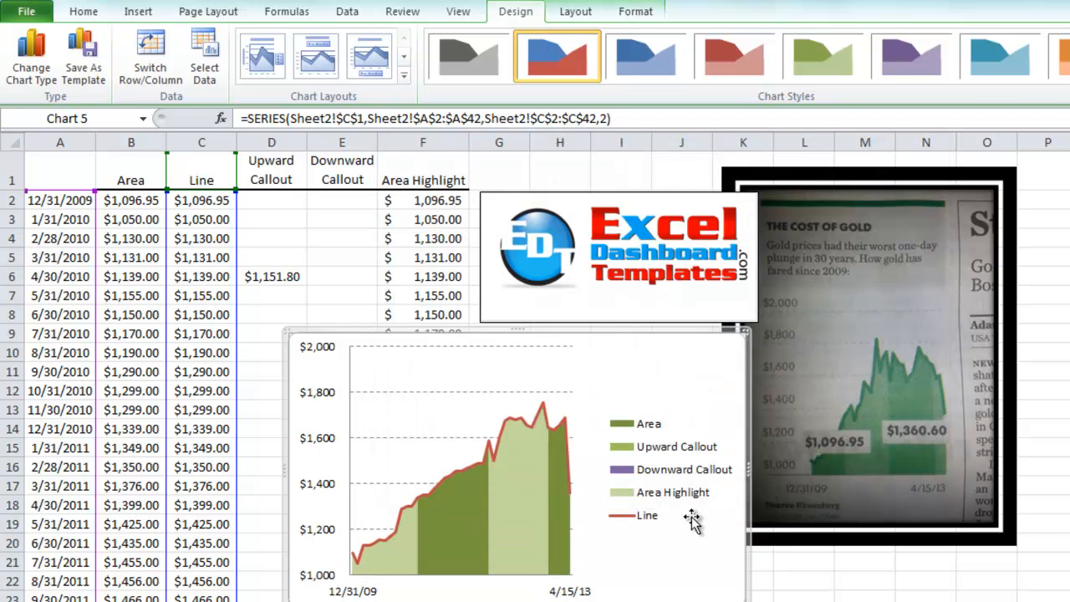
pyautogui.moveTo(460, 483)
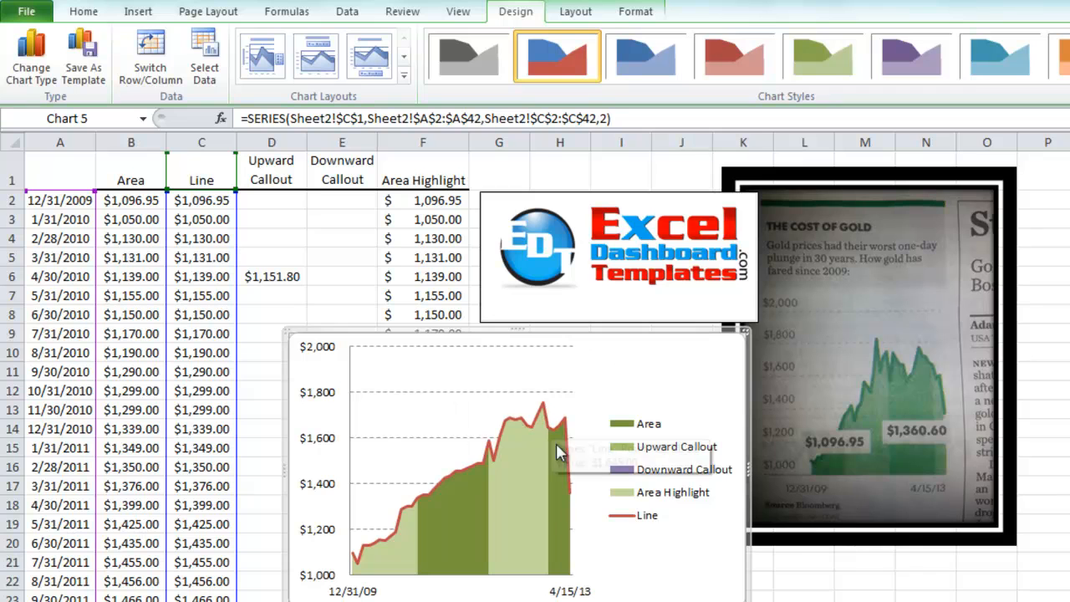
pyautogui.moveTo(435, 558)
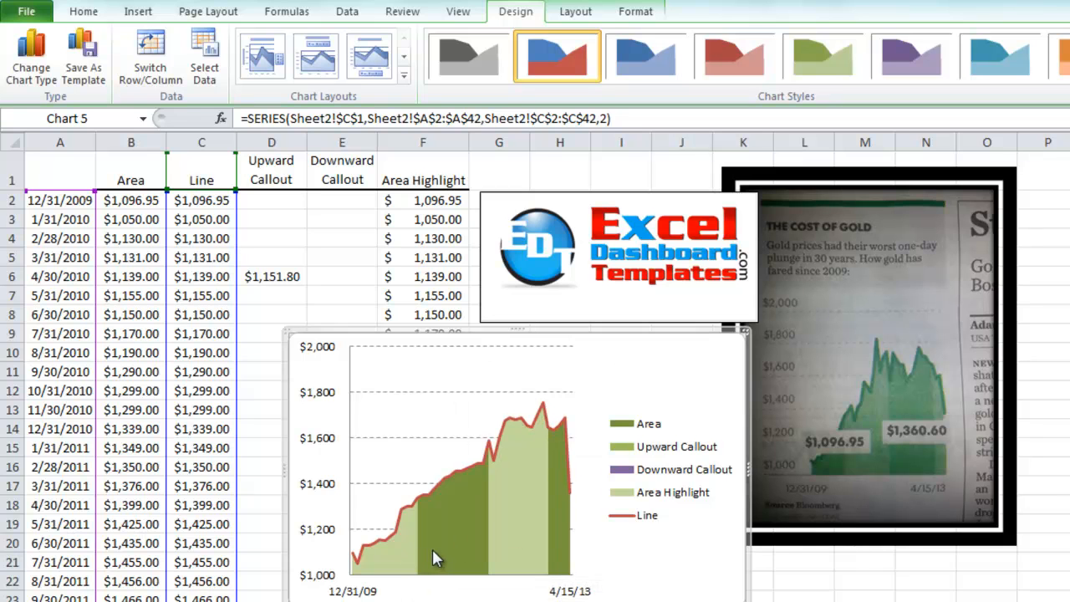
pyautogui.moveTo(434, 550)
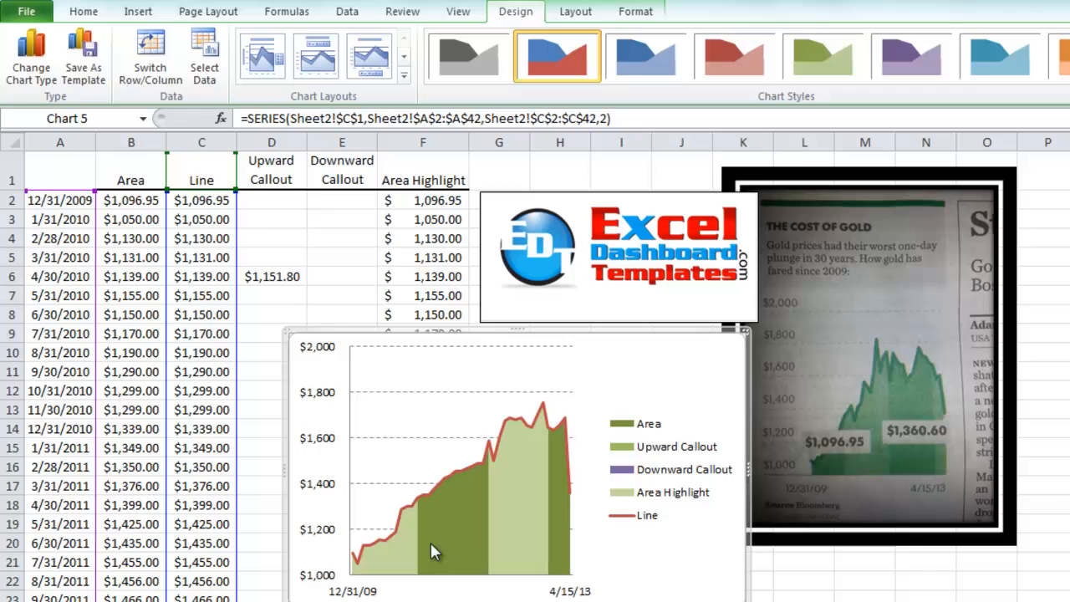
pyautogui.moveTo(575, 525)
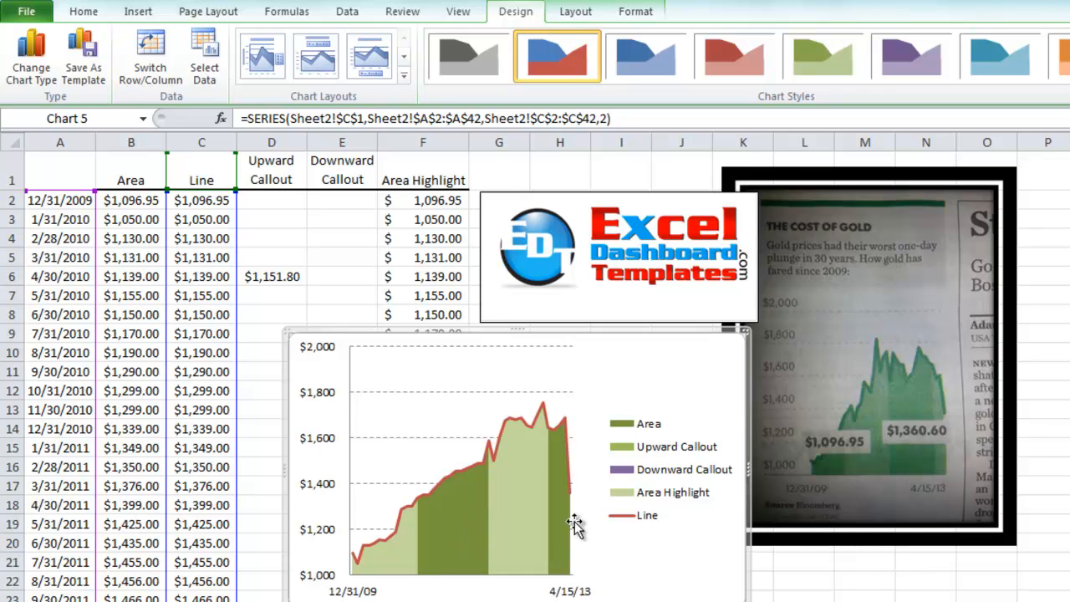
pyautogui.moveTo(655, 458)
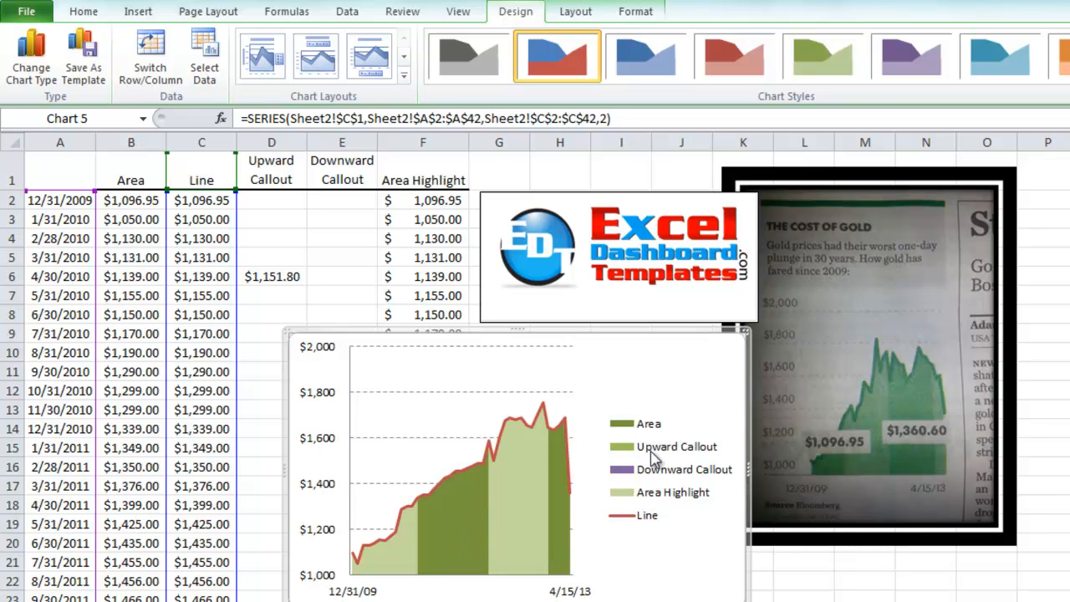
pyautogui.moveTo(522, 518)
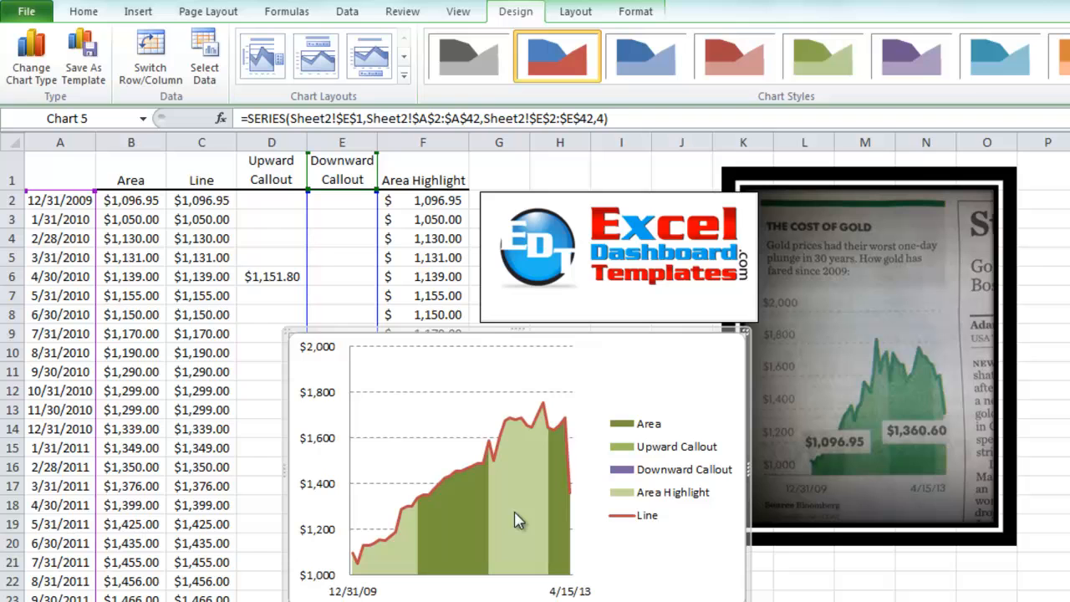
# Change the Downward Callout and Upward Callout series to plain Line chart types too.
pyautogui.click(30, 59)
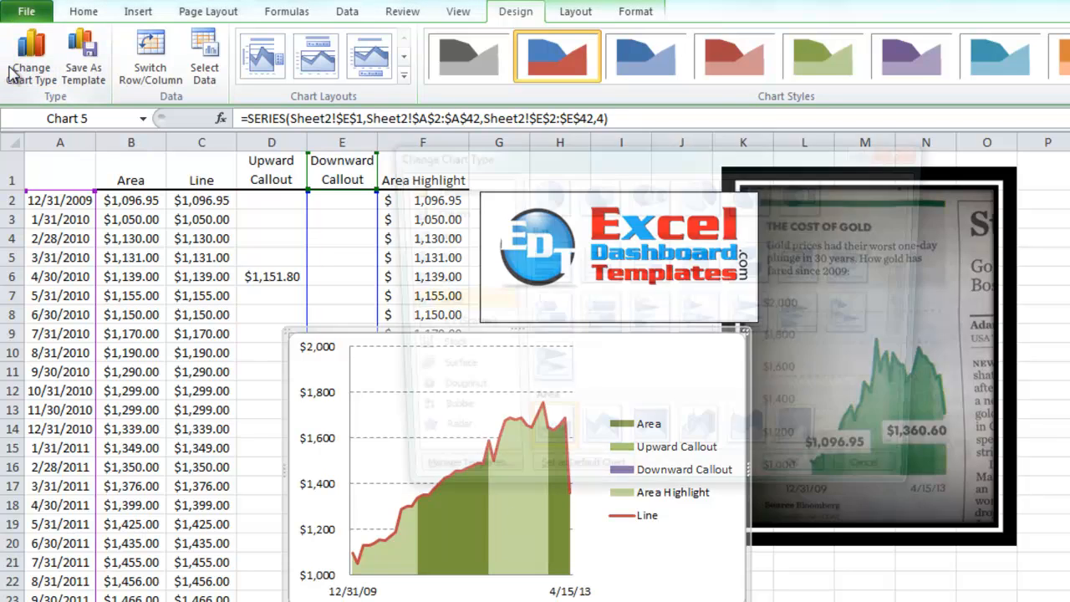
pyautogui.click(30, 57)
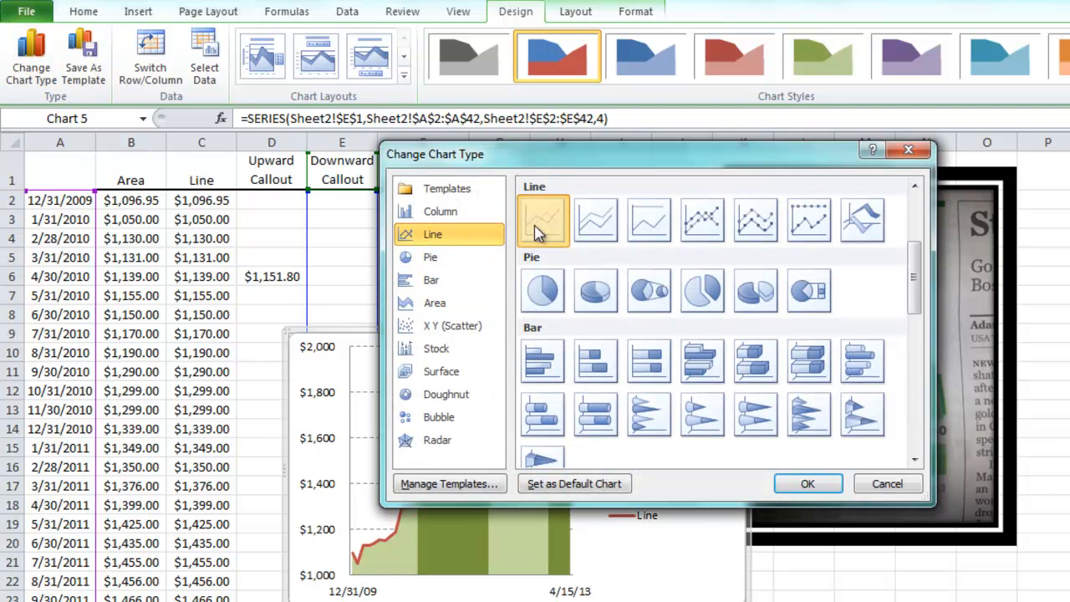
pyautogui.click(806, 483)
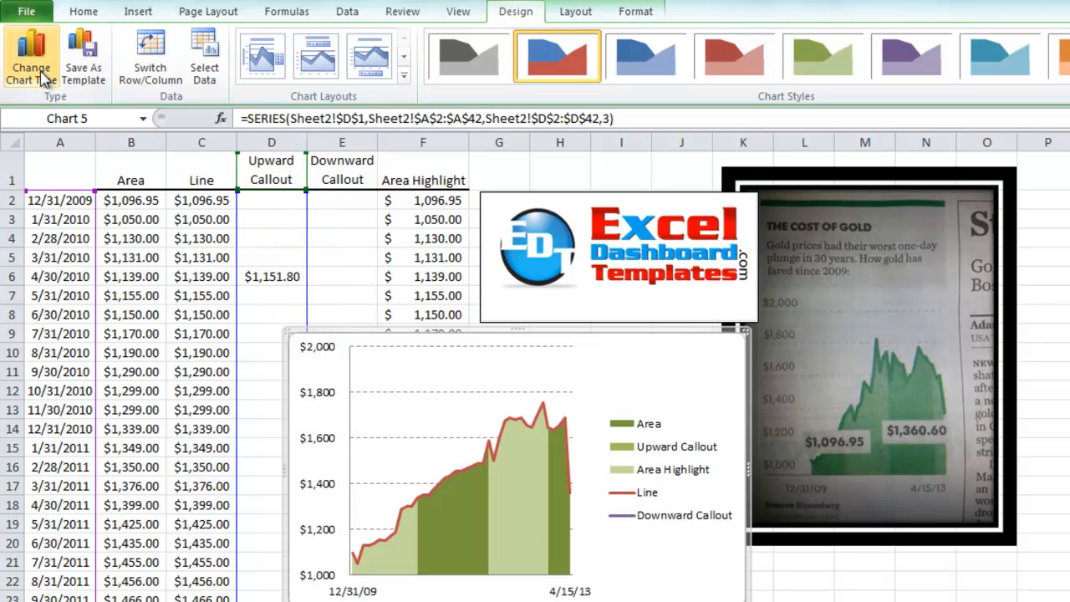
pyautogui.click(30, 59)
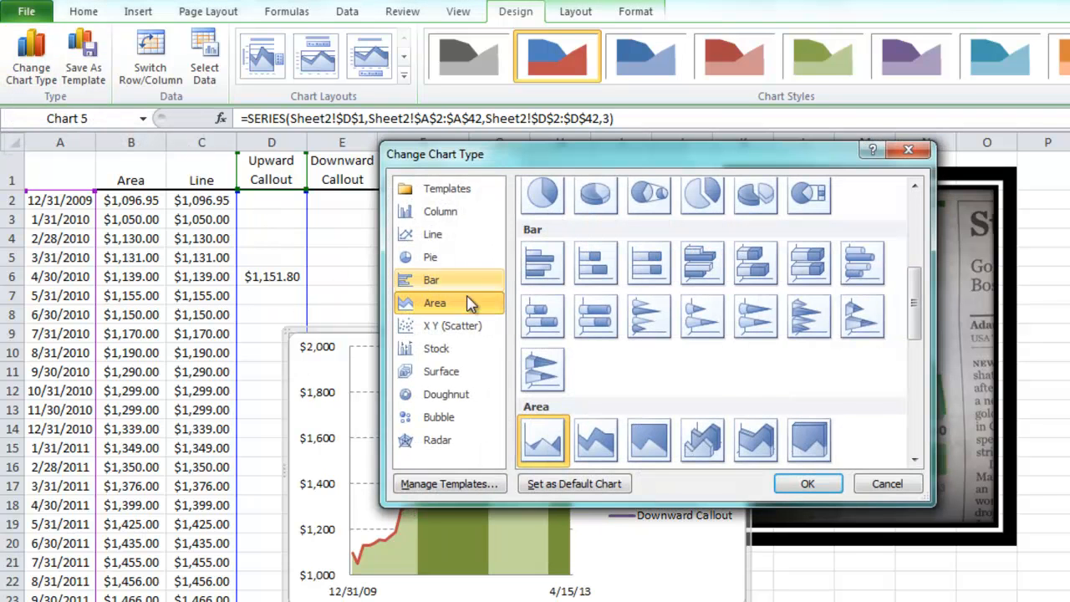
pyautogui.click(433, 234)
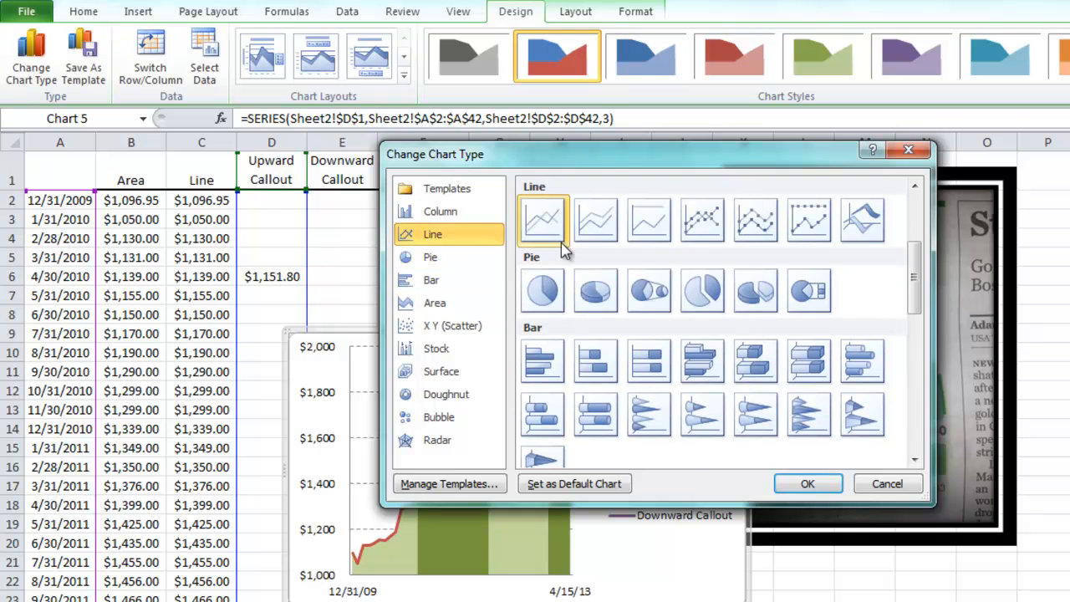
pyautogui.click(806, 484)
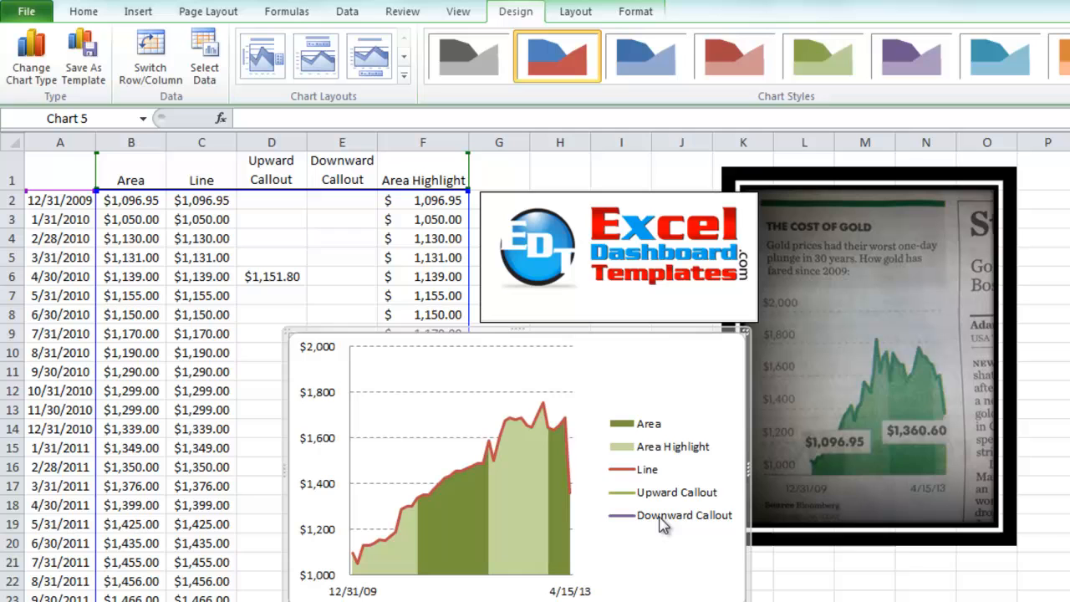
pyautogui.moveTo(626, 491)
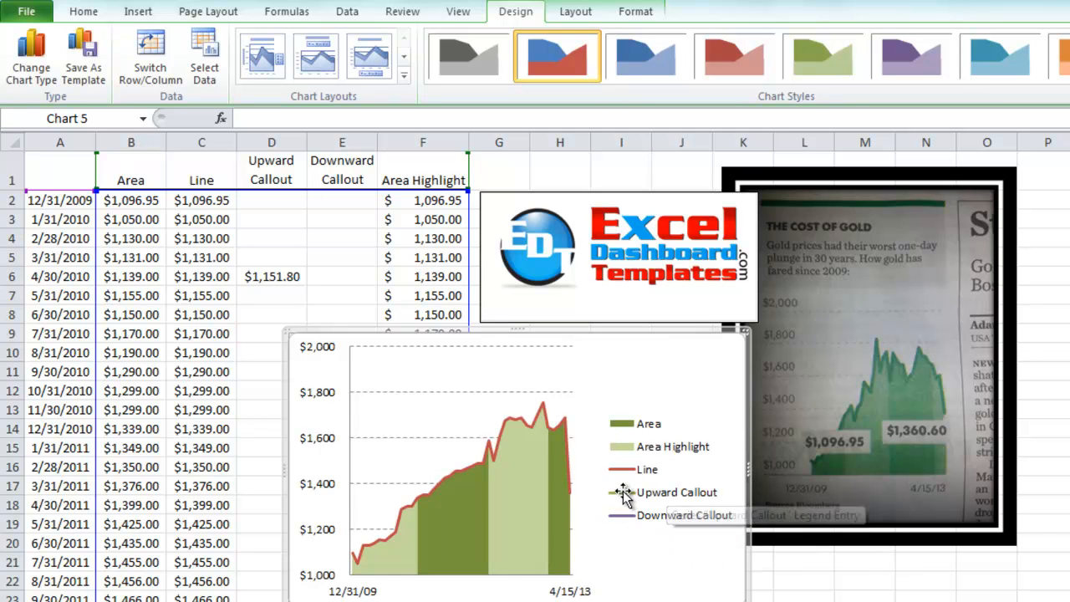
pyautogui.moveTo(625, 475)
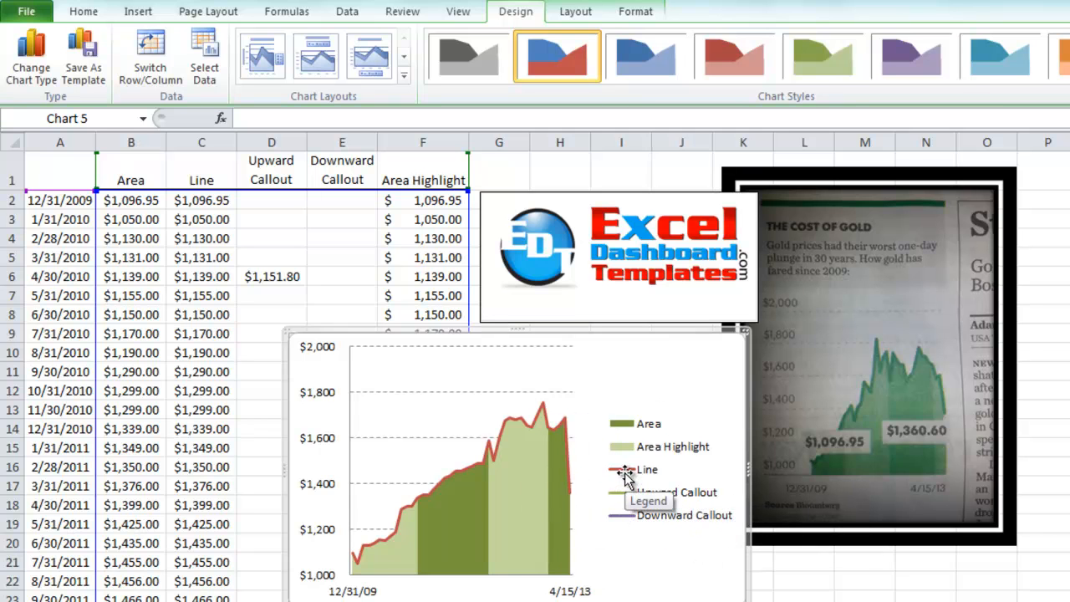
pyautogui.moveTo(642, 438)
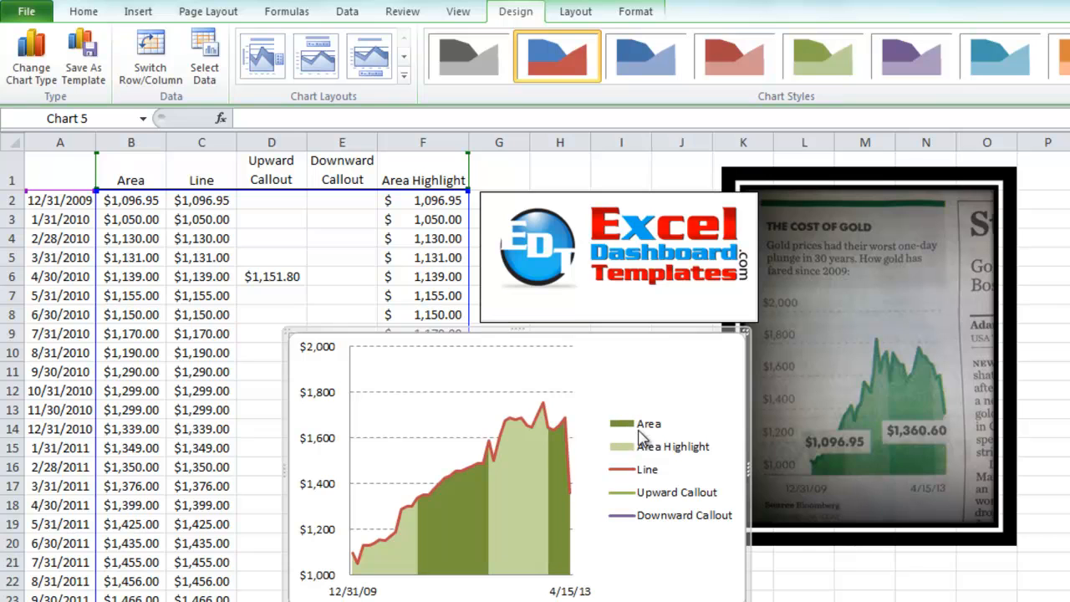
pyautogui.moveTo(499, 525)
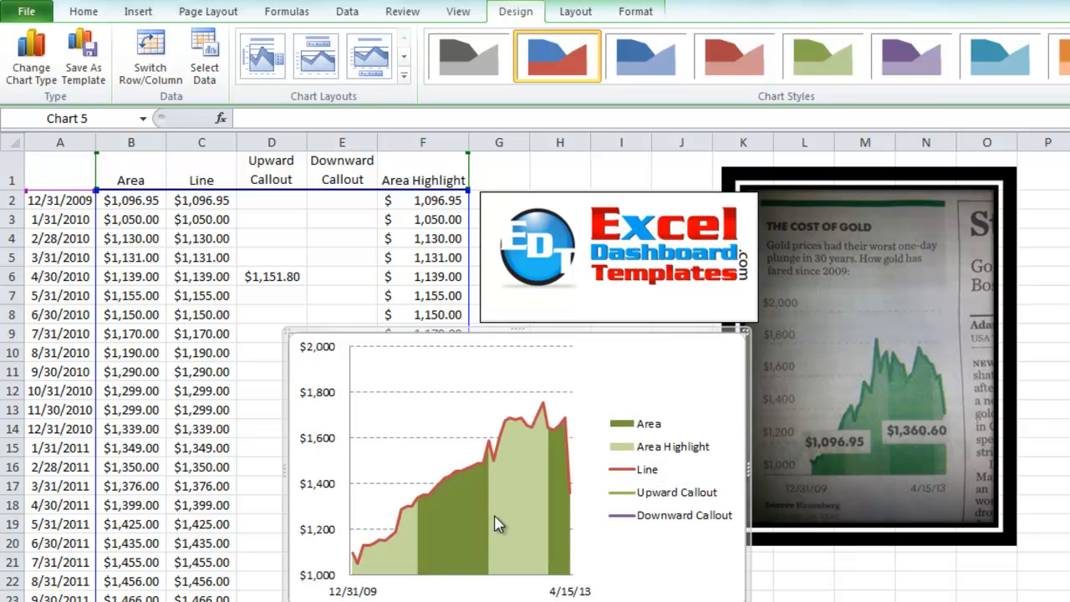
pyautogui.moveTo(484, 468)
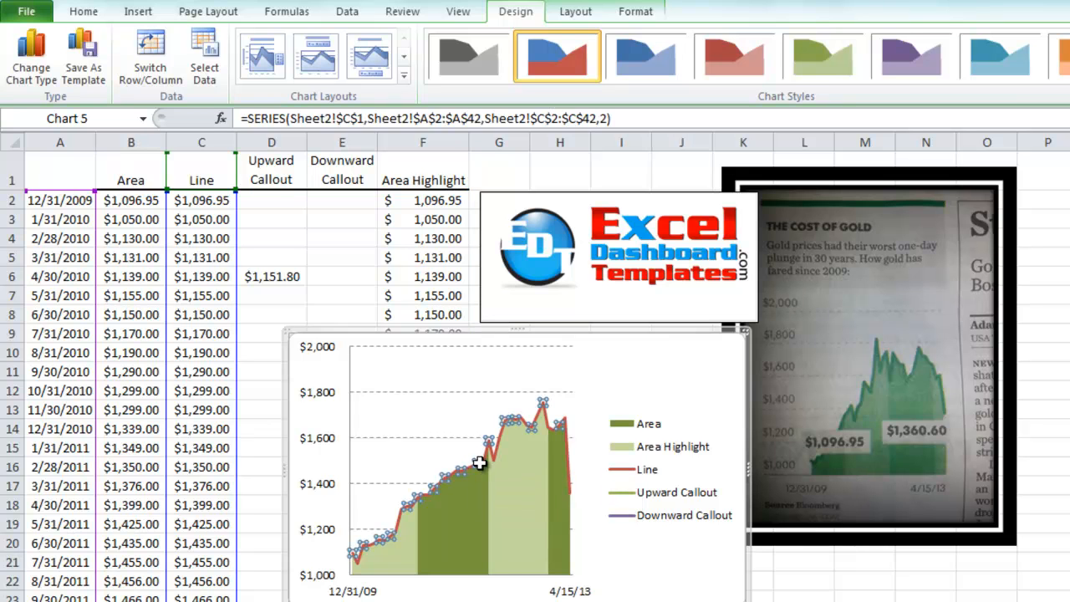
# Give the Line series a solid dark line colour without markers and delete the chart legend.
pyautogui.rightClick(481, 461)
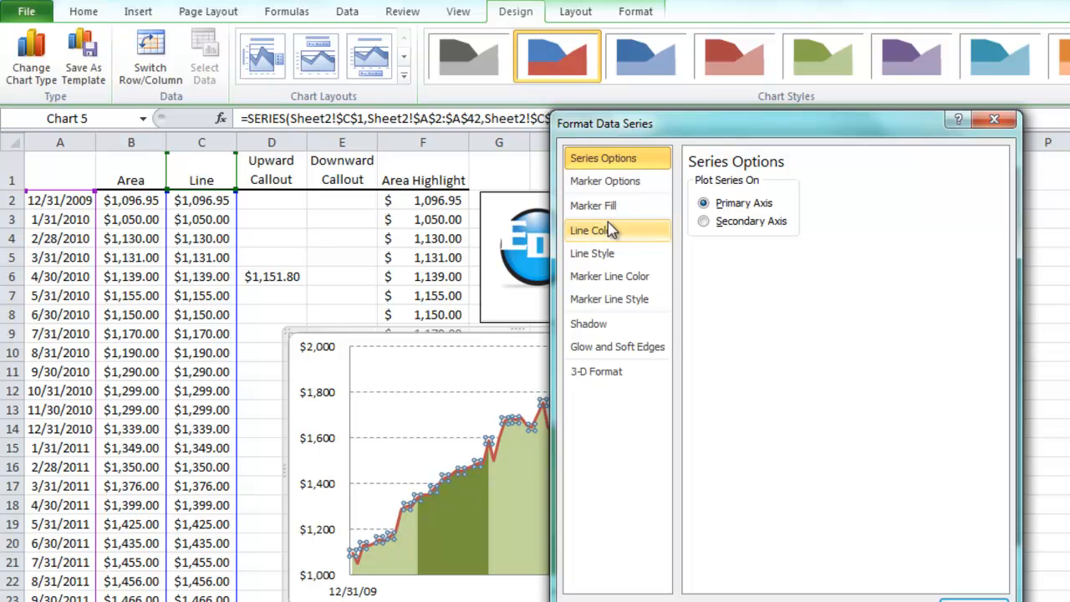
pyautogui.click(594, 230)
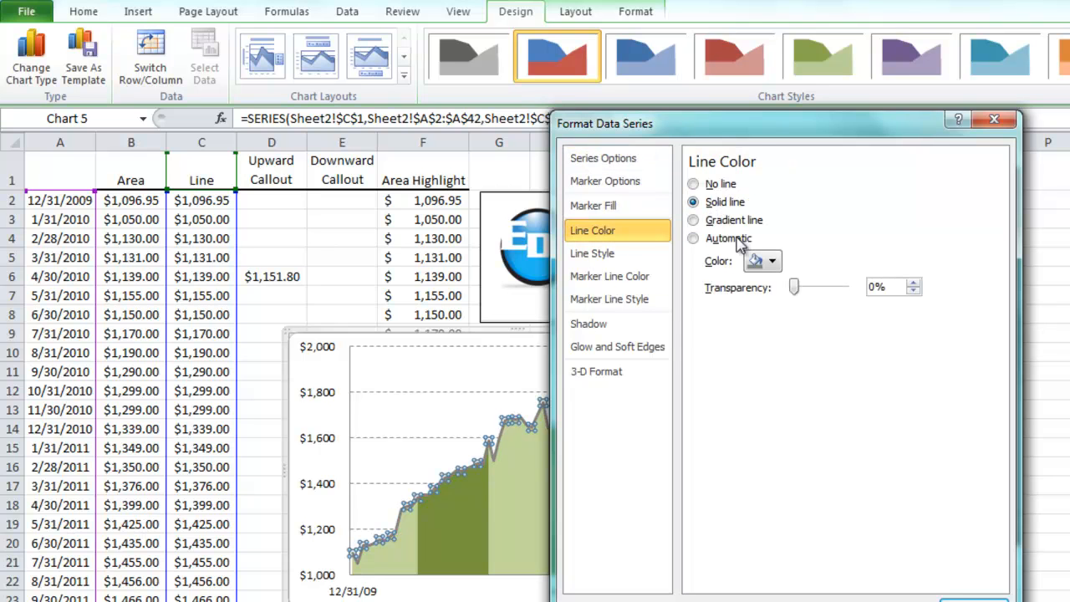
pyautogui.click(773, 261)
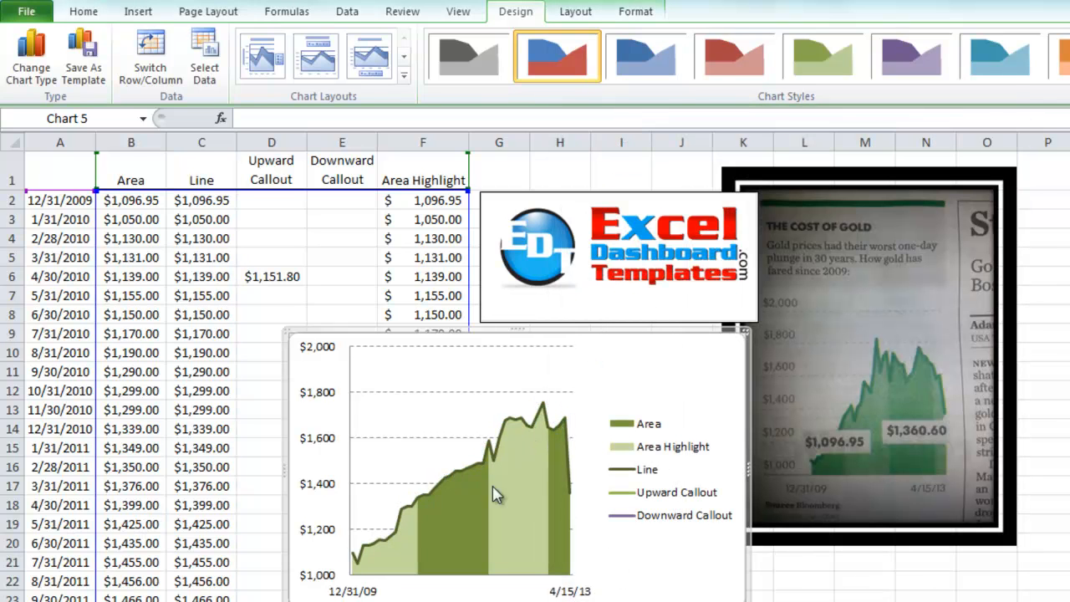
pyautogui.moveTo(544, 467)
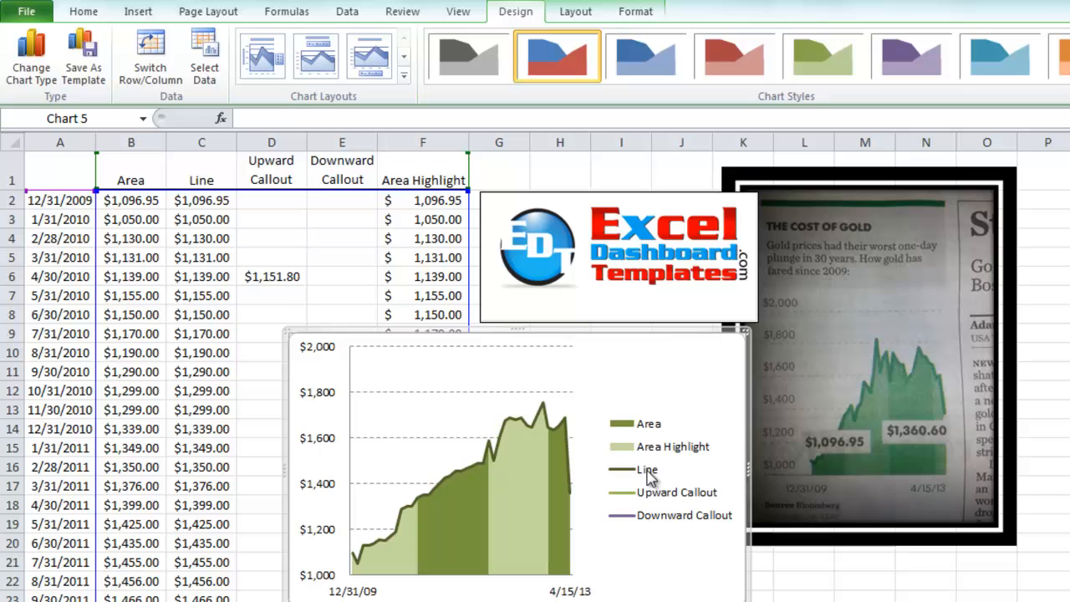
pyautogui.click(669, 468)
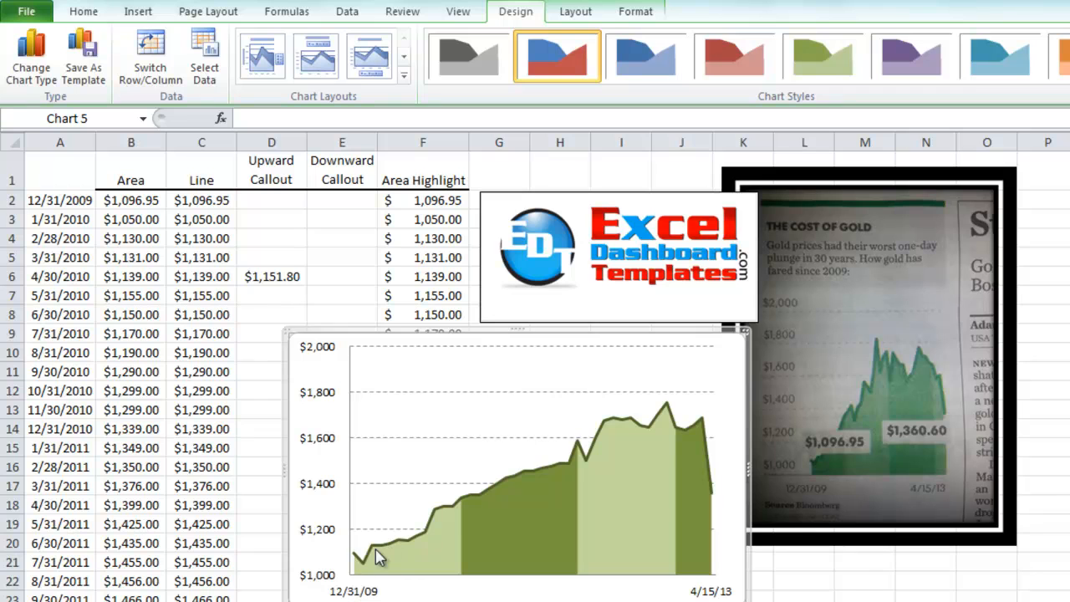
pyautogui.moveTo(533, 345)
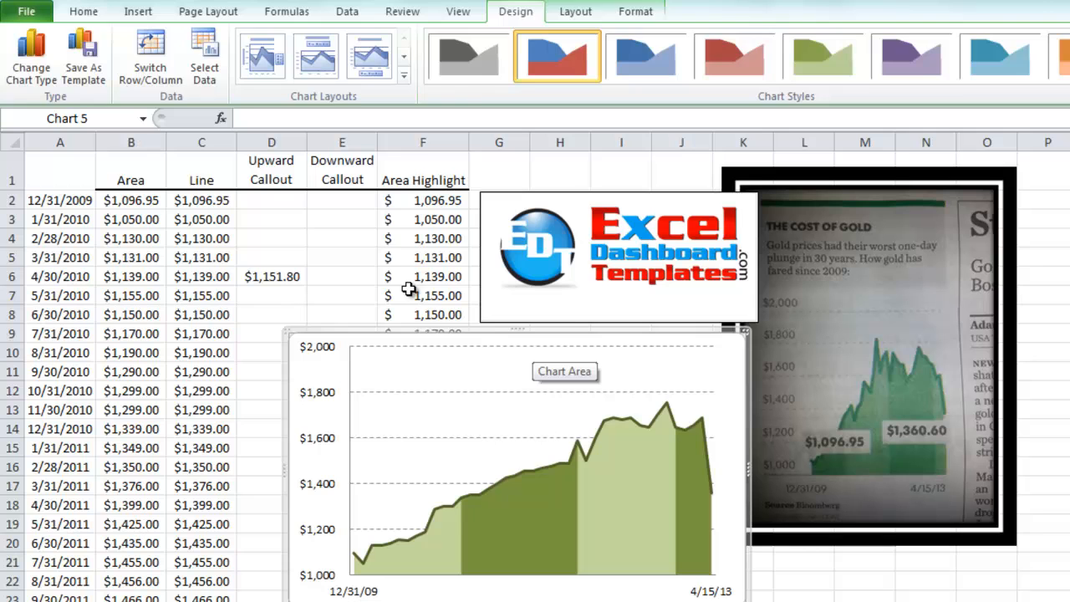
pyautogui.click(421, 257)
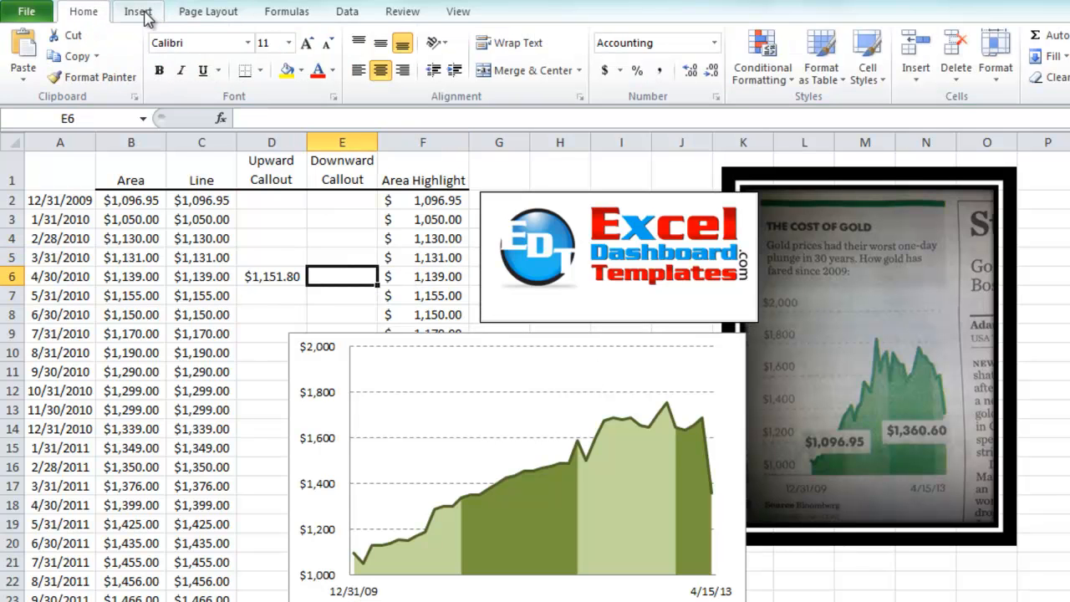
# Draw a Rectangular Callout shape above the $1,151.80 value and give it a grey shape style.
pyautogui.click(137, 10)
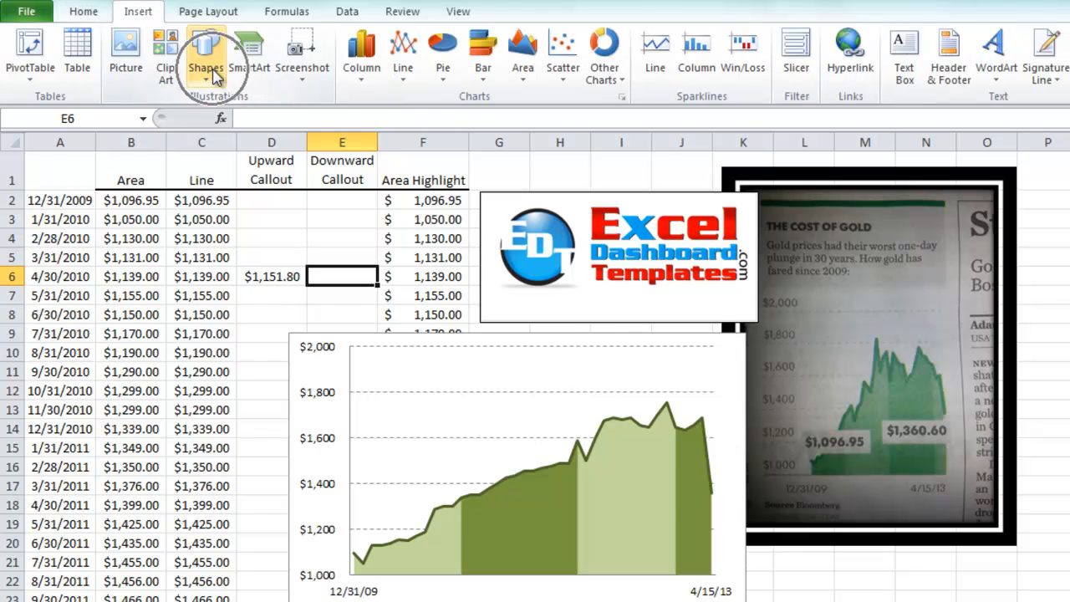
pyautogui.click(205, 50)
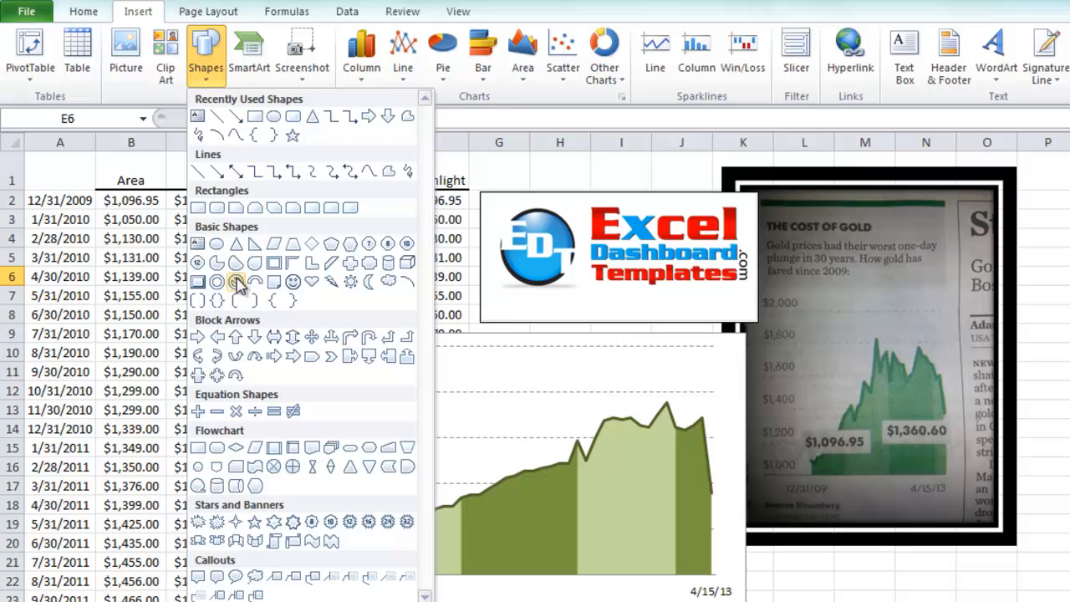
pyautogui.moveTo(199, 575)
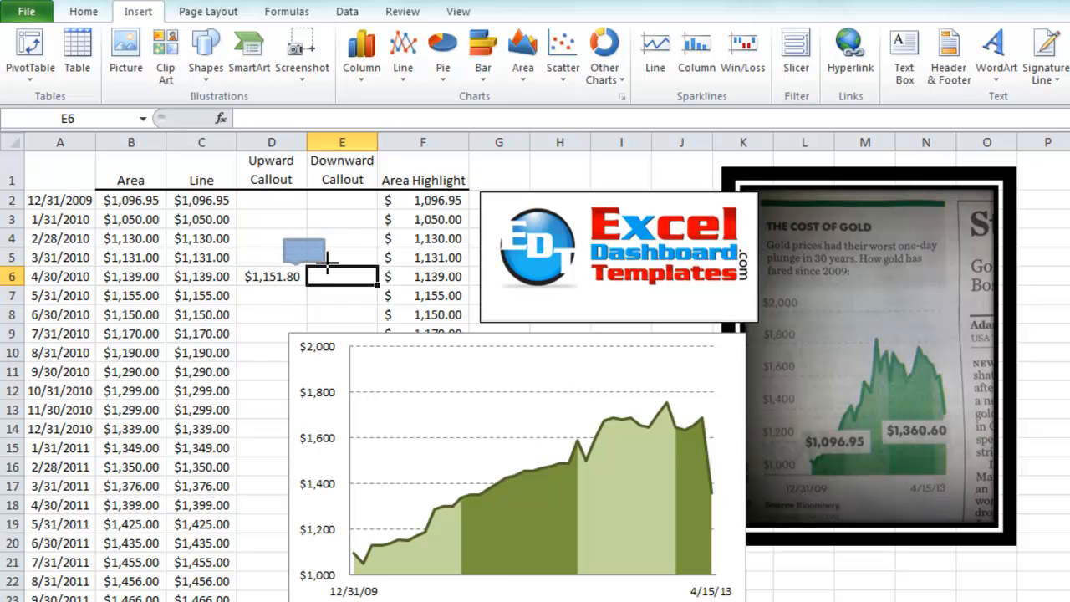
pyautogui.click(305, 250)
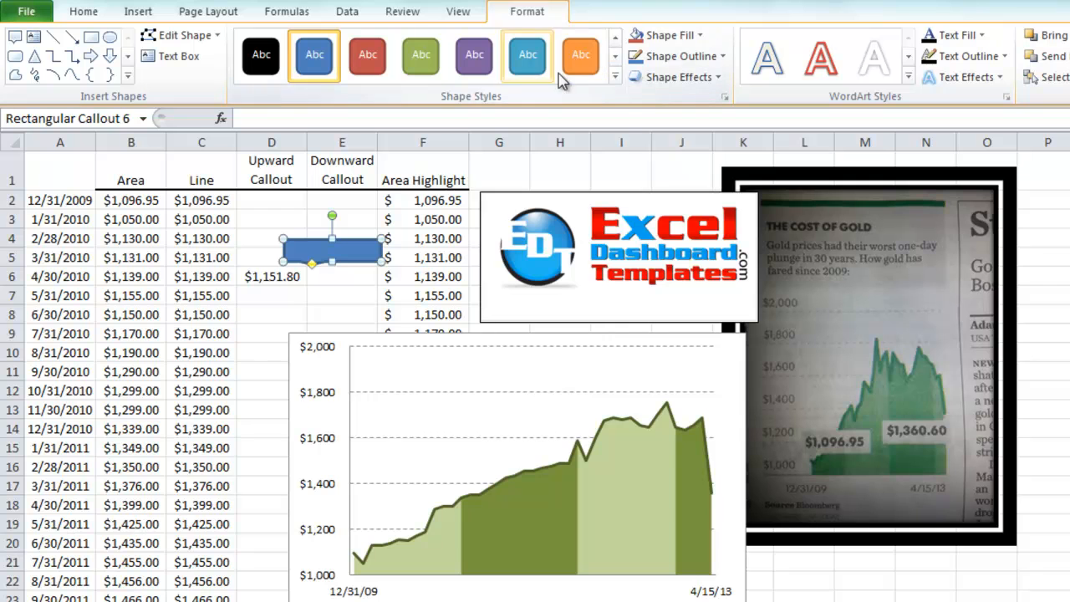
pyautogui.click(615, 77)
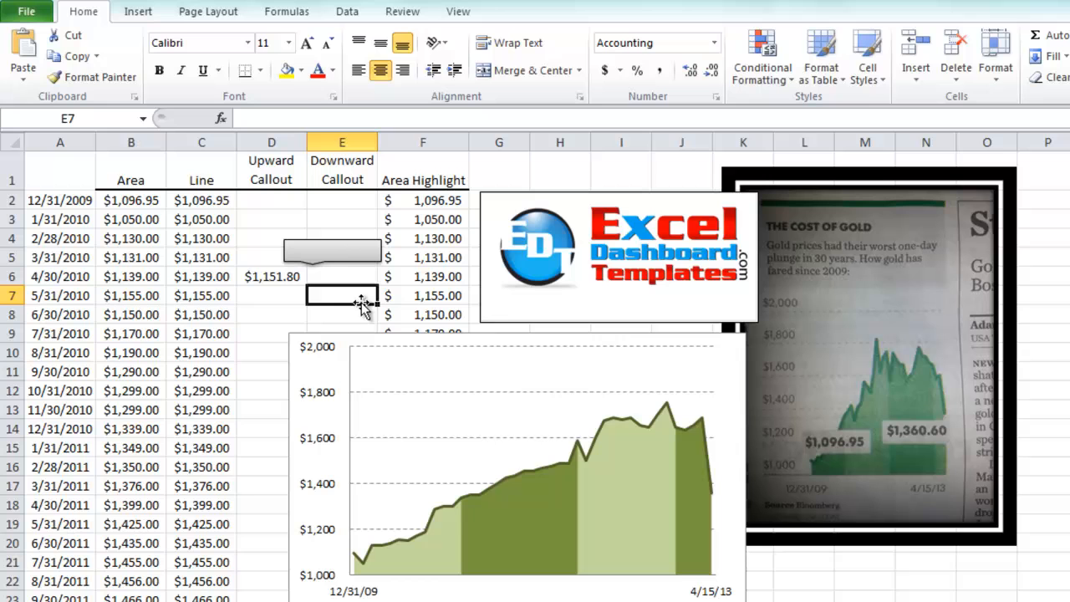
# Link the callout's text to cell D6 so it displays $1,151.80.
pyautogui.click(331, 249)
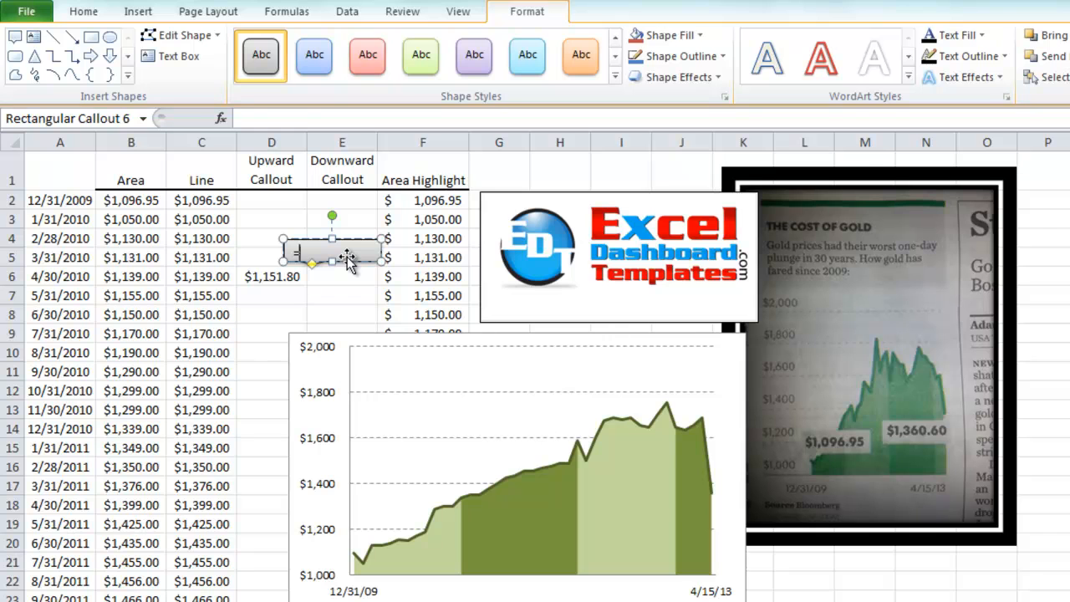
pyautogui.click(271, 276)
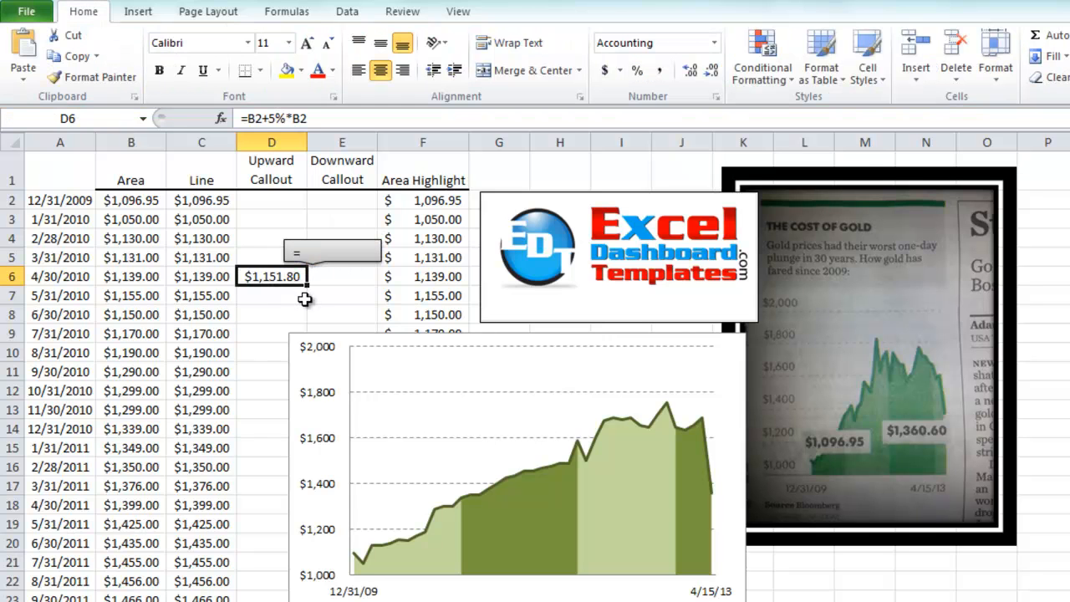
pyautogui.click(331, 251)
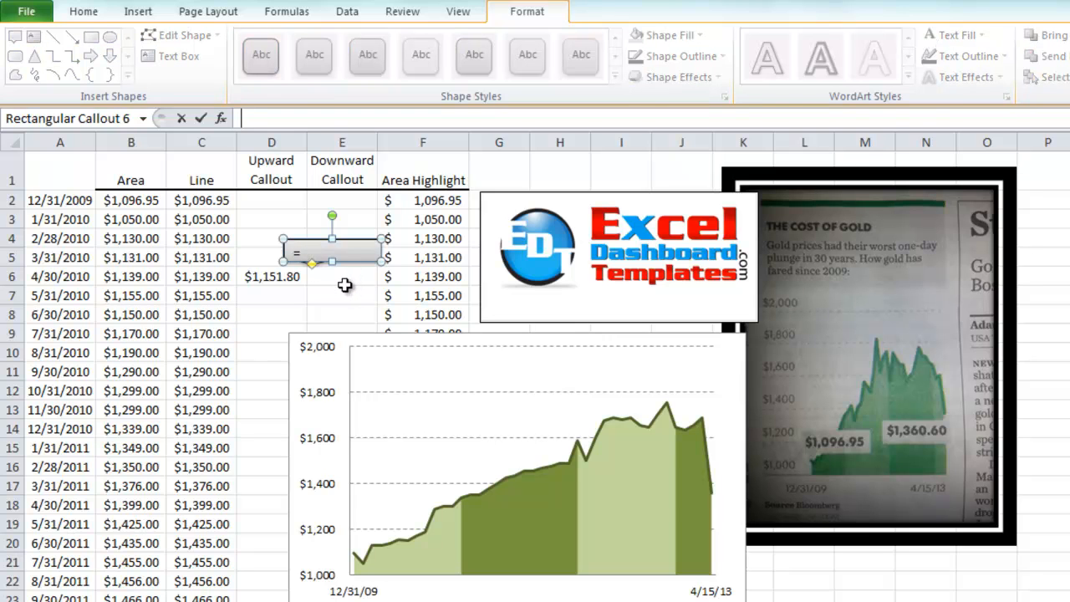
pyautogui.click(271, 276)
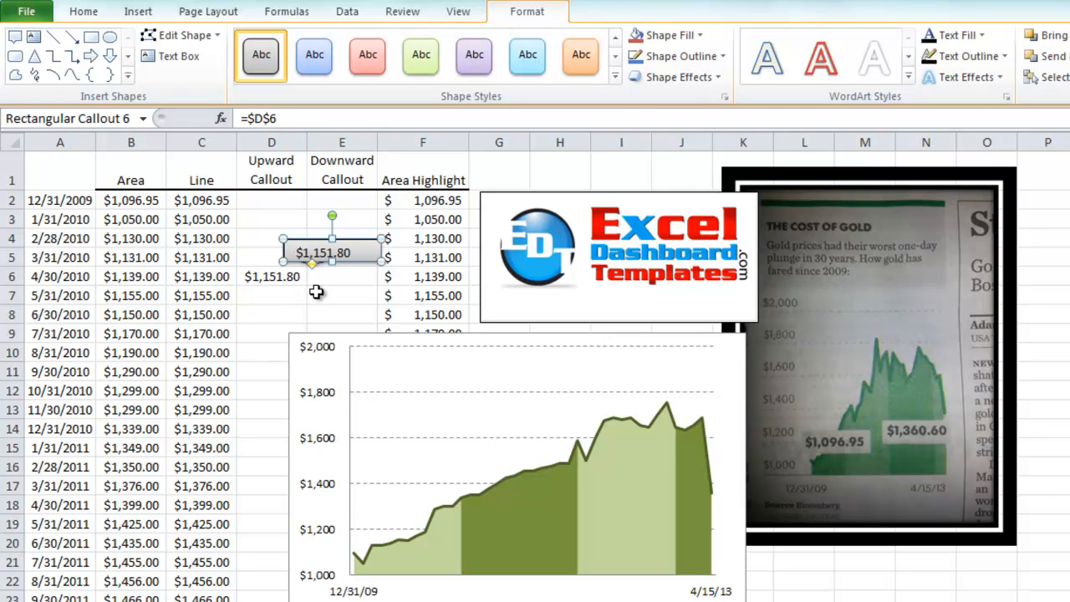
pyautogui.click(341, 277)
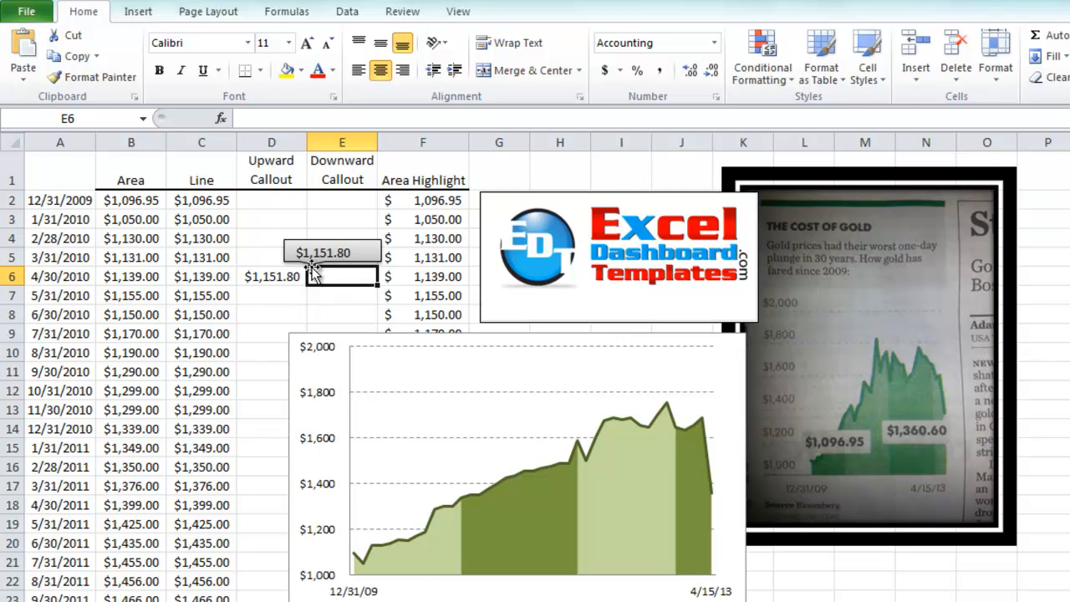
pyautogui.click(331, 252)
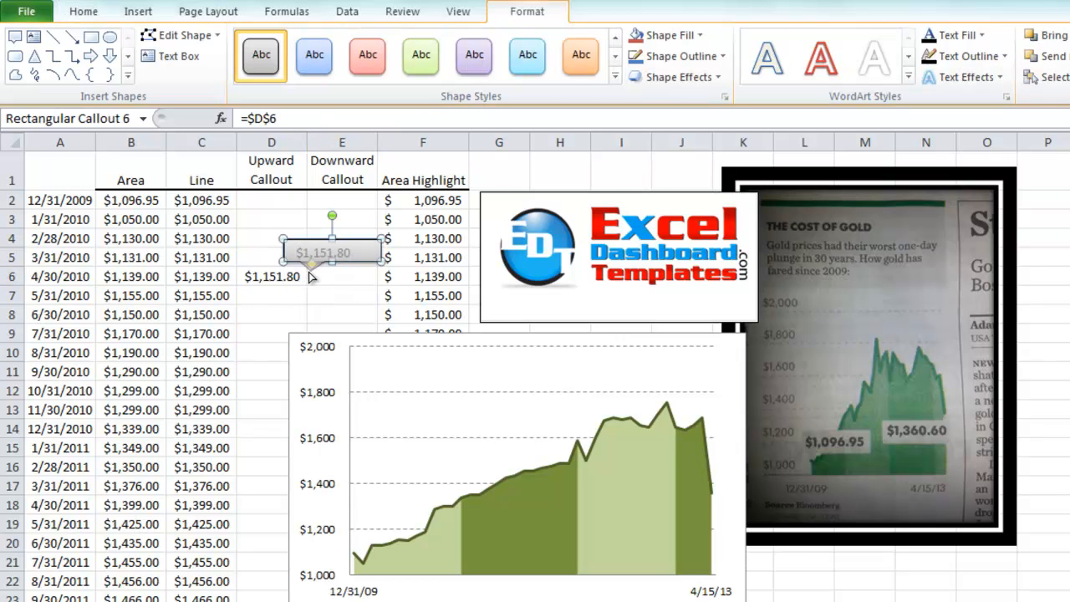
pyautogui.moveTo(293, 275)
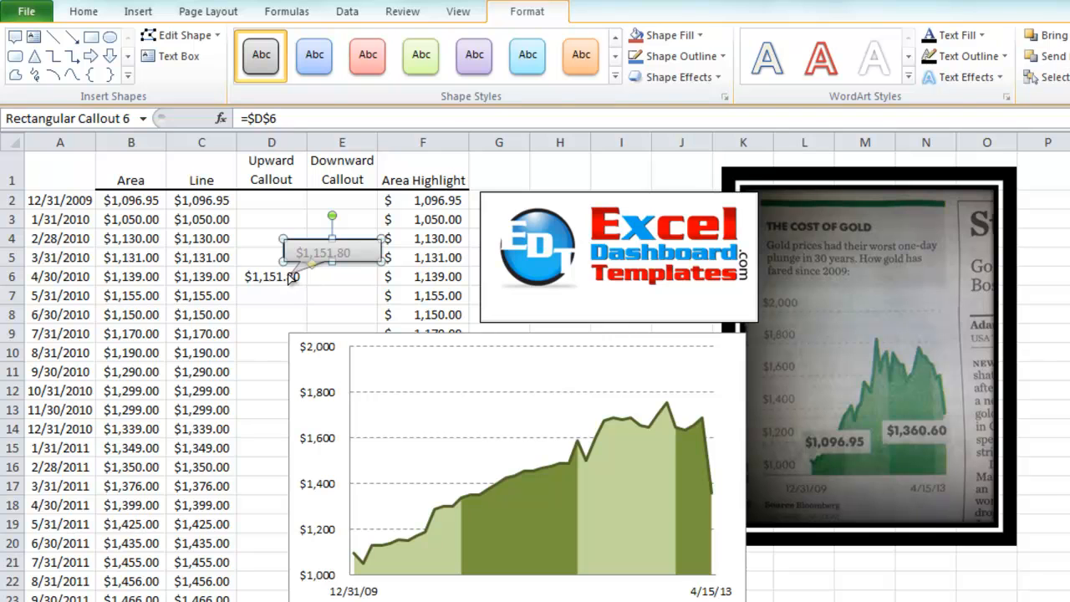
# Ctrl-drag a copy of the callout, which shows the $1,292.57 downward value.
pyautogui.click(341, 276)
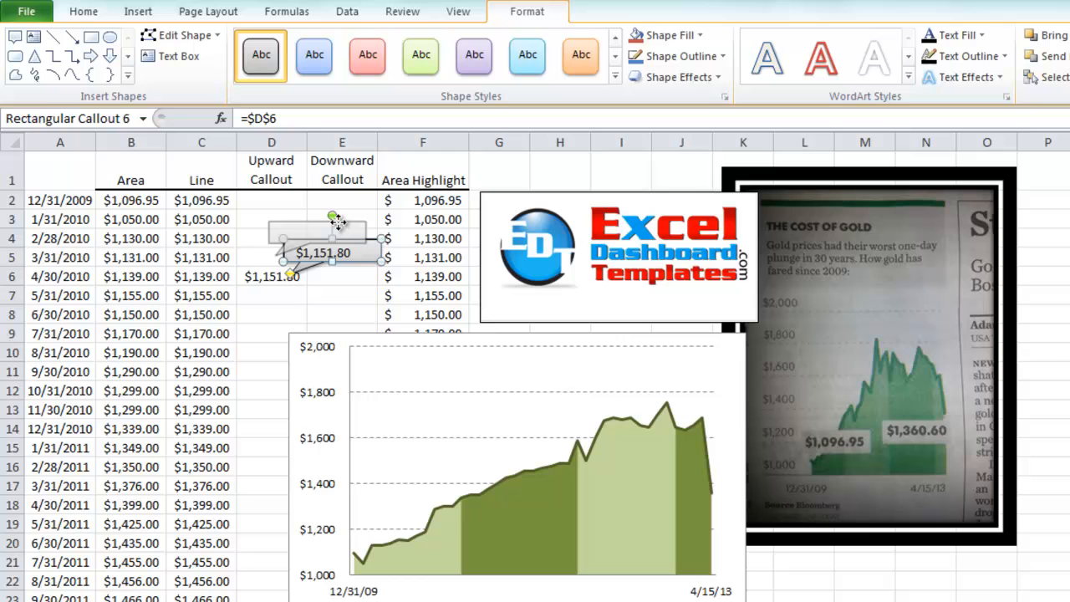
pyautogui.moveTo(324, 253); pyautogui.dragTo(310, 224)
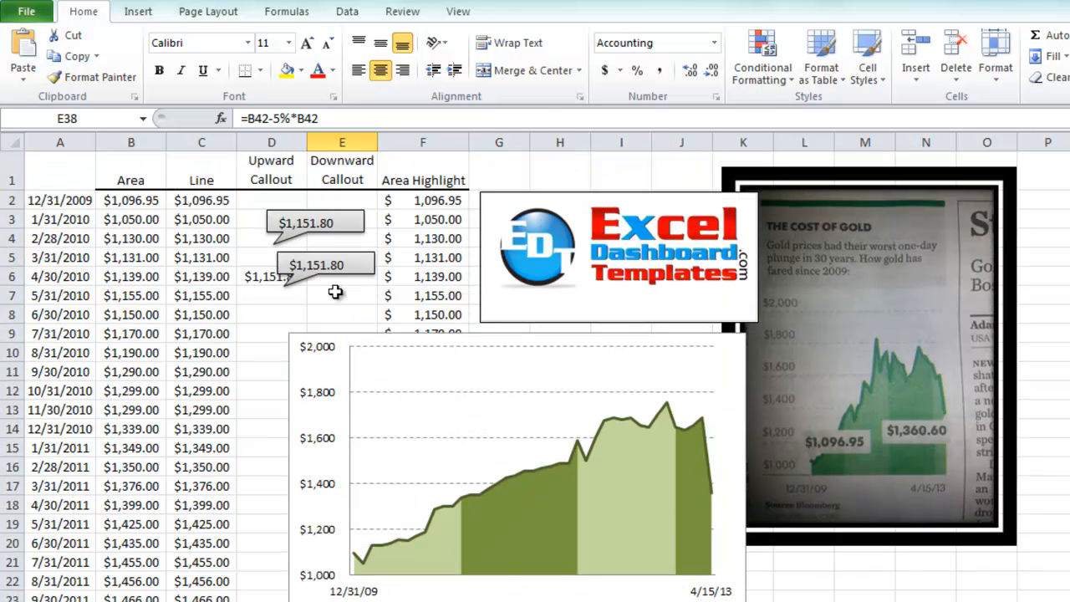
pyautogui.click(321, 264)
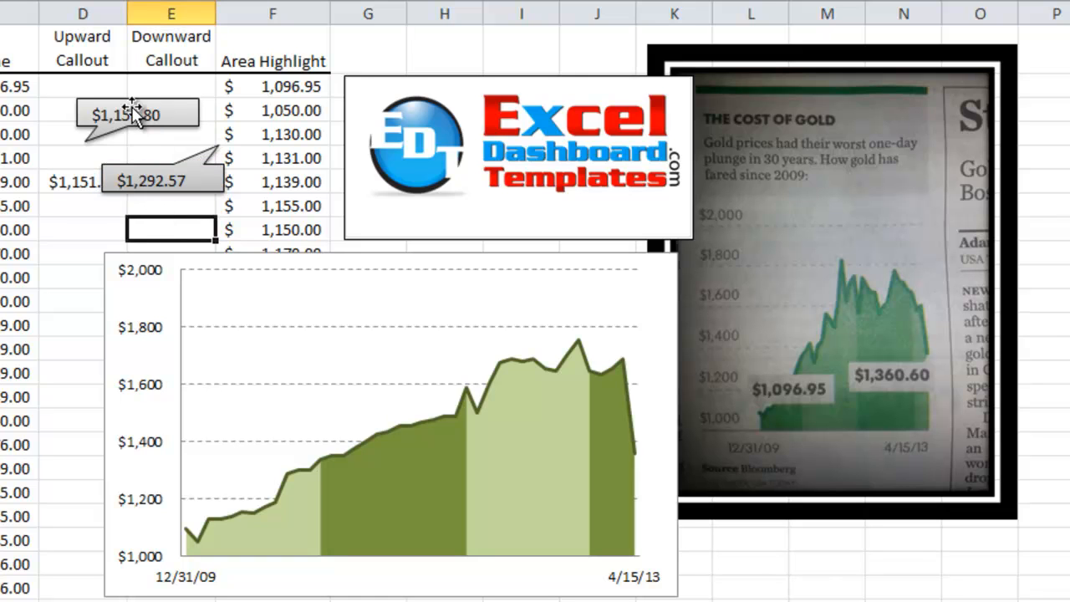
# Paste the $1,151.80 and $1,292.57 callouts as markers on the Upward and Downward Callout series.
pyautogui.click(137, 114)
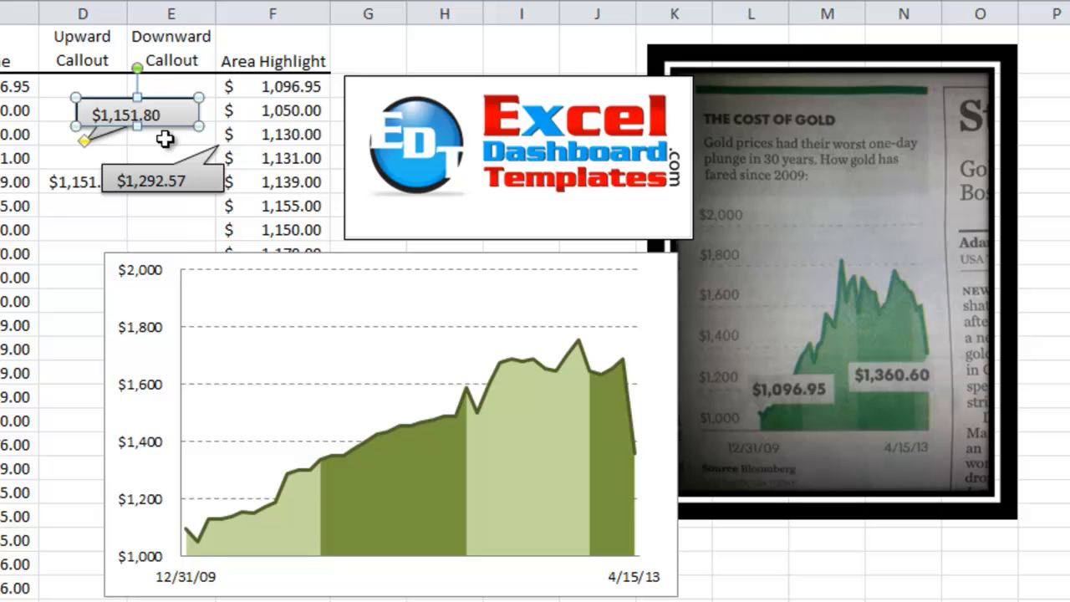
pyautogui.moveTo(159, 304)
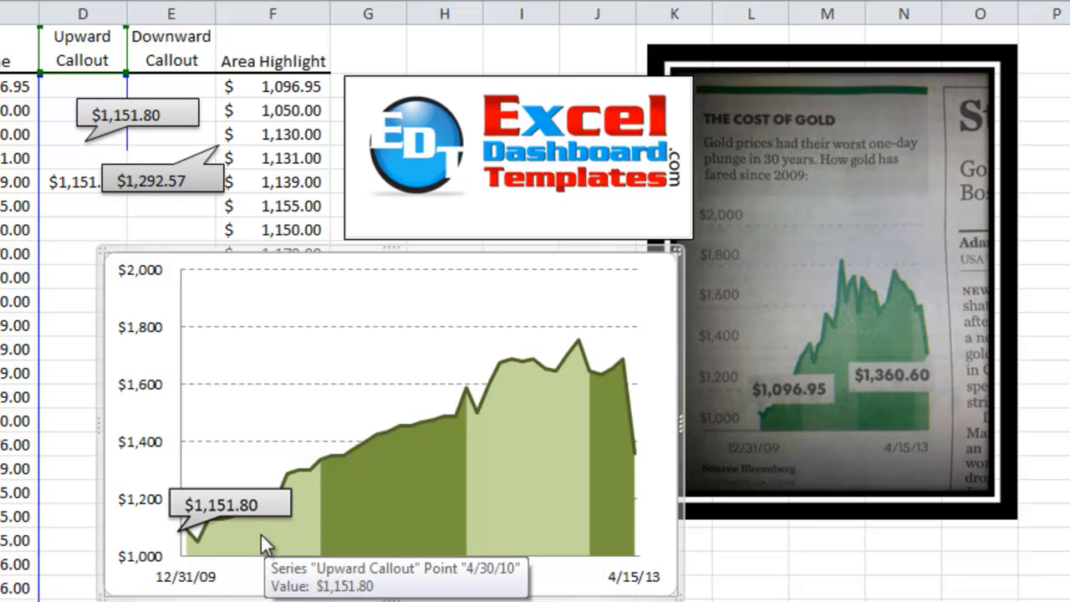
pyautogui.moveTo(199, 533)
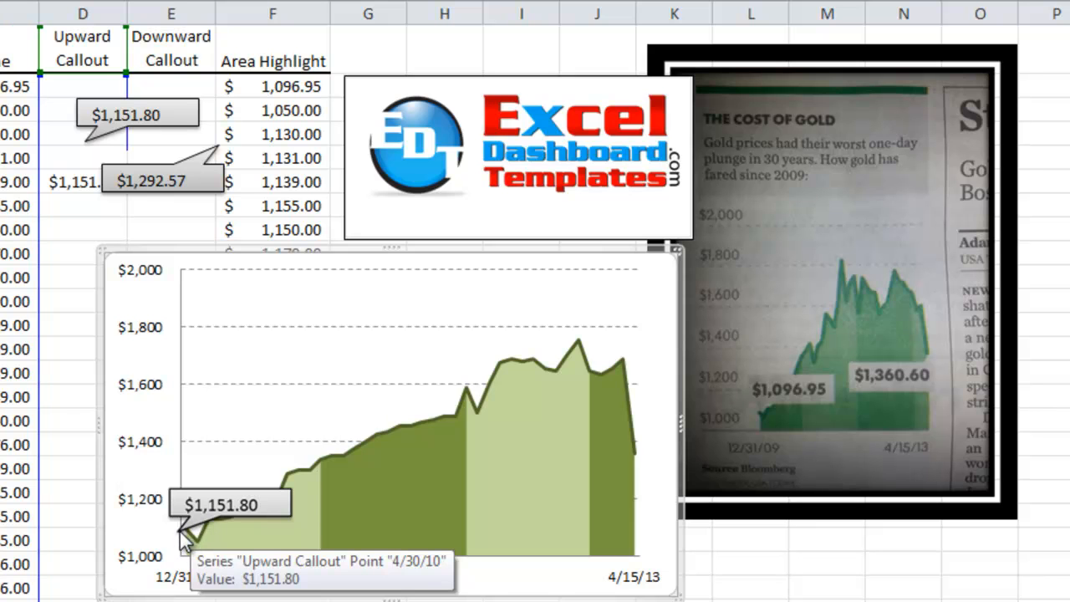
pyautogui.click(164, 181)
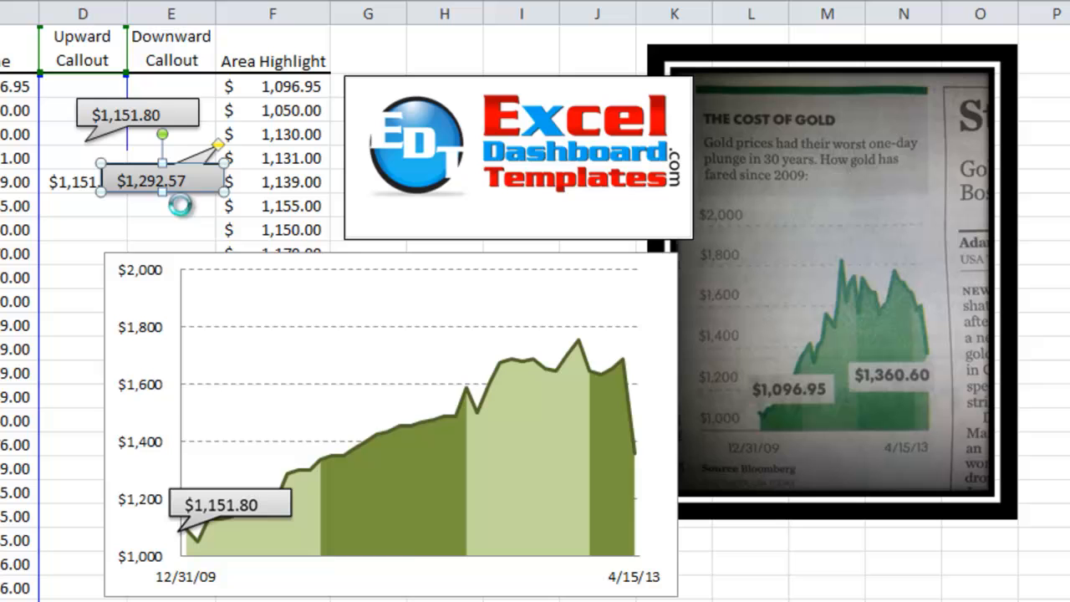
pyautogui.click(418, 376)
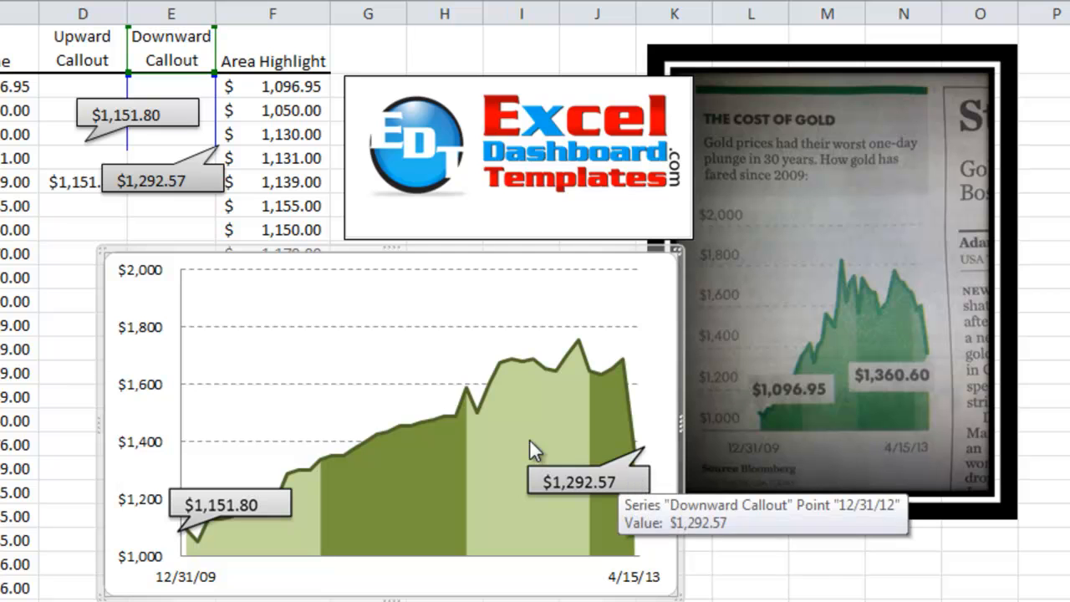
pyautogui.moveTo(525, 433)
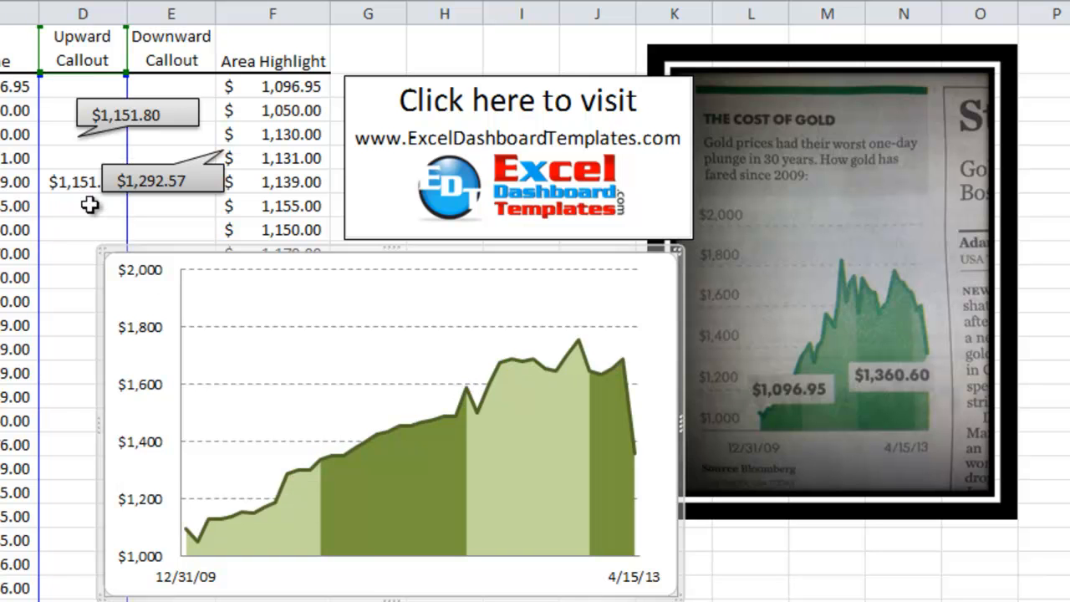
pyautogui.click(137, 114)
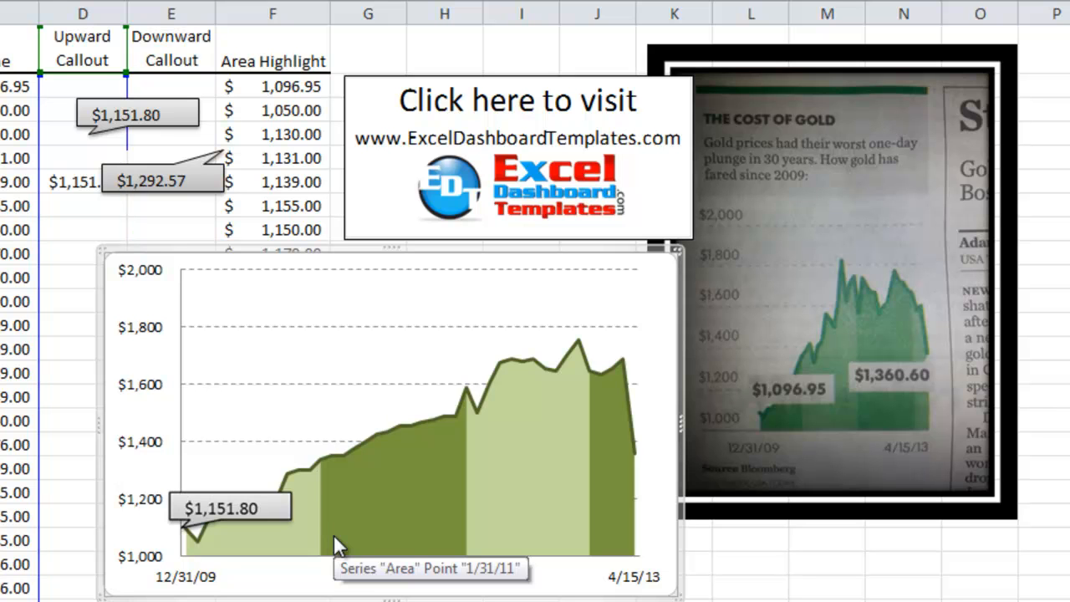
pyautogui.click(164, 181)
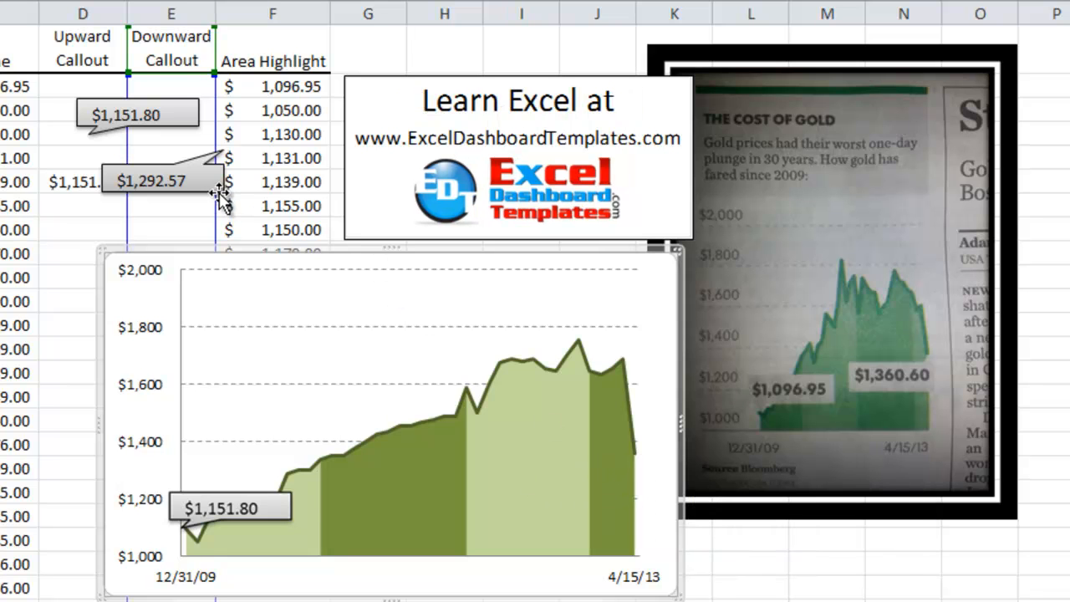
pyautogui.click(150, 180)
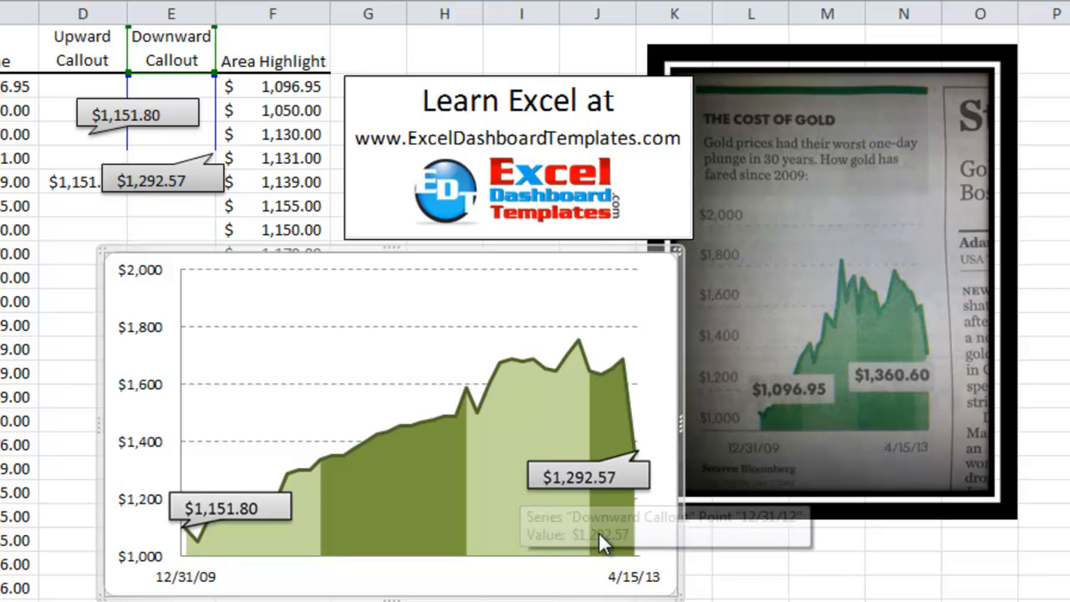
pyautogui.moveTo(638, 550)
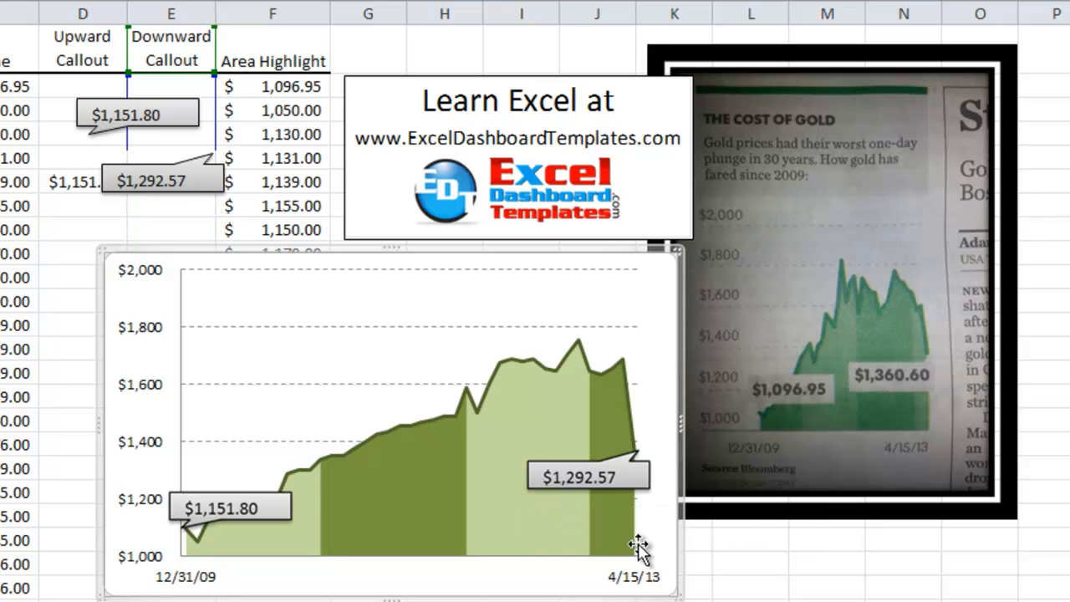
pyautogui.moveTo(649, 575)
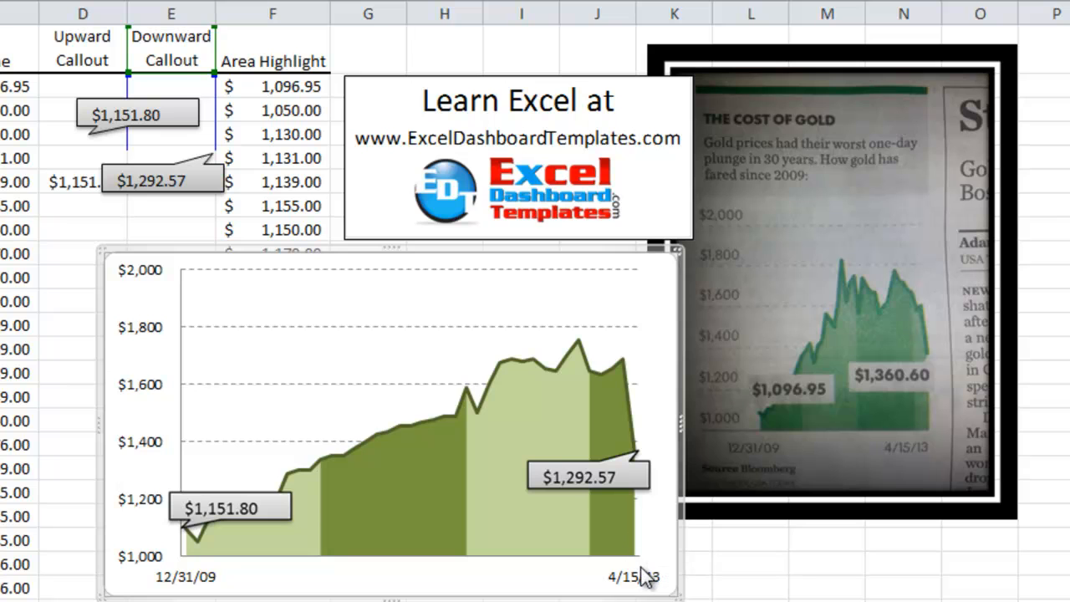
pyautogui.moveTo(655, 571)
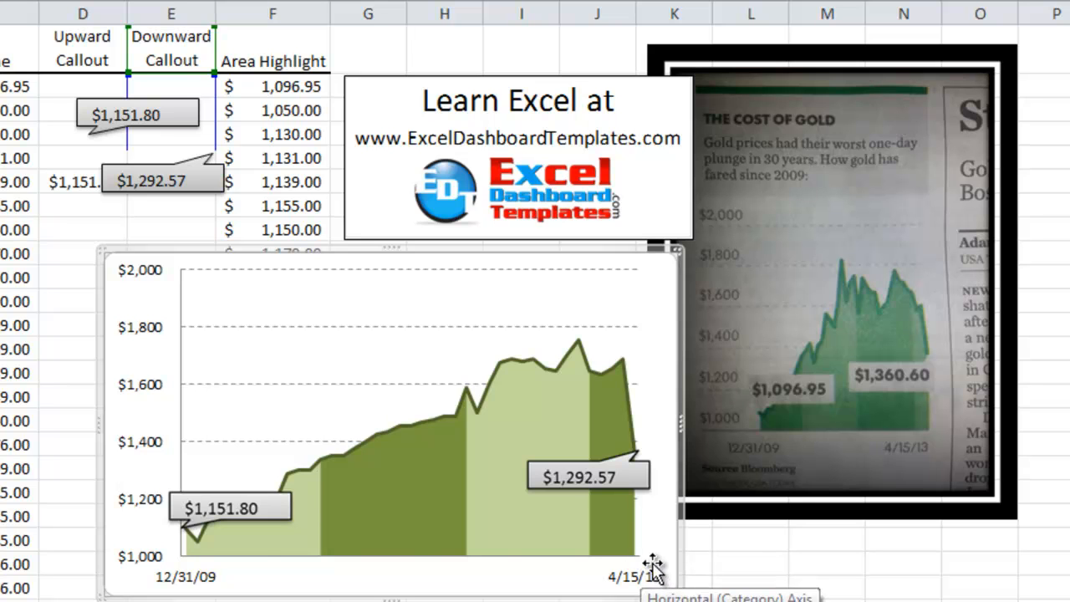
pyautogui.moveTo(261, 544)
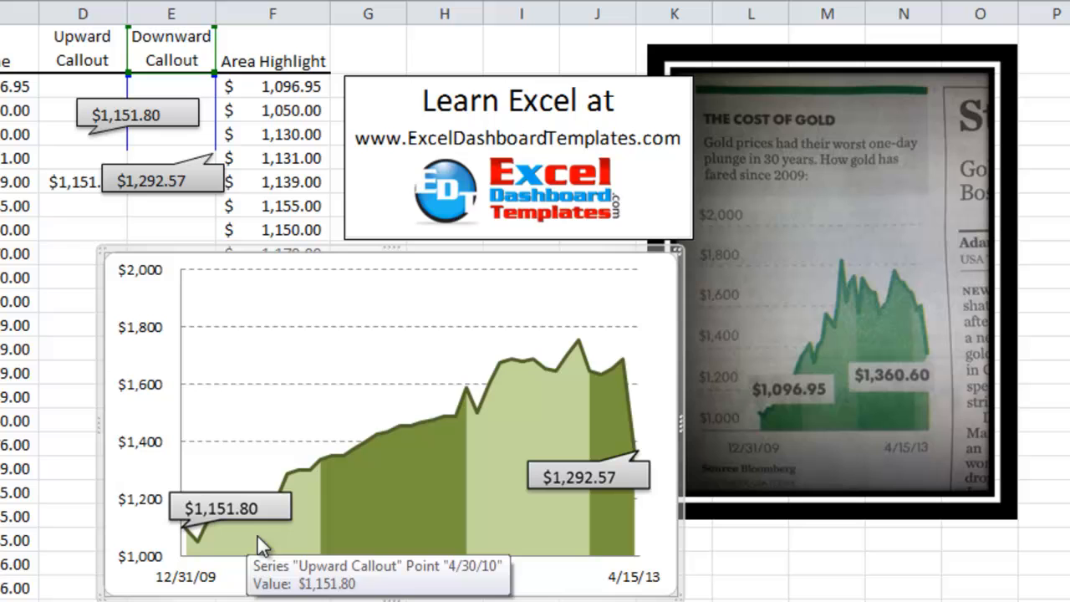
pyautogui.moveTo(351, 531)
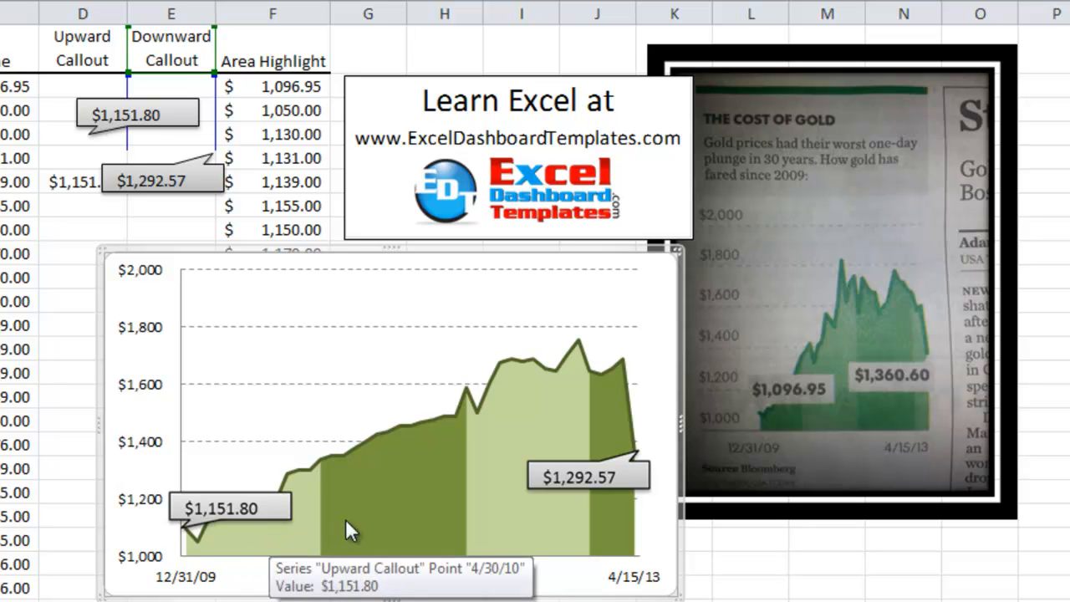
pyautogui.moveTo(515, 398)
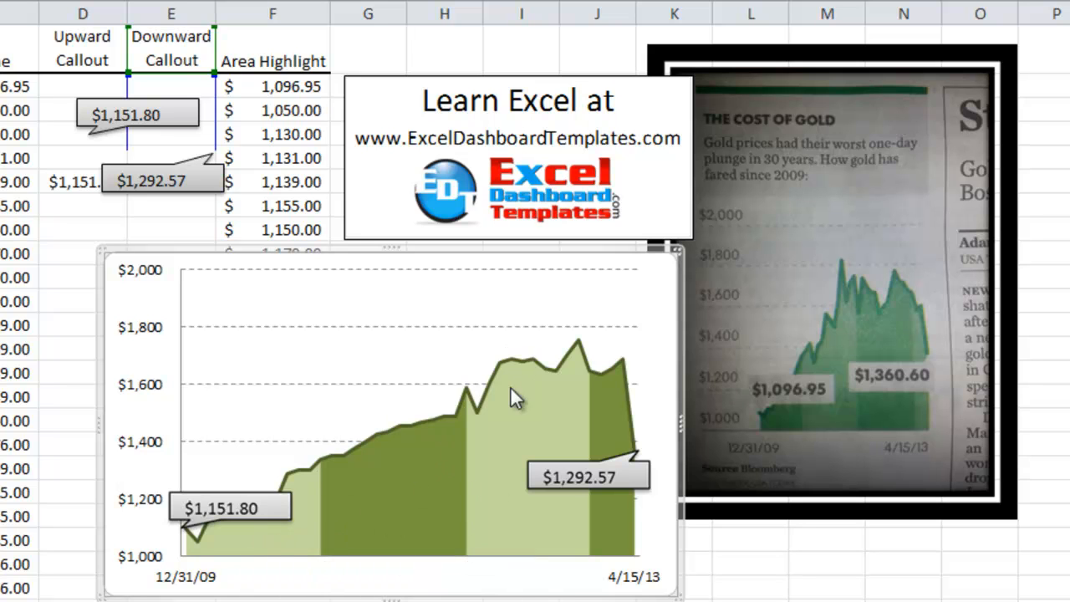
pyautogui.moveTo(492, 512)
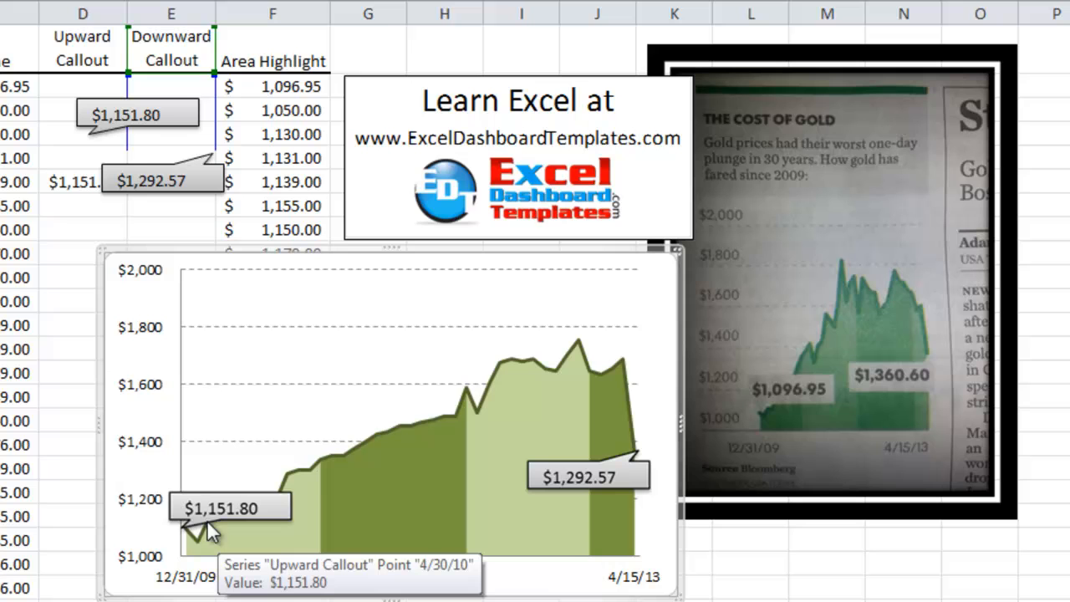
pyautogui.moveTo(187, 541)
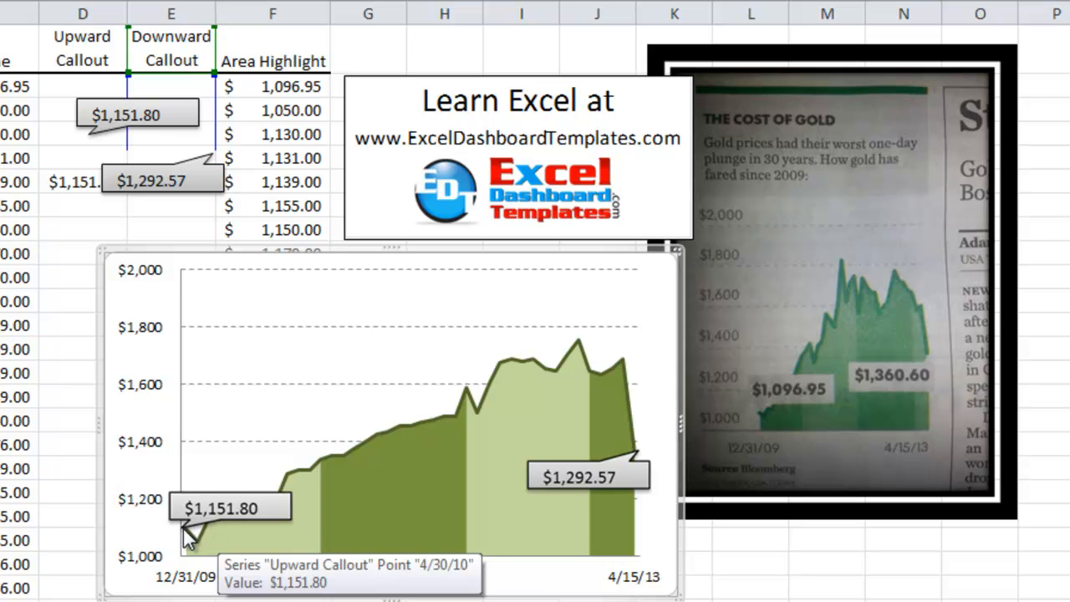
pyautogui.moveTo(545, 354)
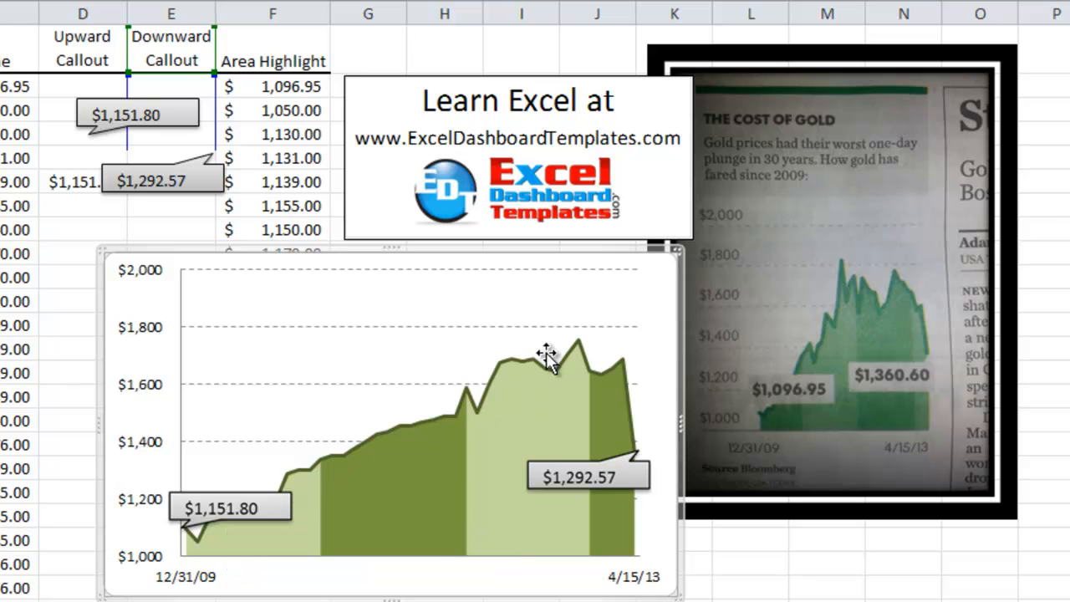
pyautogui.moveTo(331, 343)
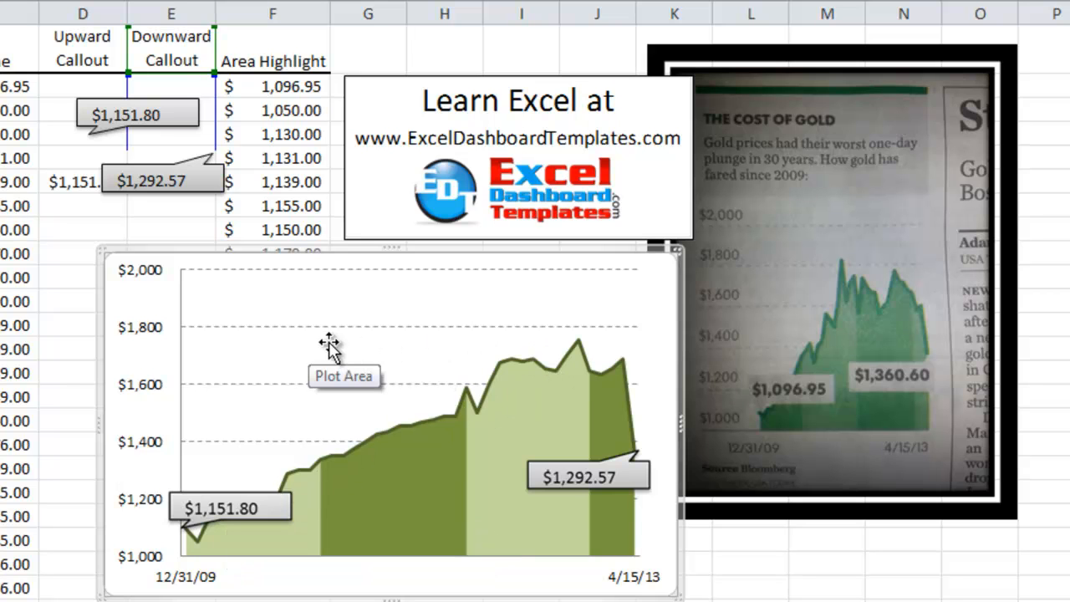
pyautogui.moveTo(147, 522)
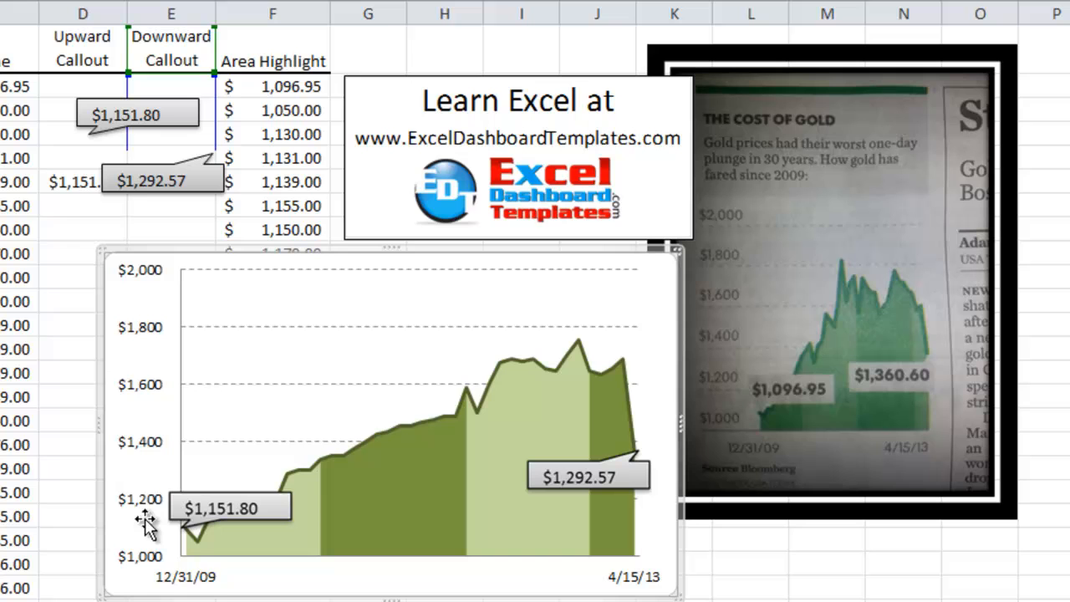
pyautogui.moveTo(619, 589)
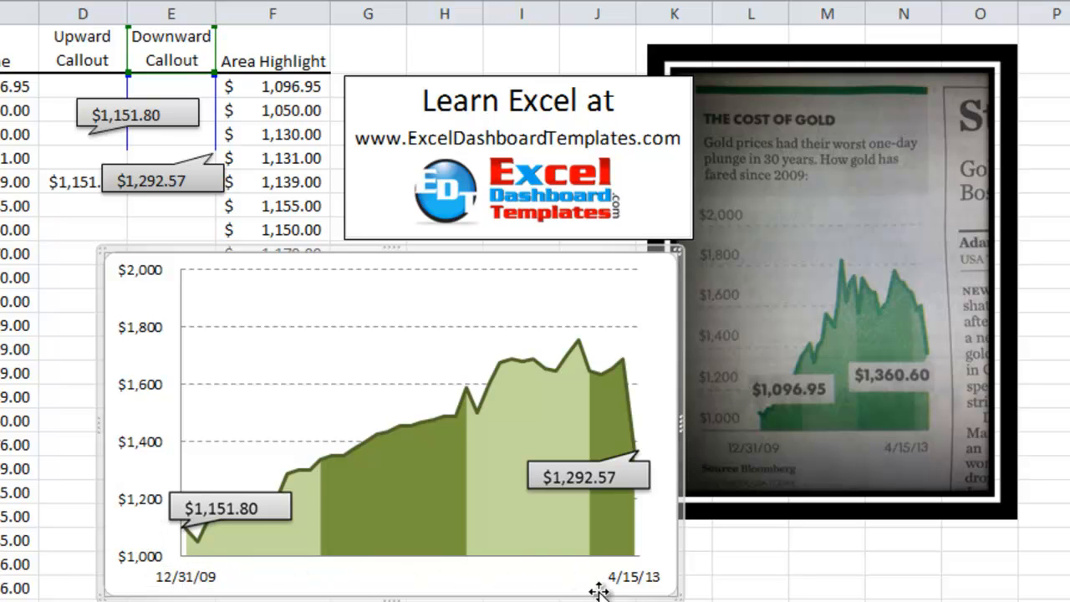
pyautogui.moveTo(150, 459)
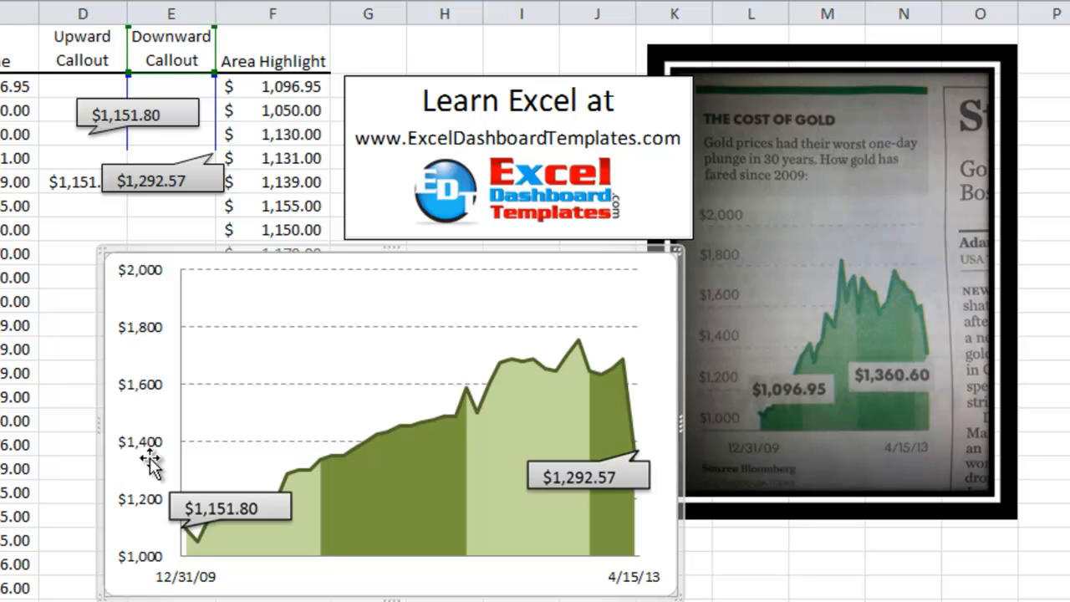
pyautogui.moveTo(541, 258)
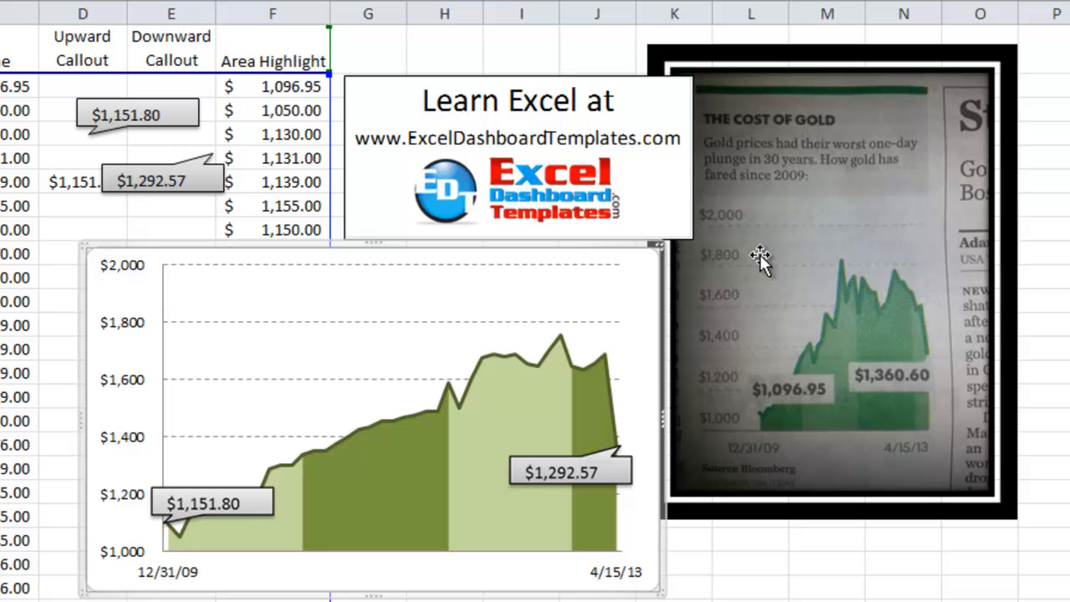
pyautogui.moveTo(501, 421)
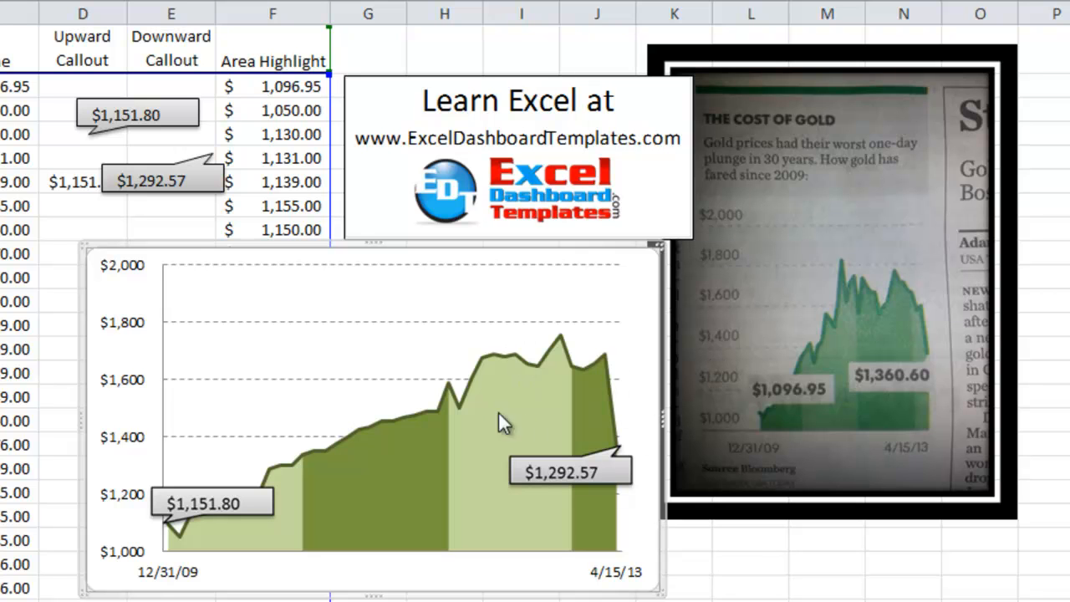
pyautogui.moveTo(338, 475)
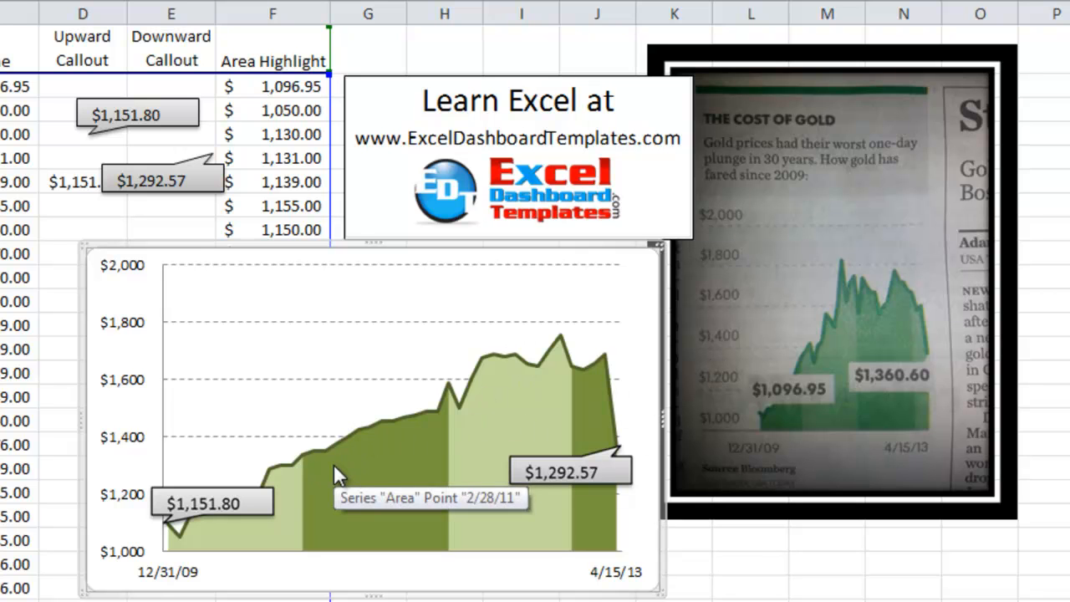
pyautogui.moveTo(565, 406)
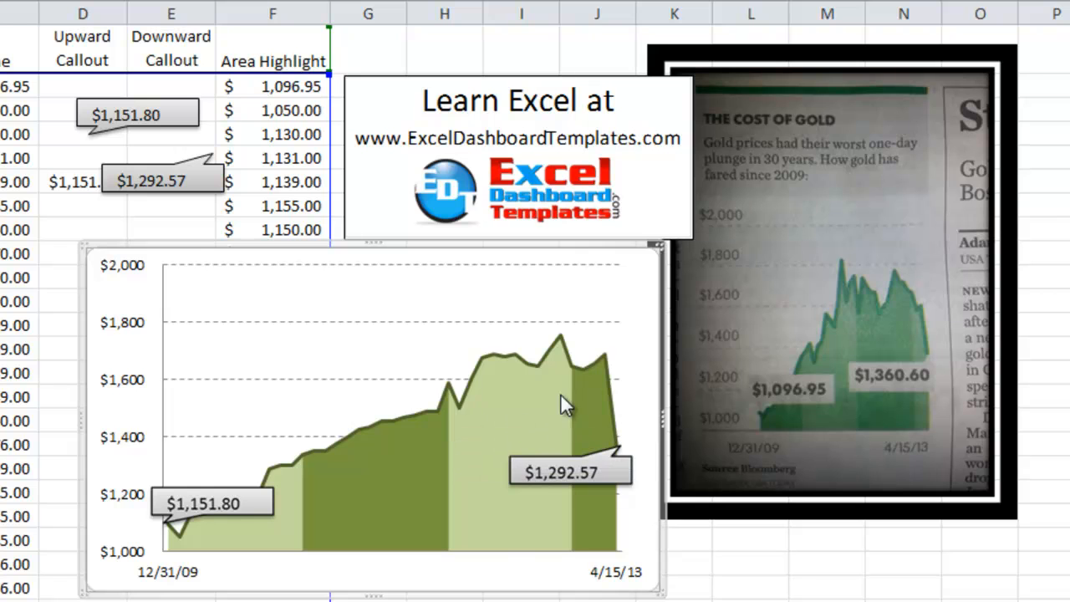
pyautogui.moveTo(491, 483)
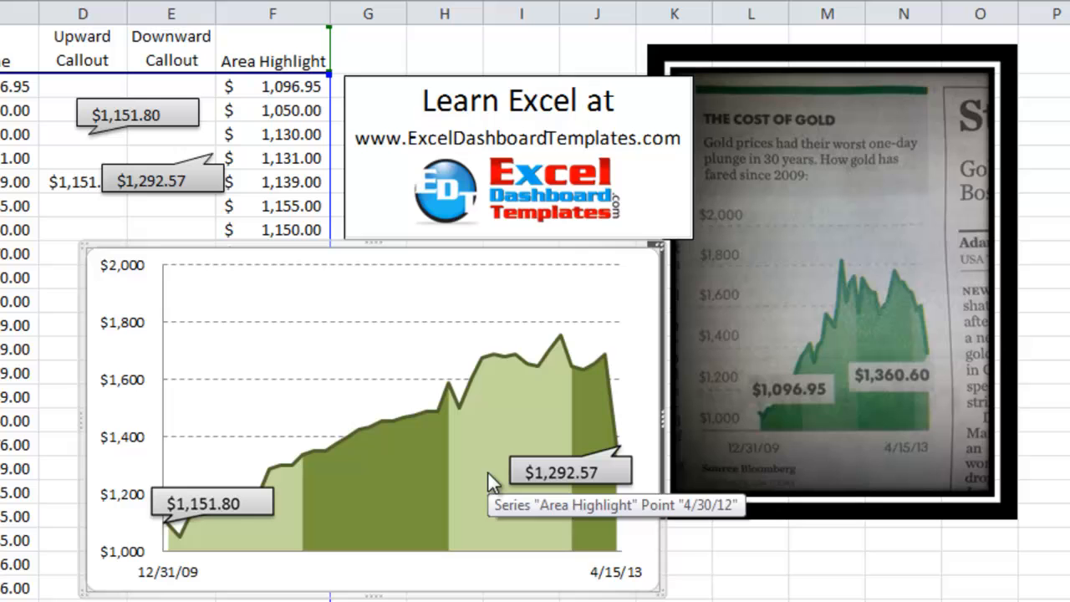
pyautogui.moveTo(521, 477)
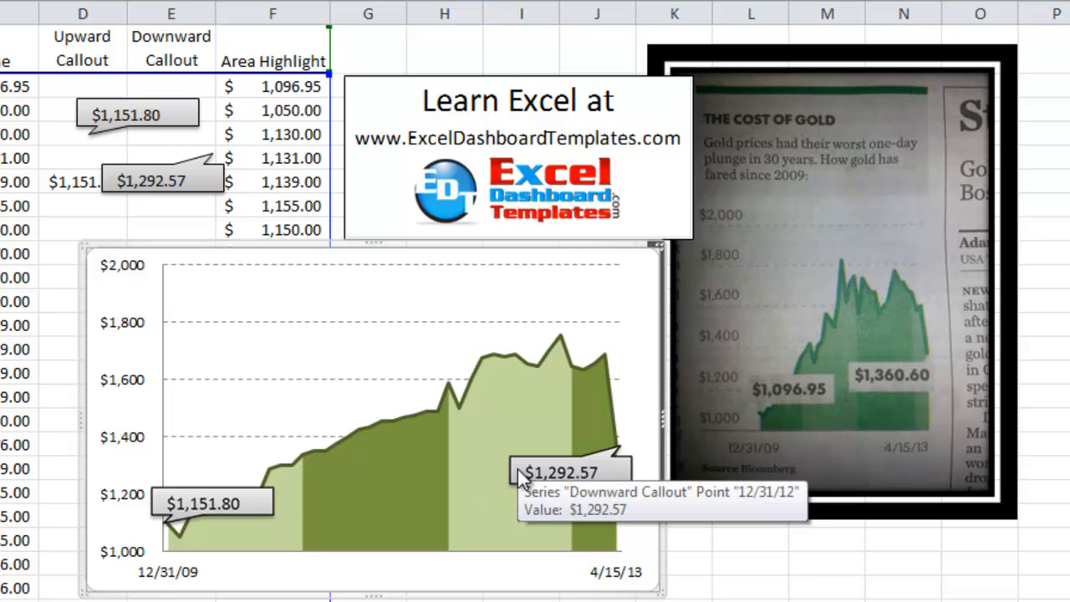
pyautogui.moveTo(337, 303)
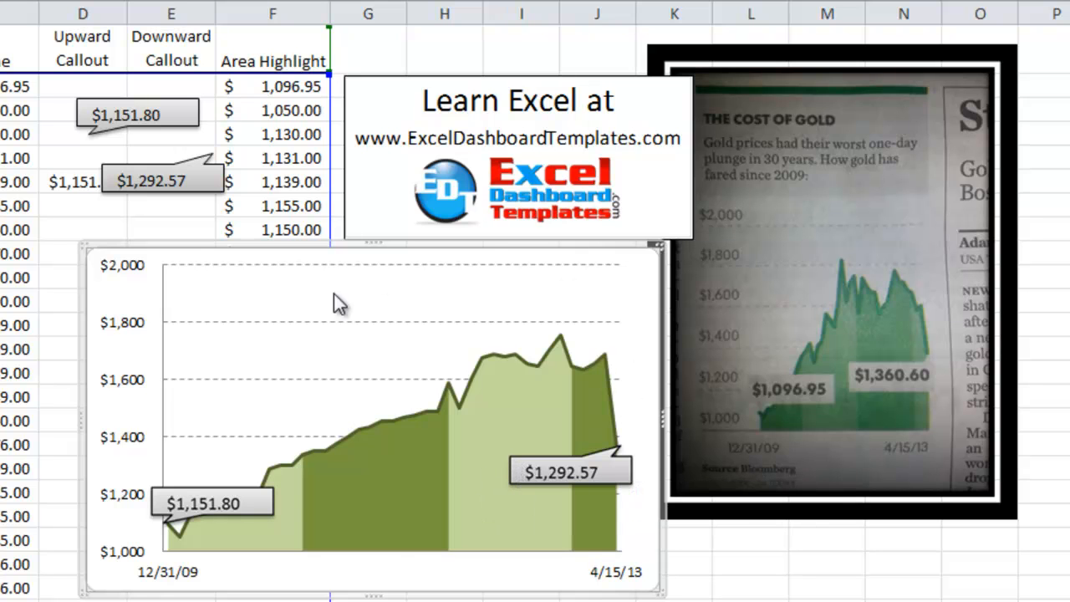
pyautogui.moveTo(187, 394)
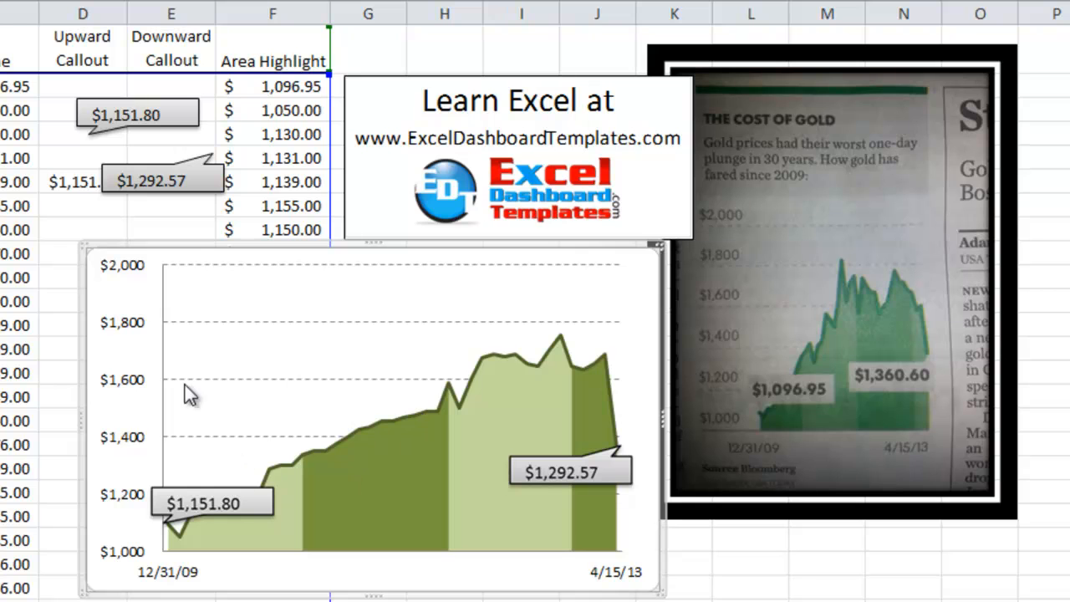
pyautogui.moveTo(572, 468)
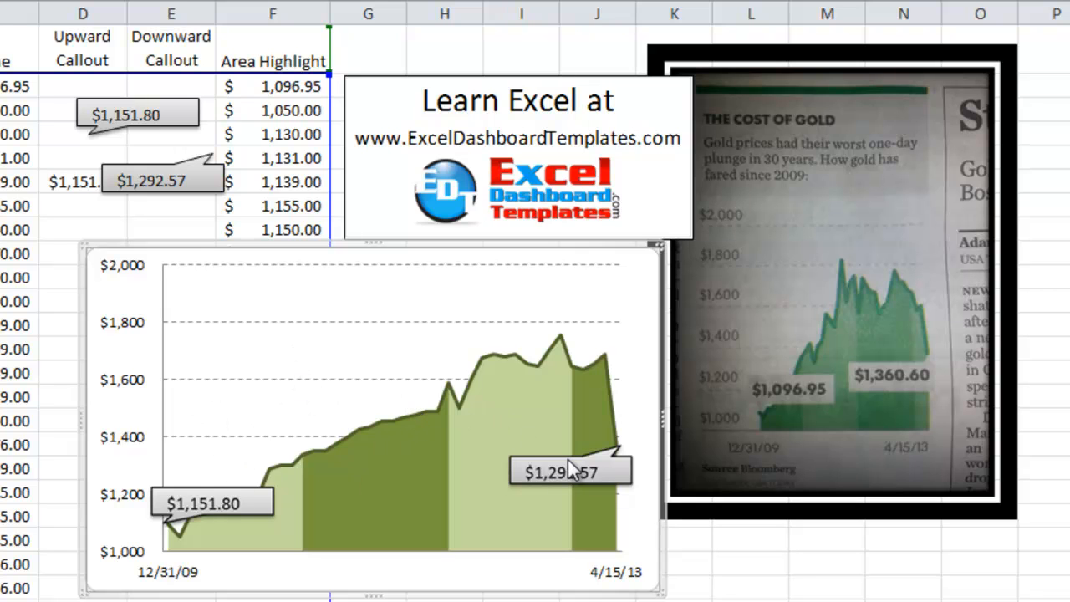
pyautogui.moveTo(461, 140)
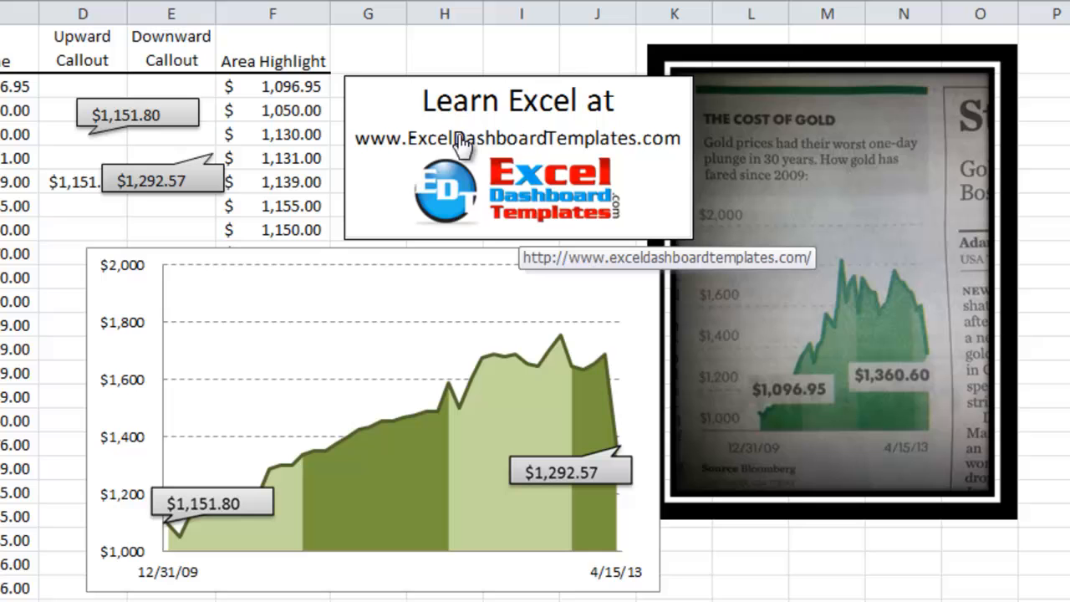
pyautogui.moveTo(511, 144)
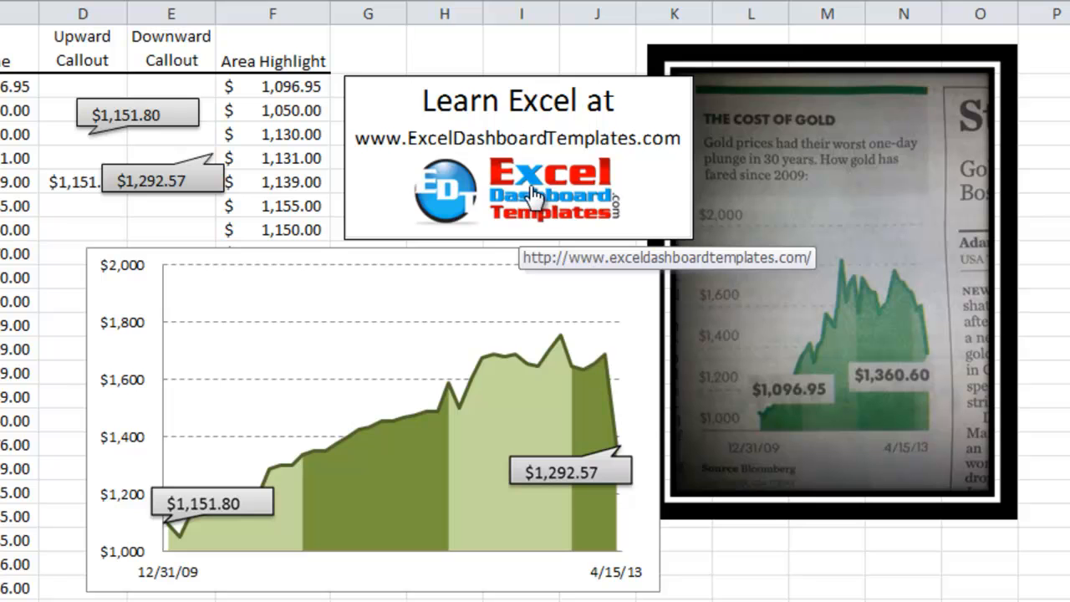
pyautogui.moveTo(554, 231)
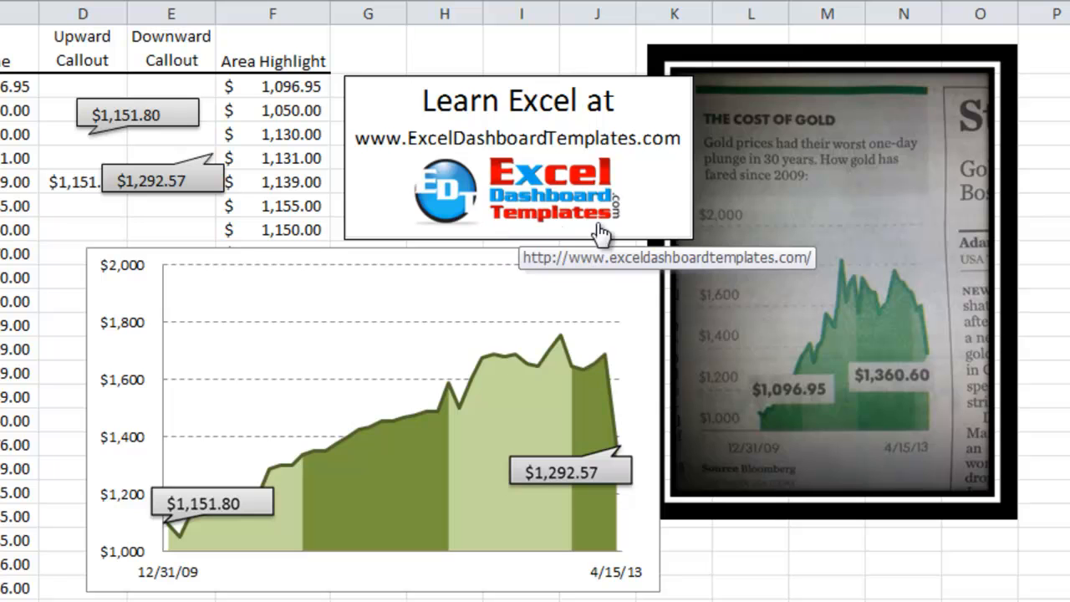
pyautogui.moveTo(489, 137)
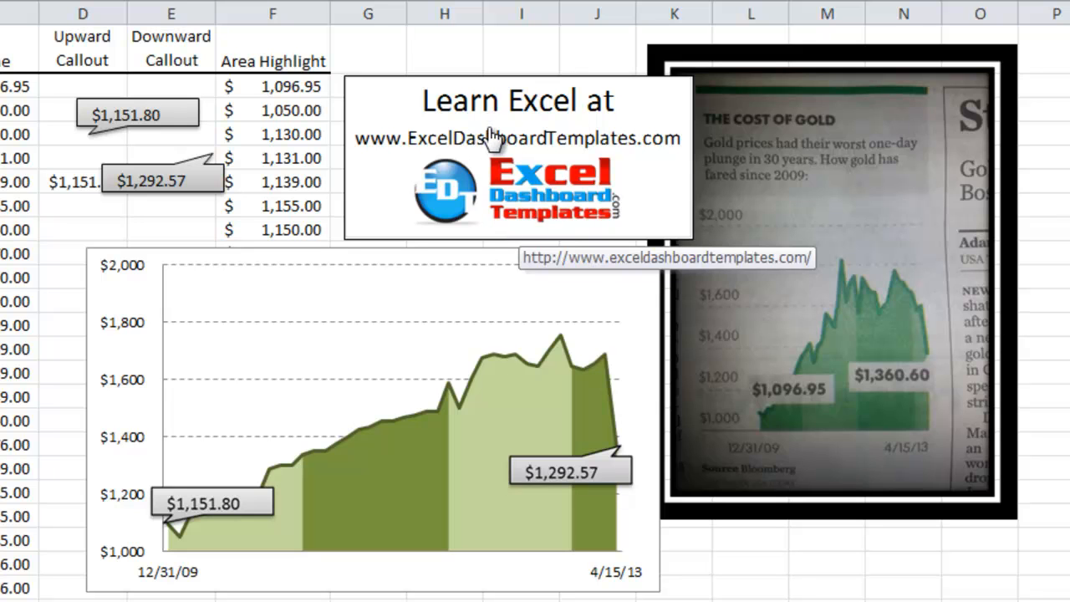